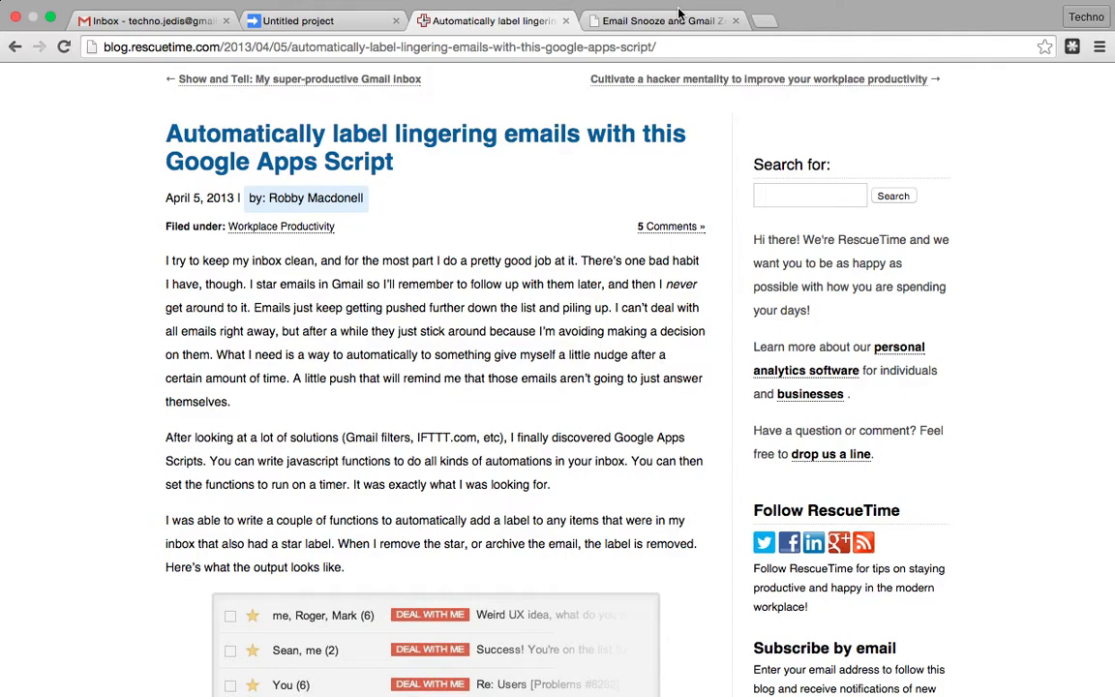
mouse_move(461, 432)
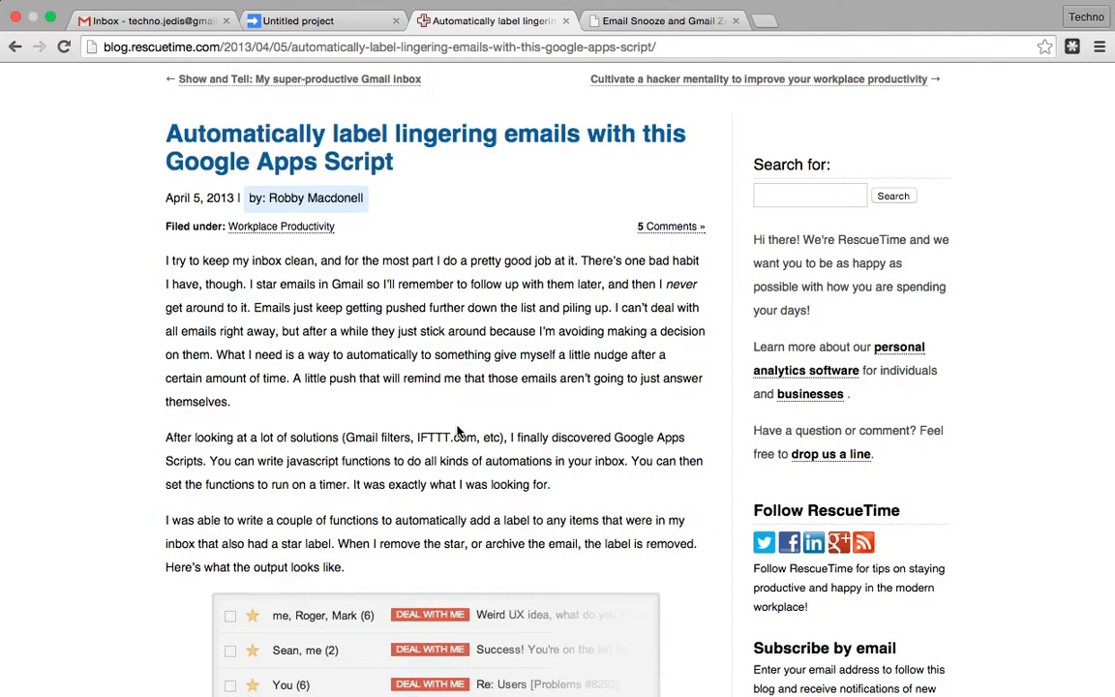
- Select the whole sample script in the RescueTime blog post, from its first line down to the end
scroll("up", 3)
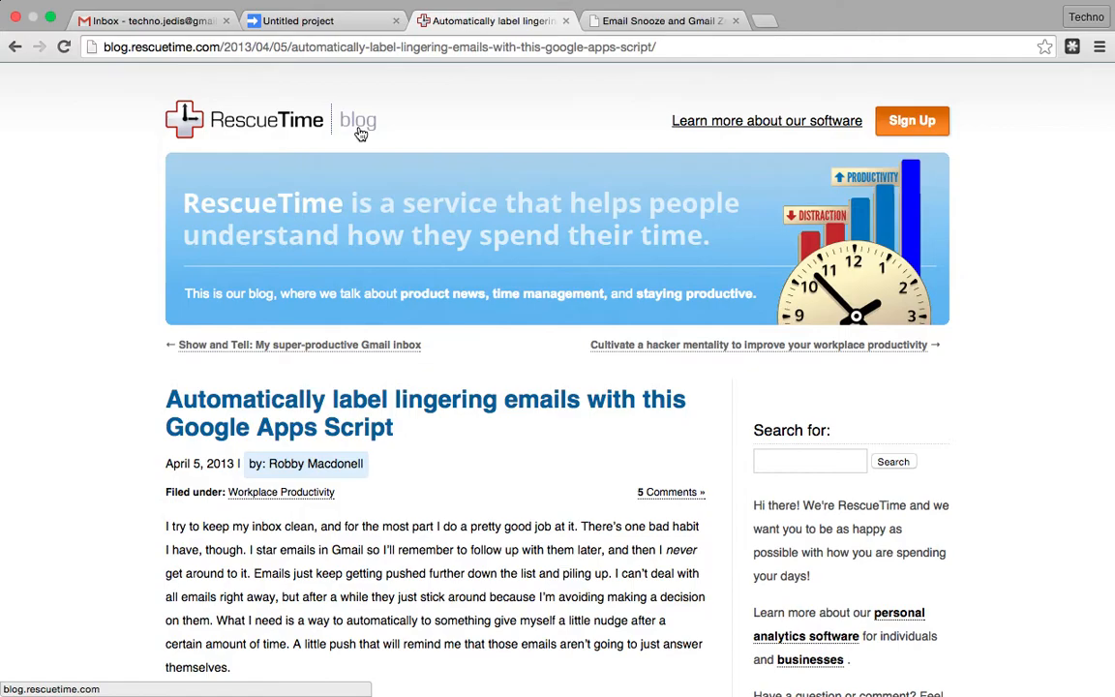
scroll("down", 3)
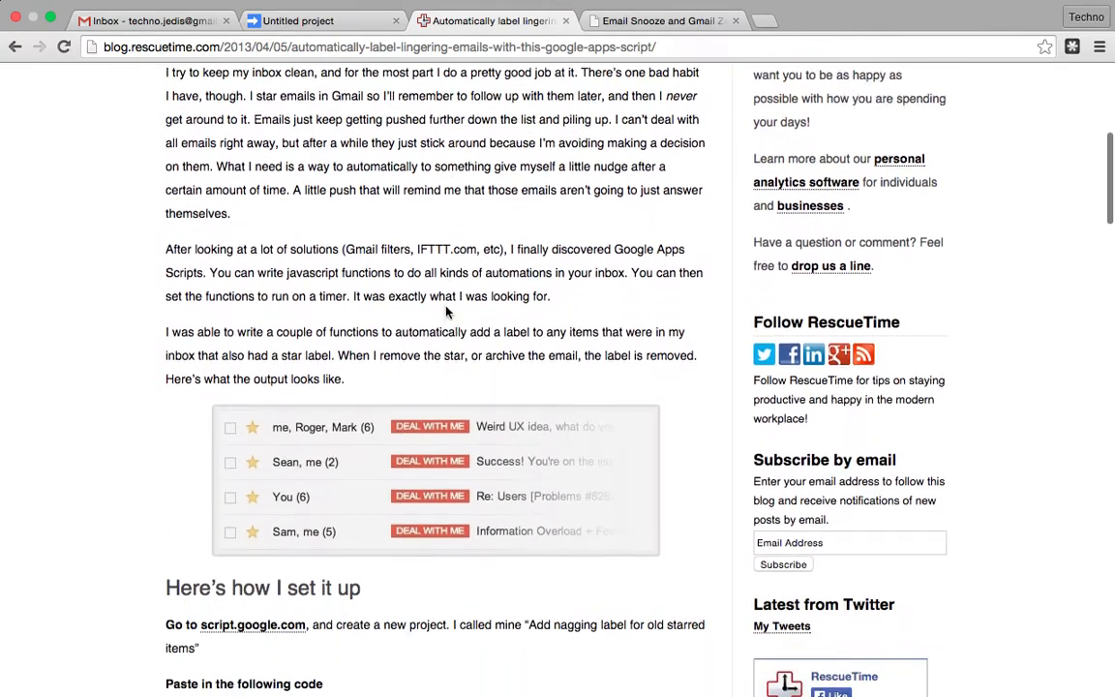
scroll("down", 3)
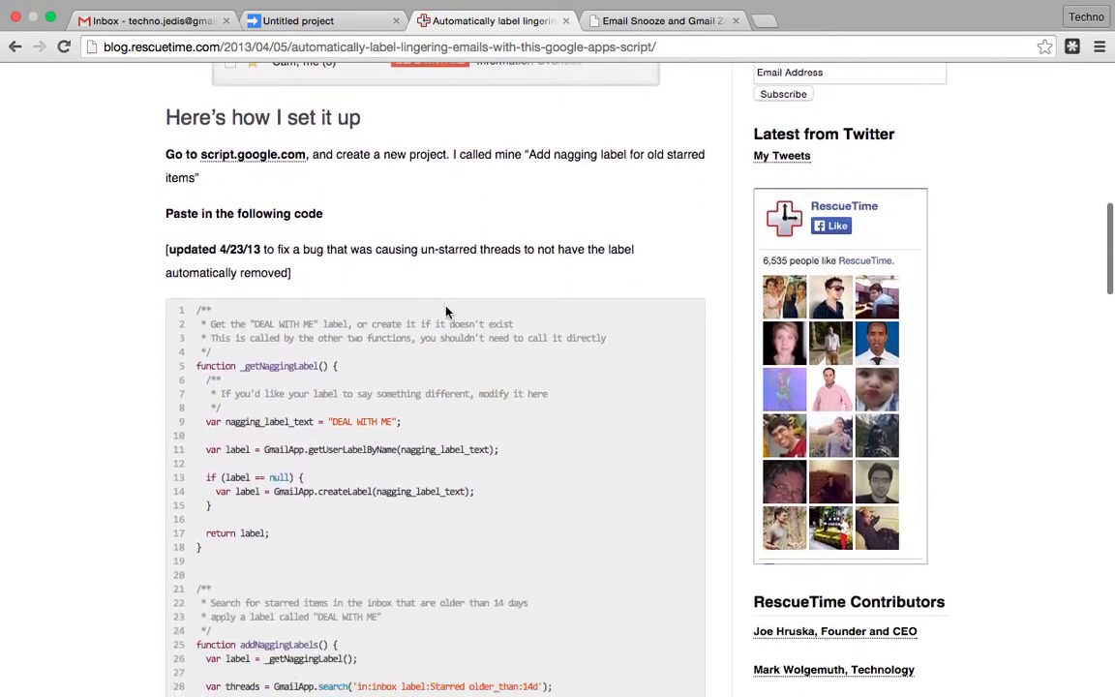
scroll("down", 3)
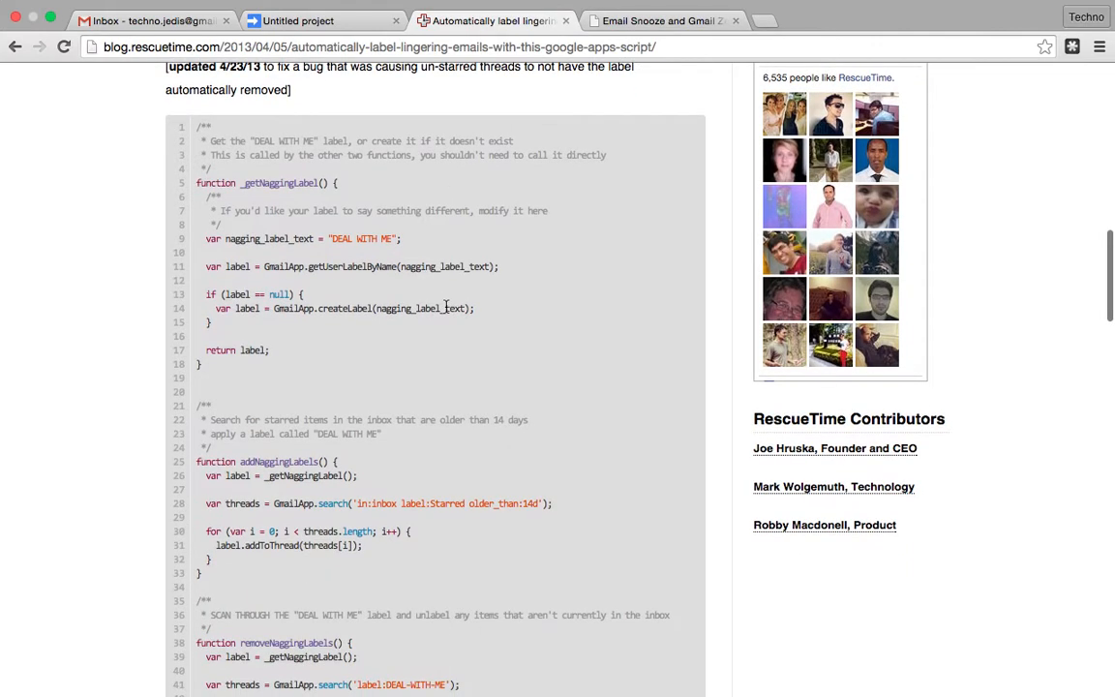
scroll("up", 3)
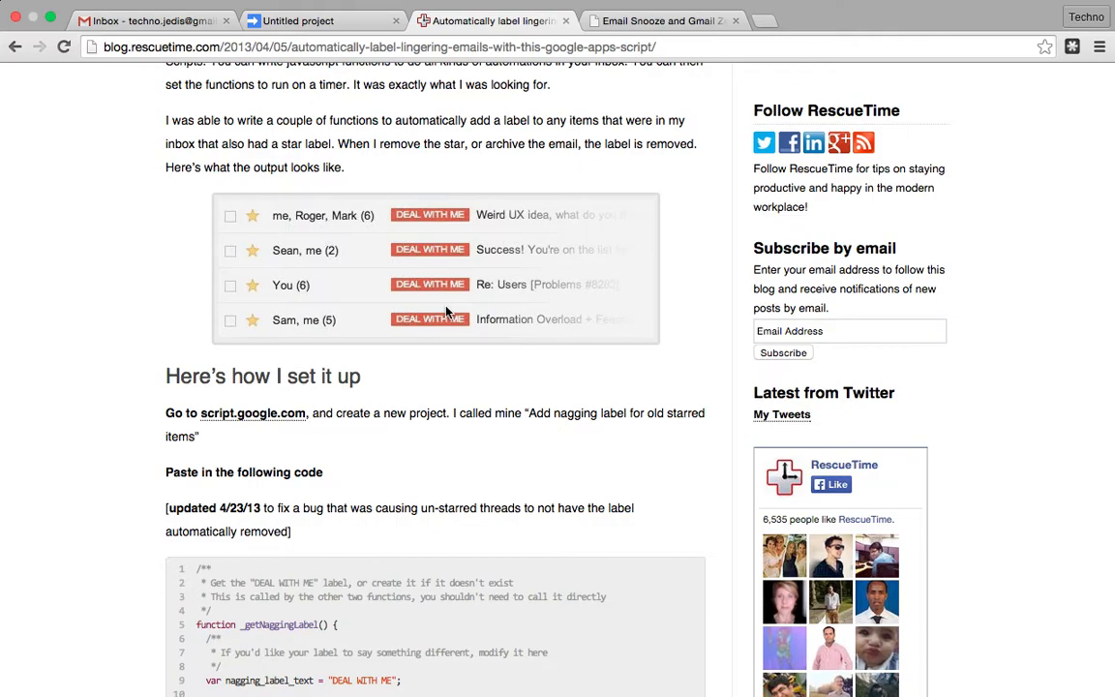
scroll("down", 3)
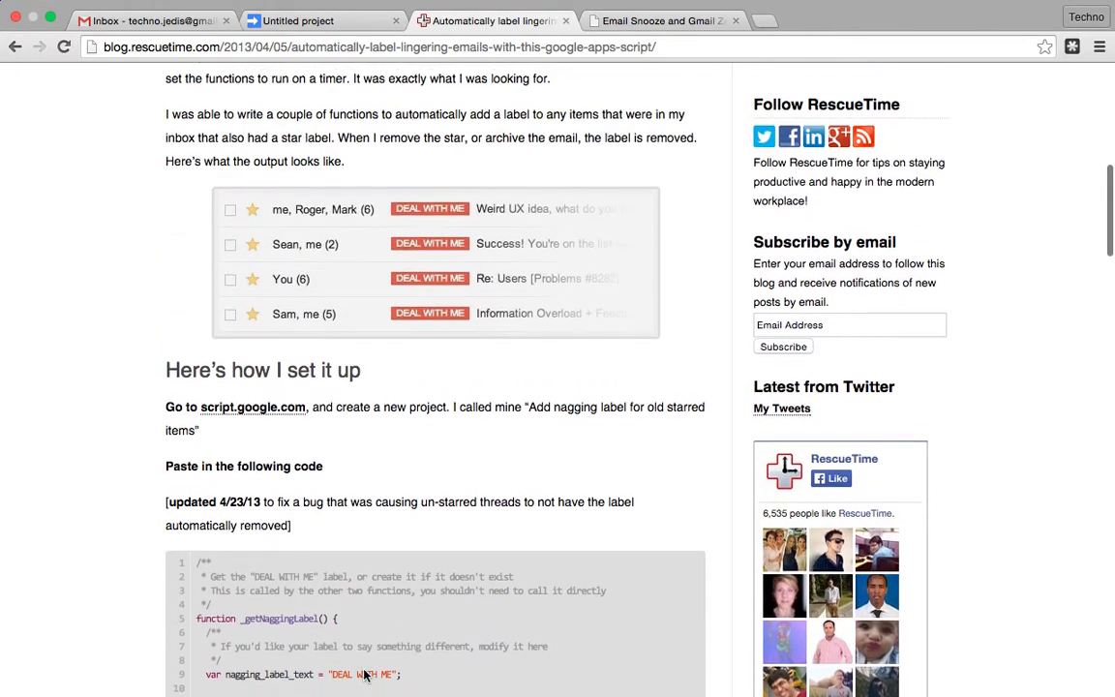
scroll("down", 3)
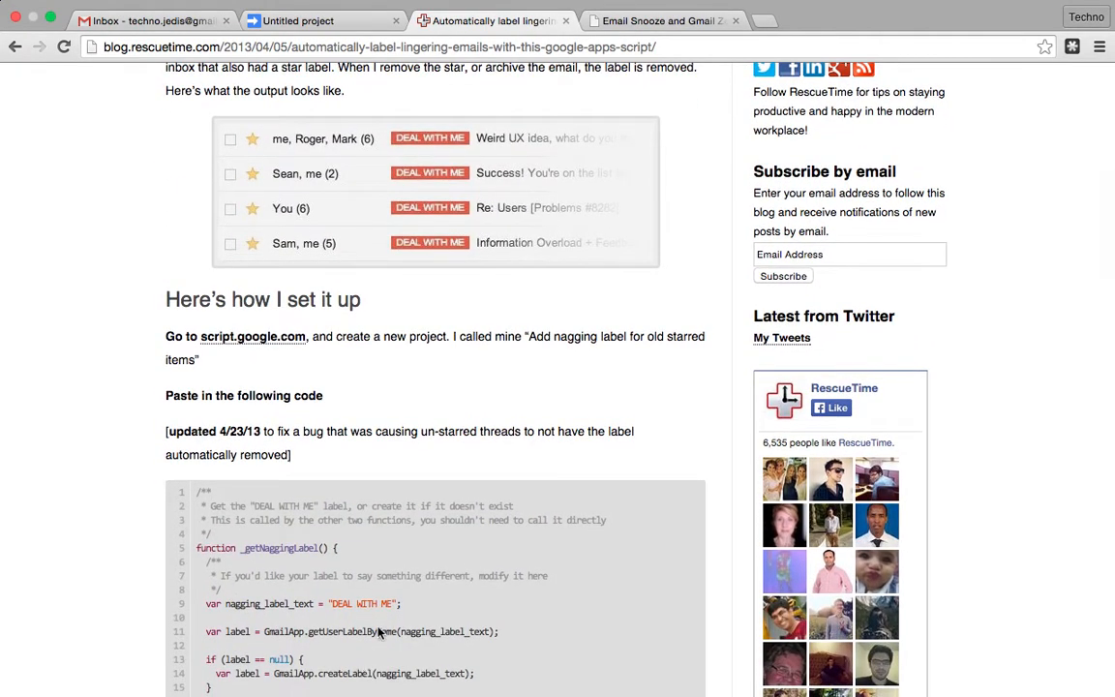
left_click(251, 503)
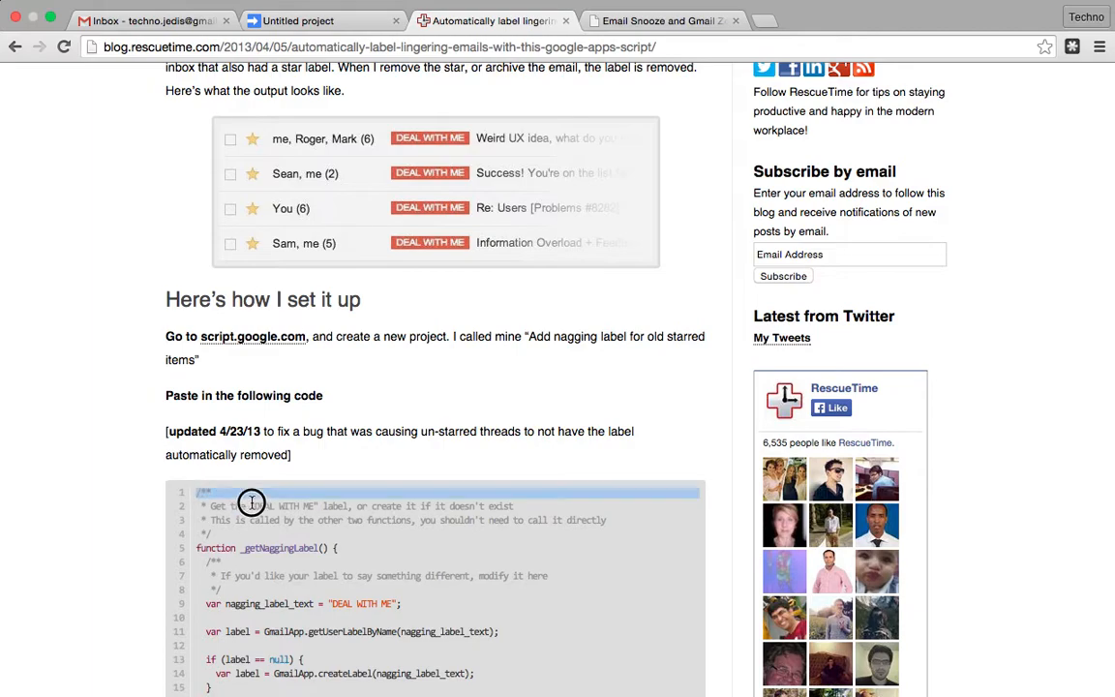
scroll("down", 3)
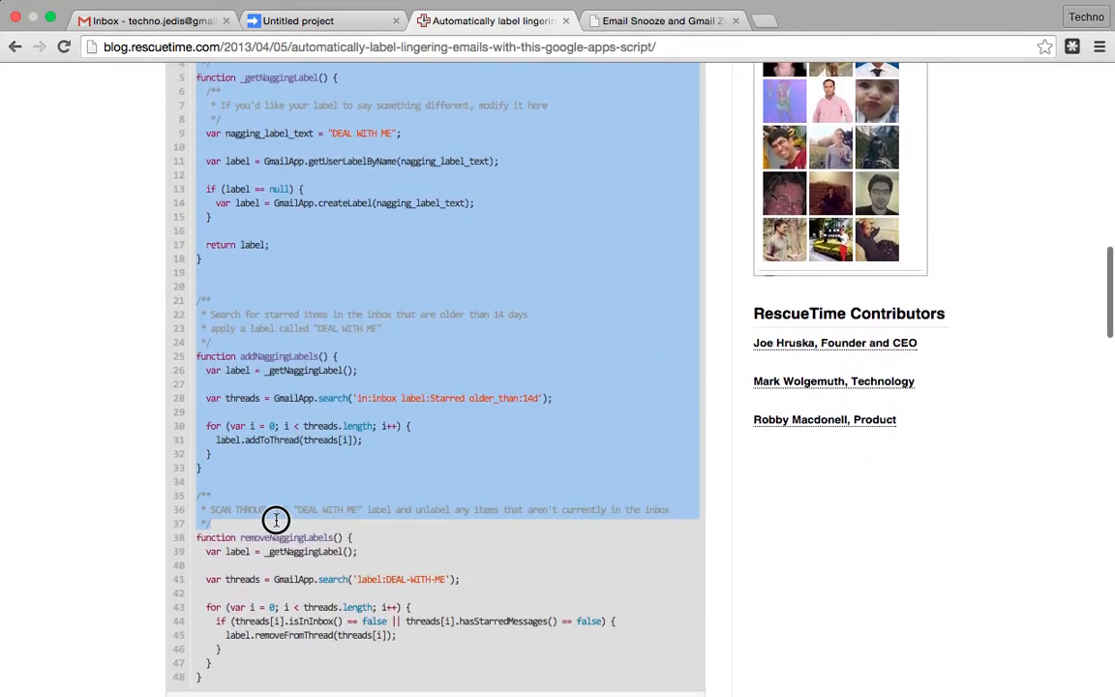
scroll("down", 3)
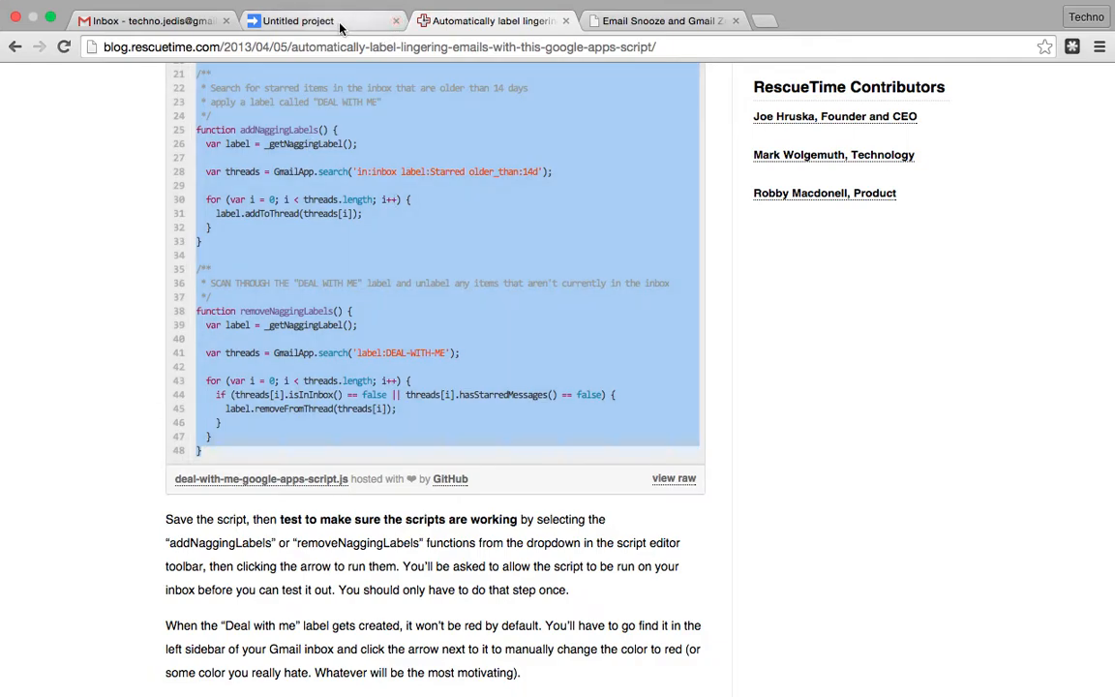
- Dismiss the welcome dialog in the untitled Apps Script project and paste the copied script into Code.gs
left_click(325, 19)
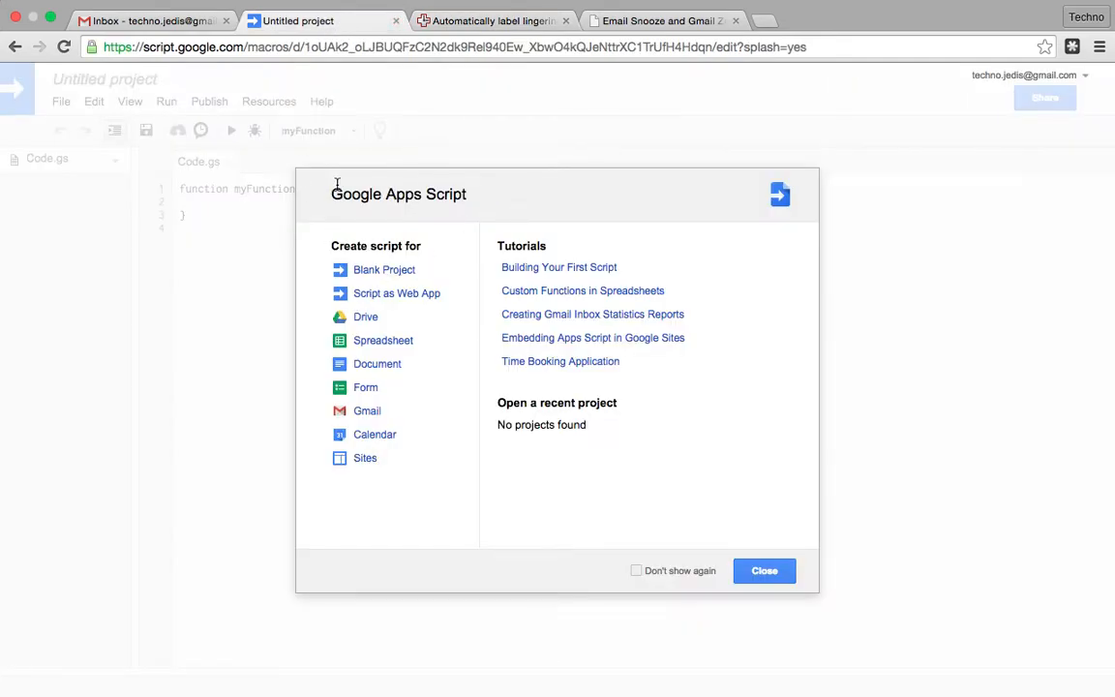
mouse_move(736, 554)
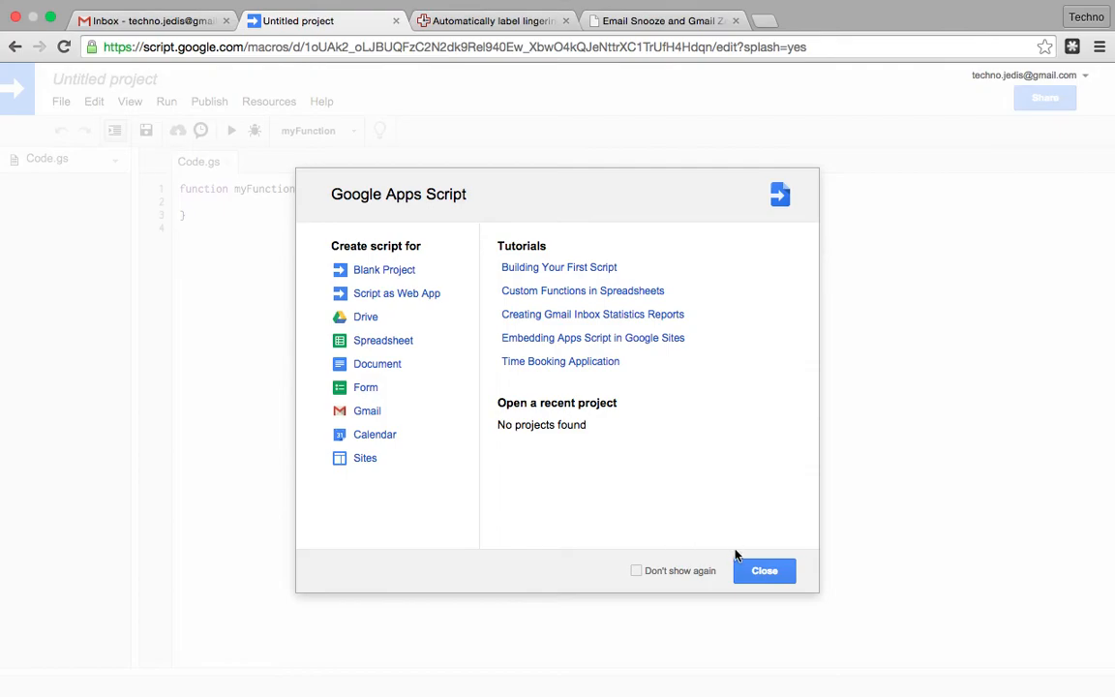
left_click(762, 569)
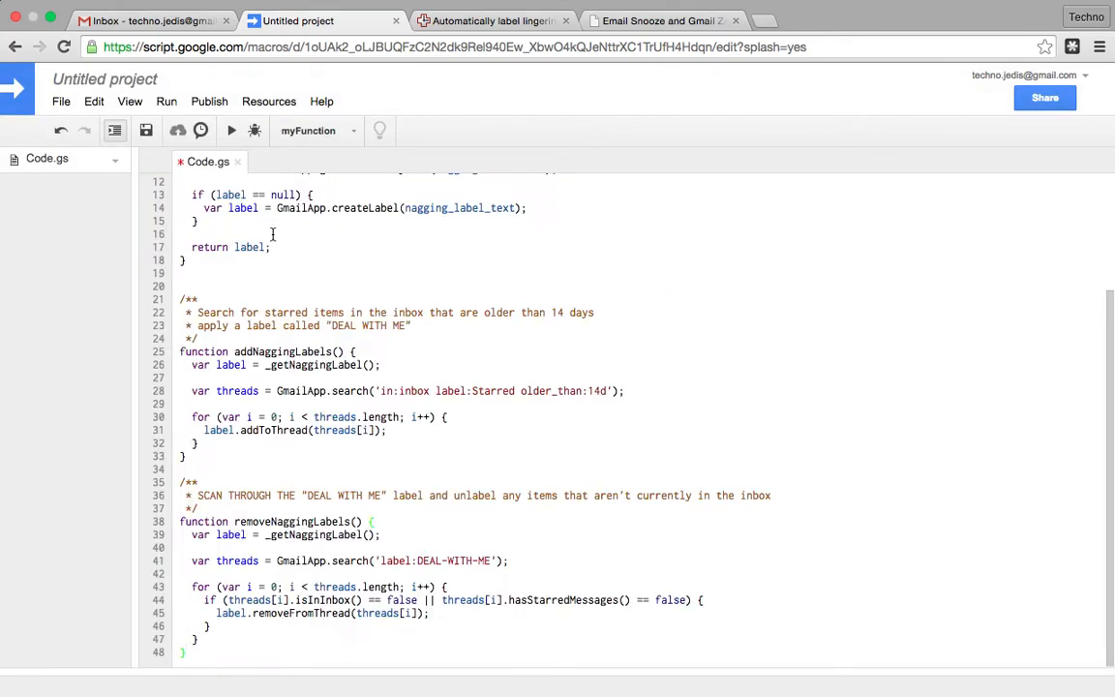
scroll("up", 3)
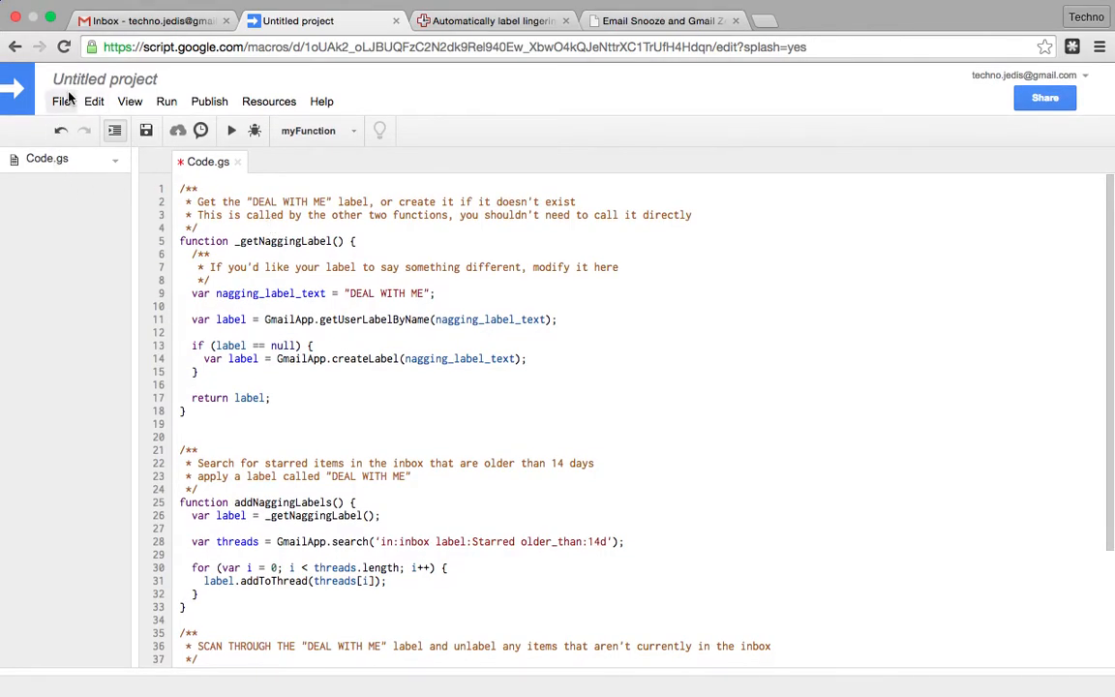
- Rename the project to 'Gmail Scripts' via File > Rename and save it
left_click(62, 100)
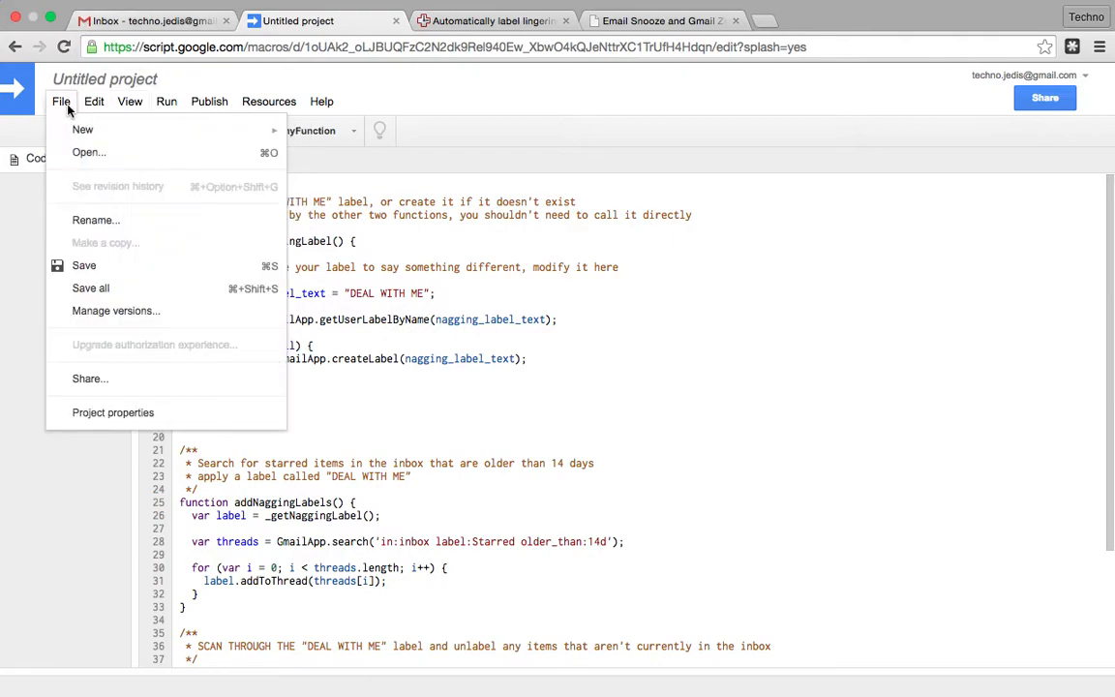
left_click(95, 220)
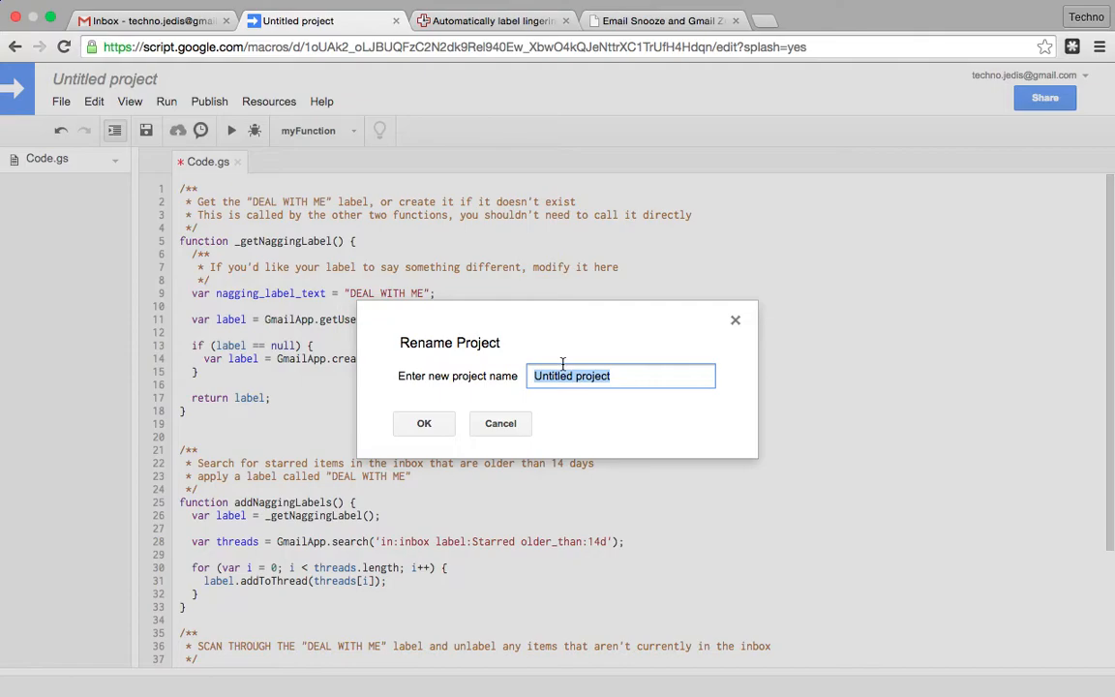
type("Gmail S")
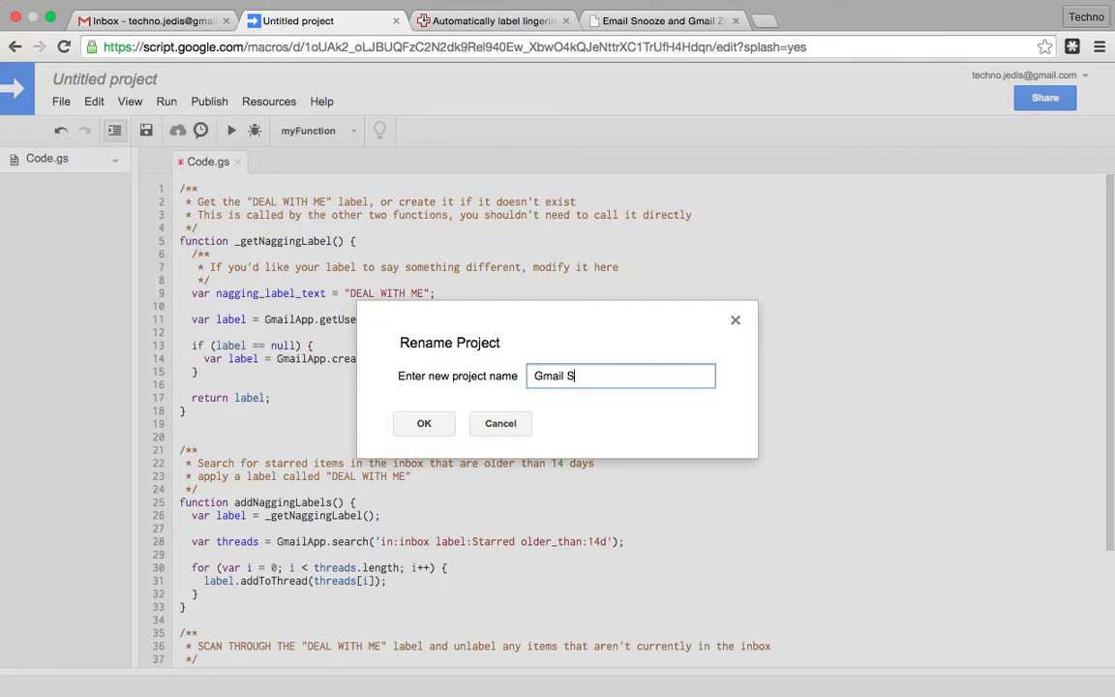
left_click(424, 422)
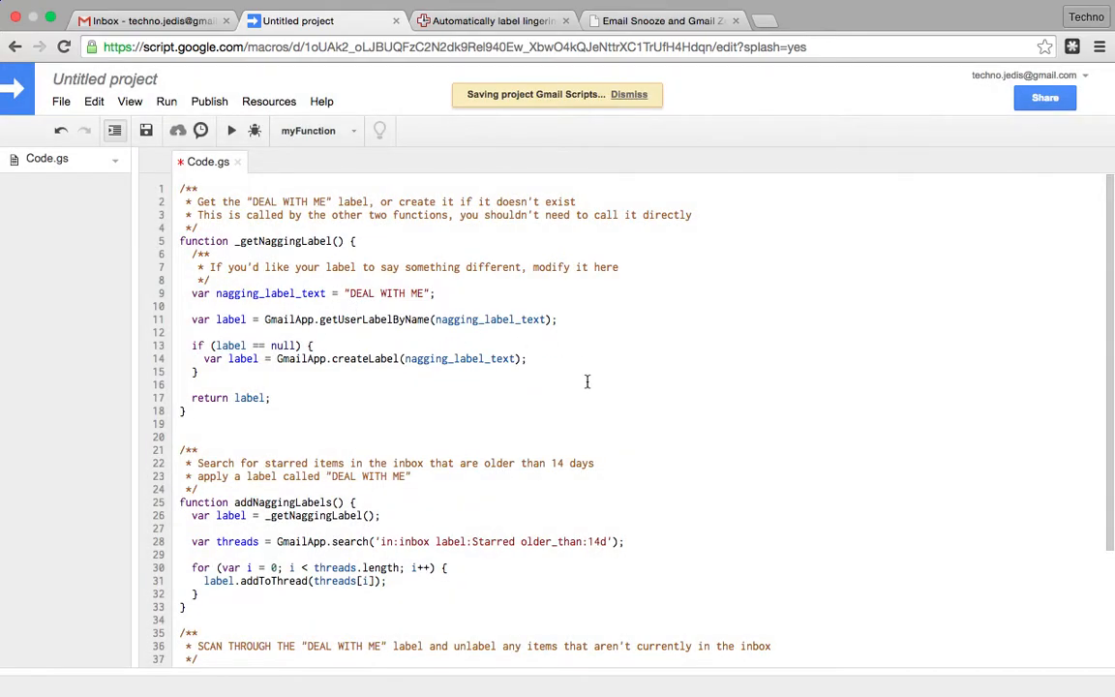
mouse_move(626, 140)
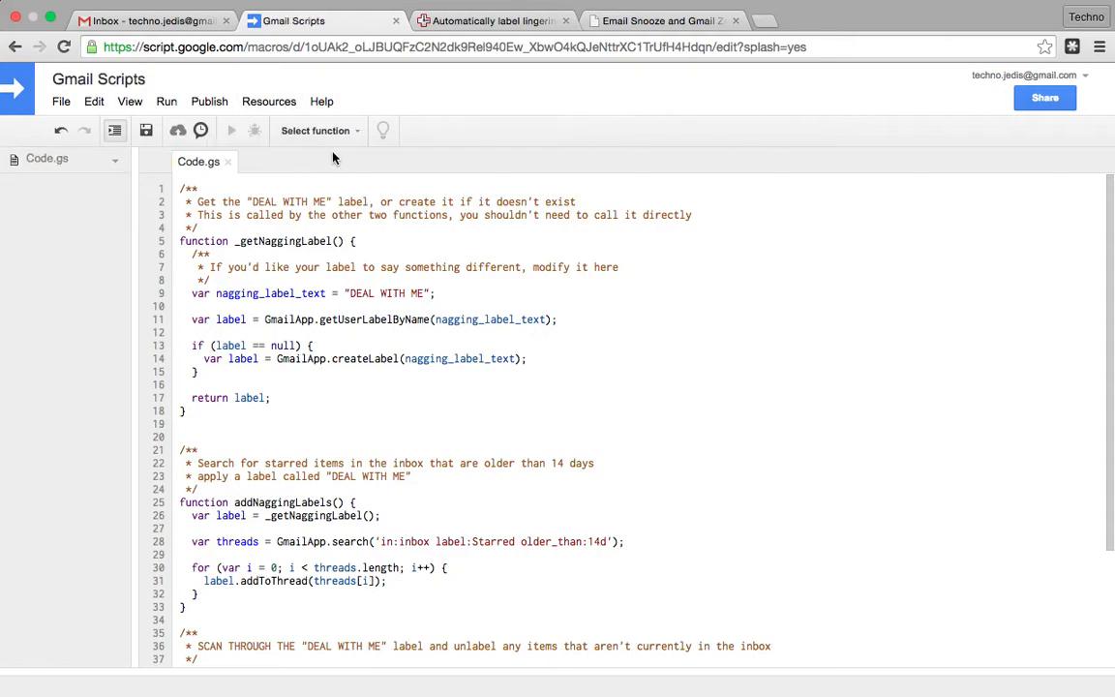
mouse_move(356, 175)
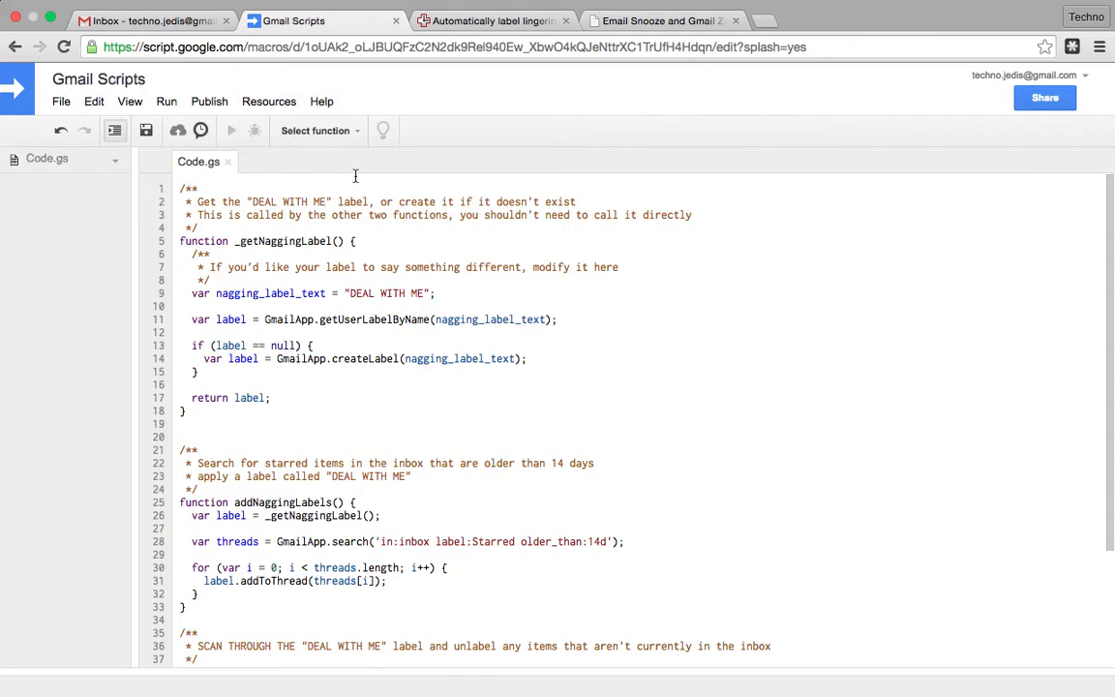
- Choose addNaggingLabels as the function to run and start it, bringing up the authorization prompt
left_click(319, 130)
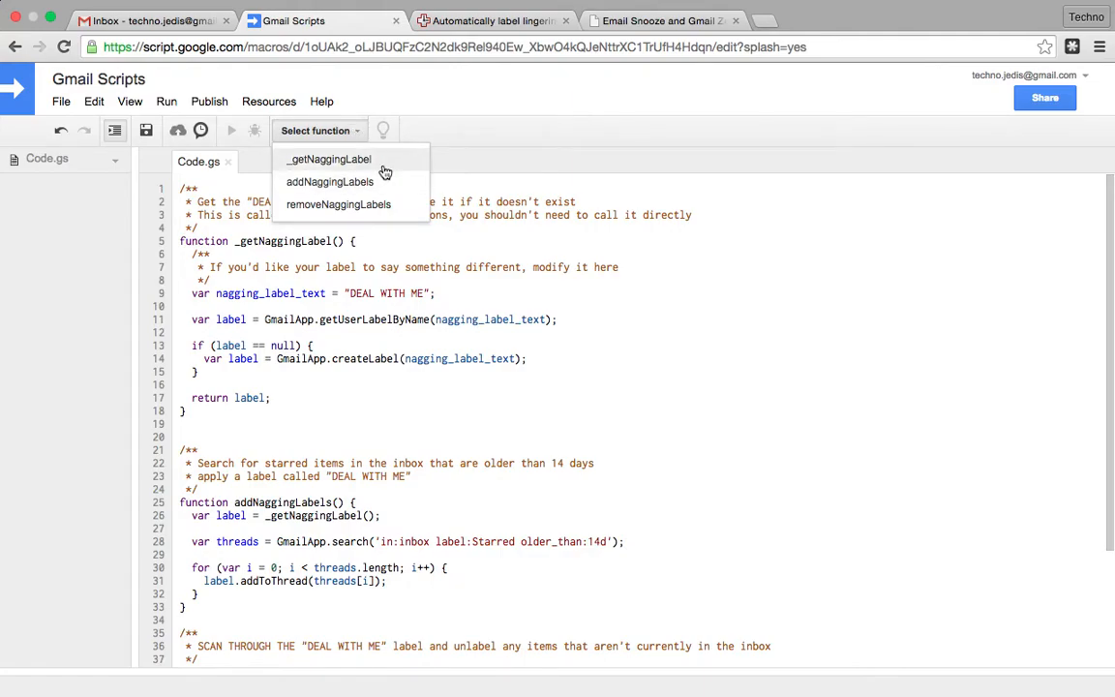
mouse_move(358, 189)
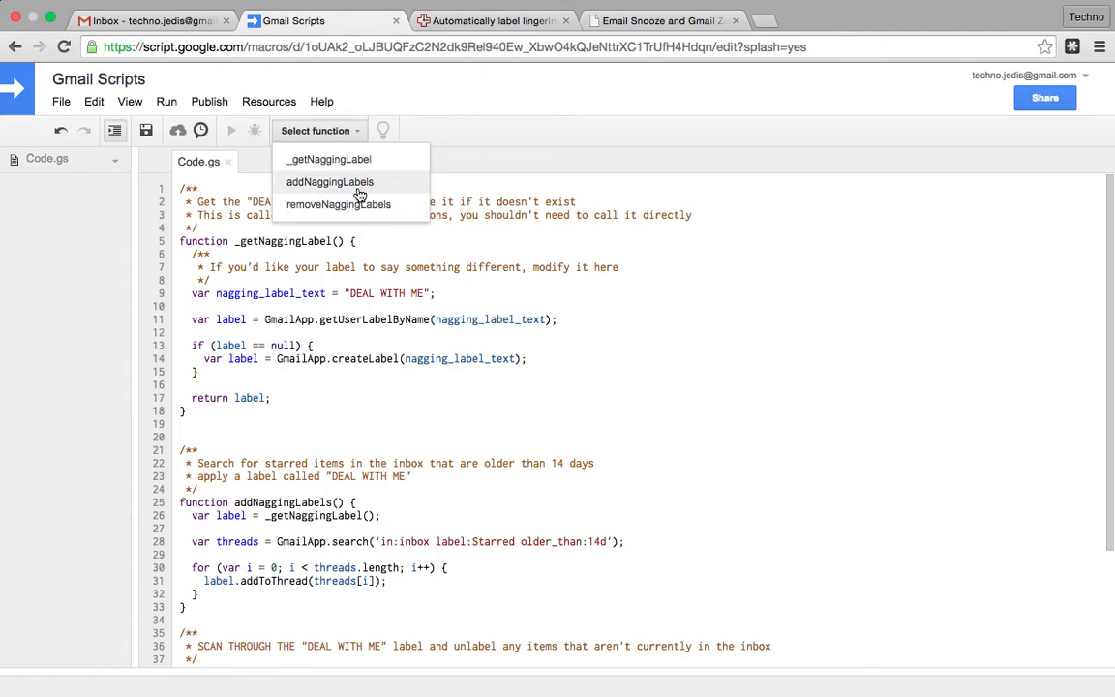
left_click(329, 181)
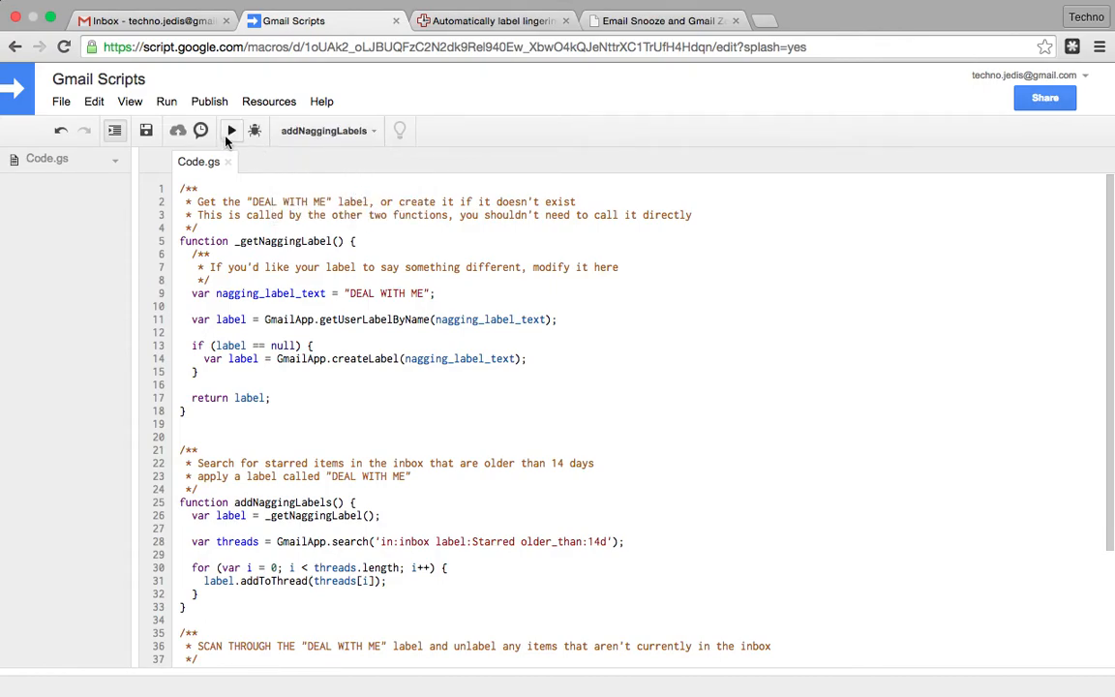
left_click(230, 131)
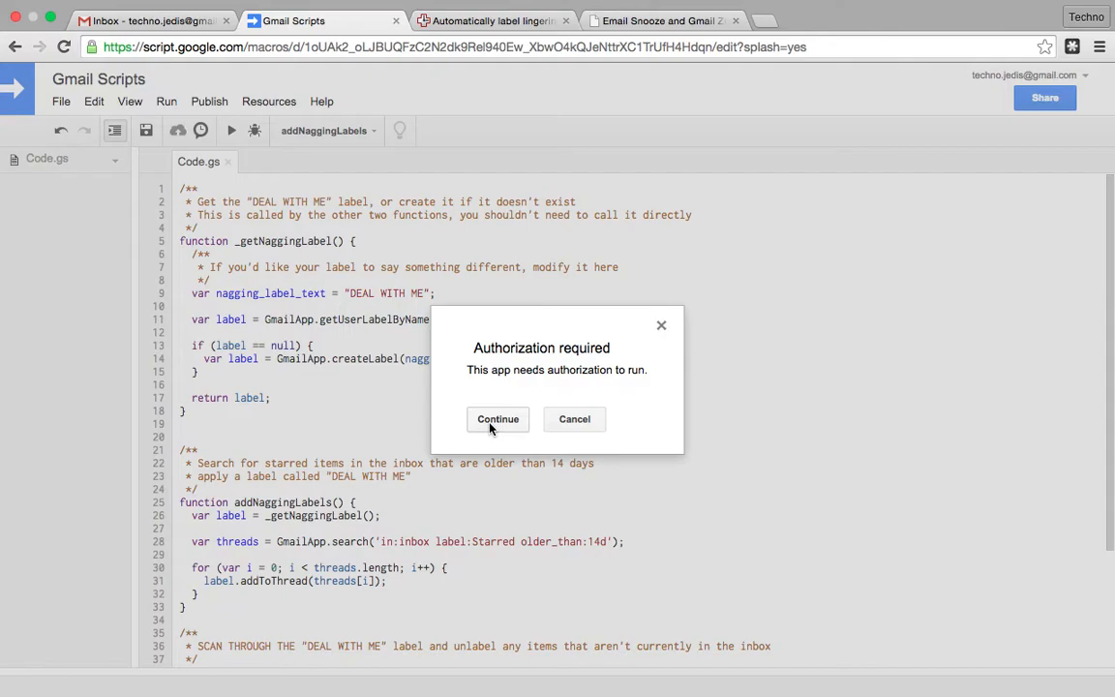
- Authorize the script's Gmail access so addNaggingLabels runs
left_click(497, 418)
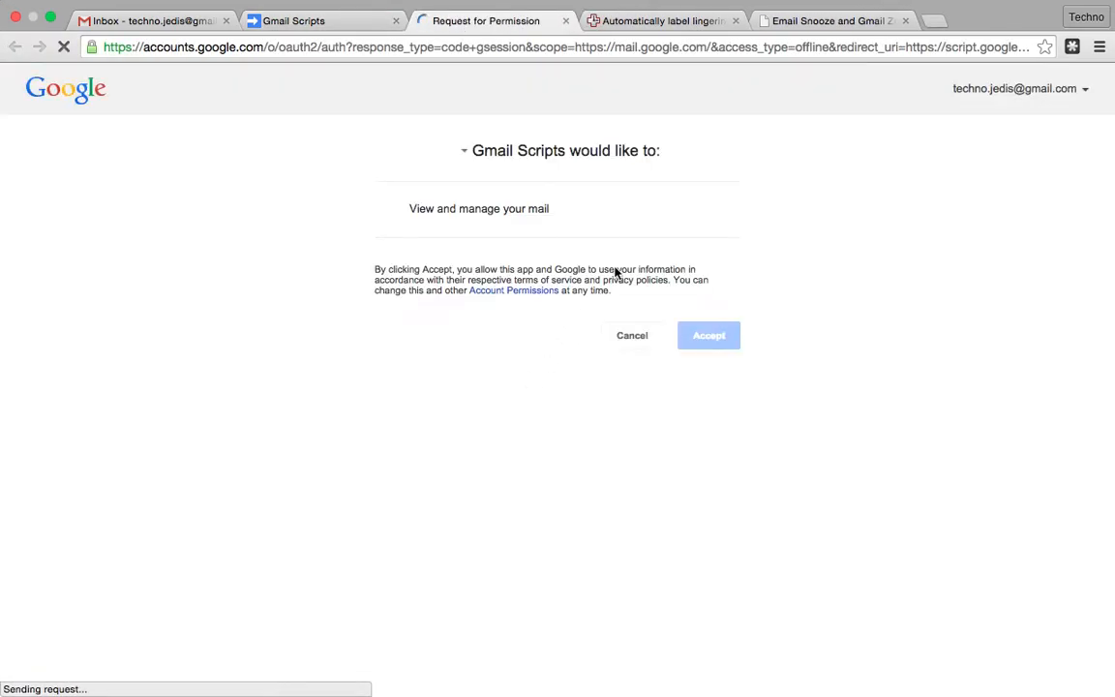
left_click(708, 335)
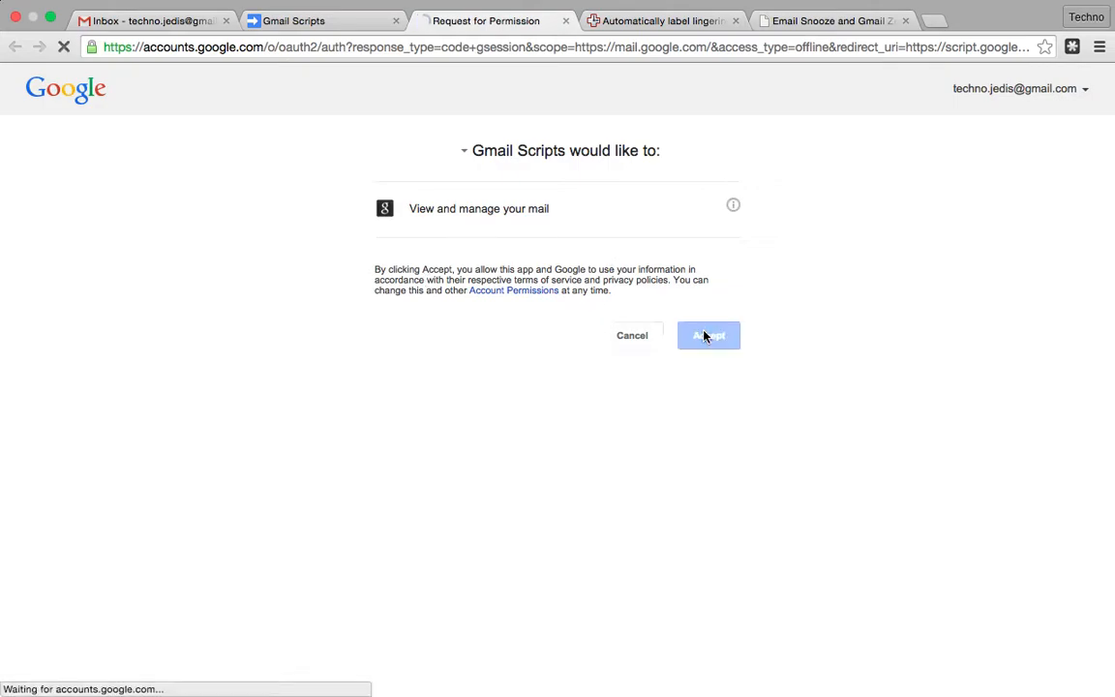
left_click(708, 334)
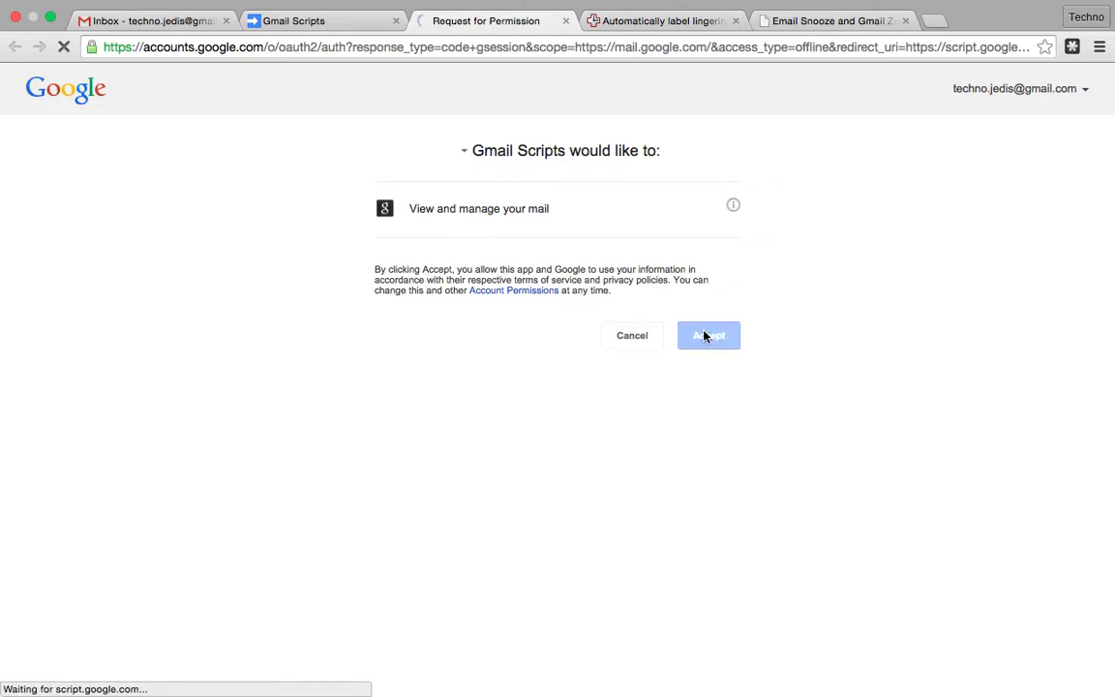
left_click(708, 335)
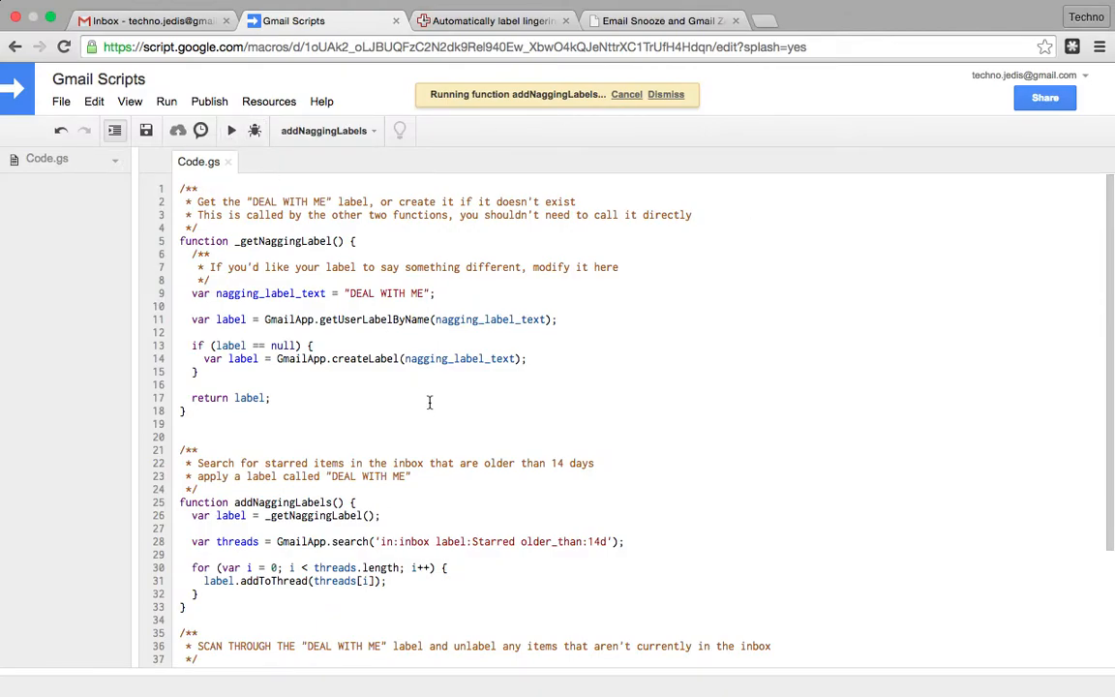
- View the starred conversations in Gmail and confirm three now carry the DEAL WITH ME label
left_click(666, 92)
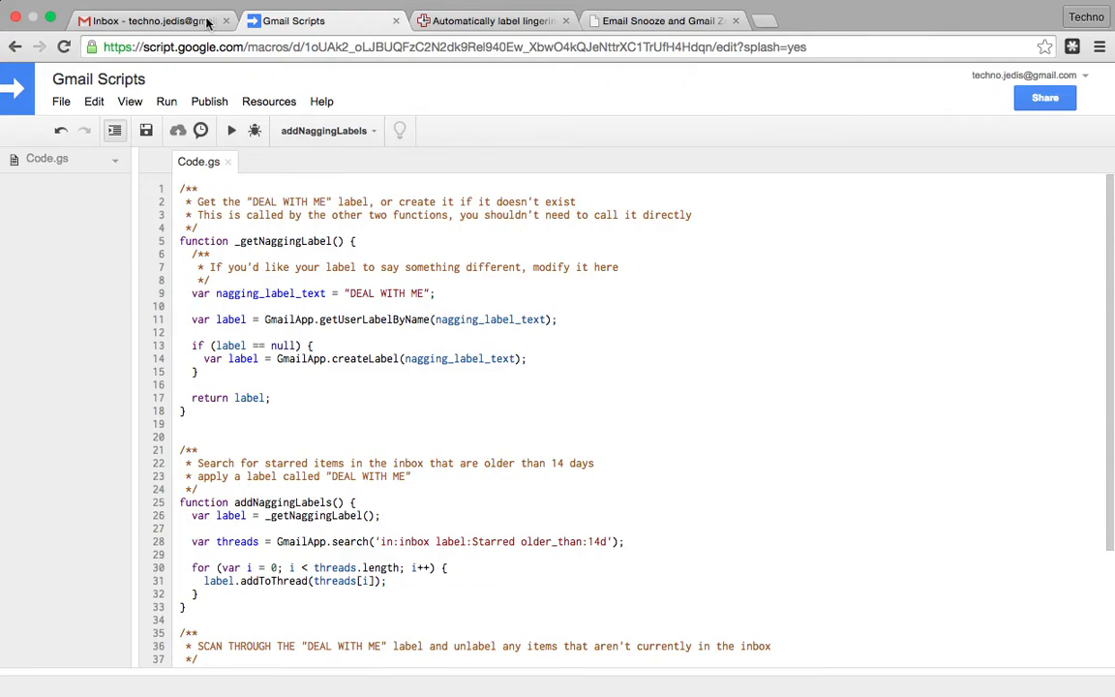
left_click(146, 19)
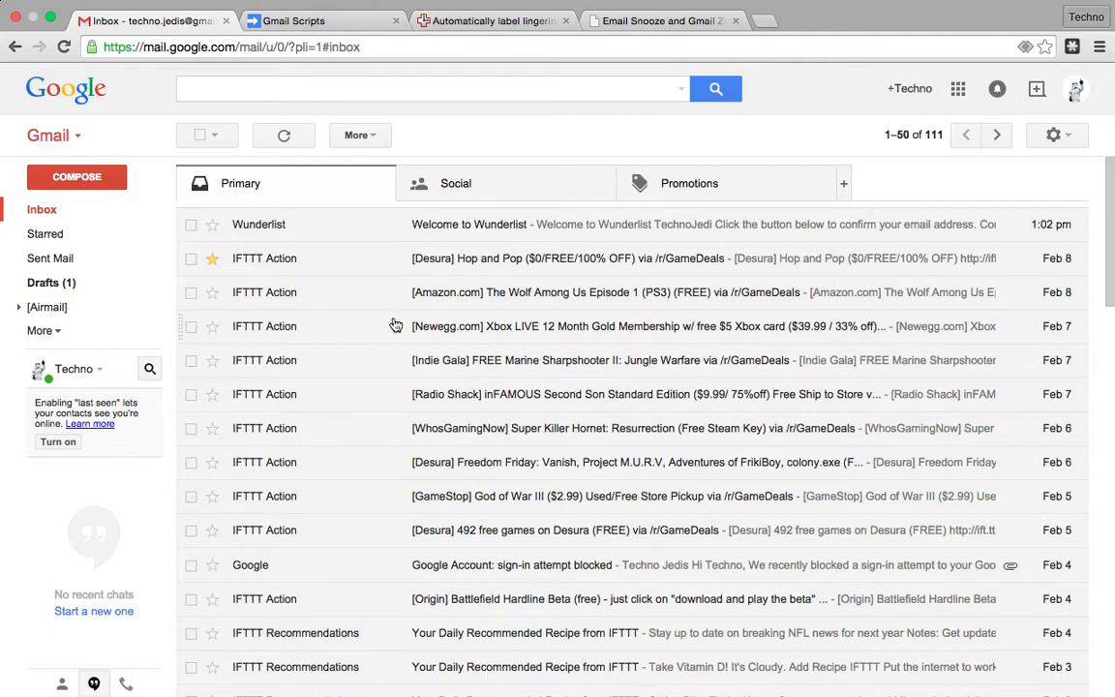
left_click(46, 232)
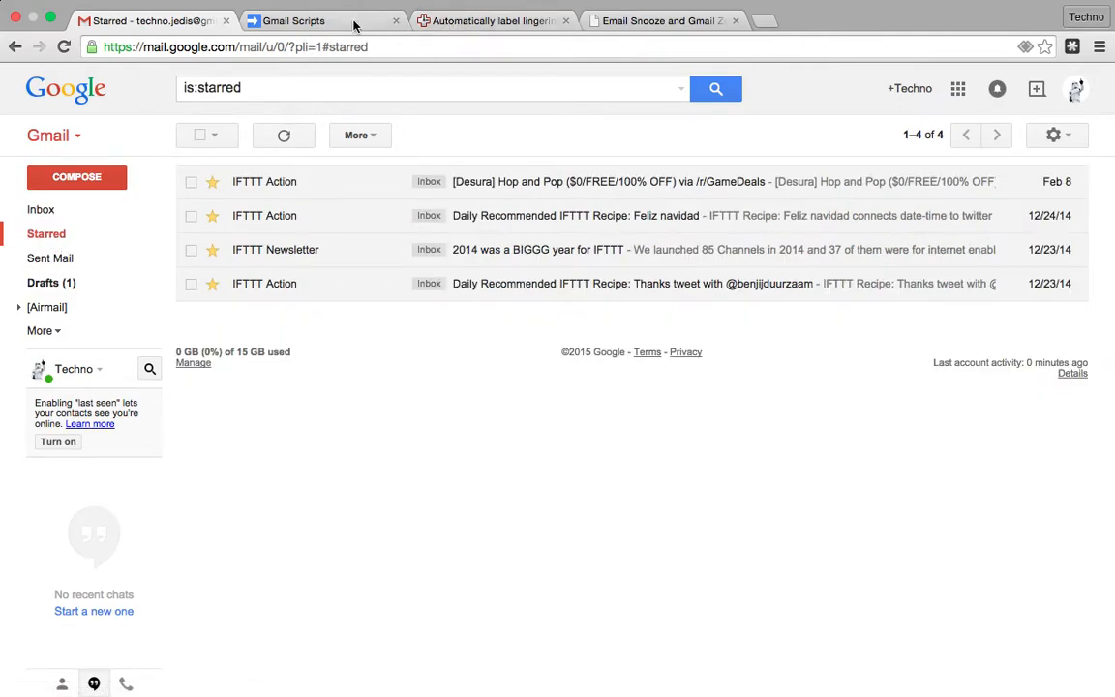
left_click(294, 20)
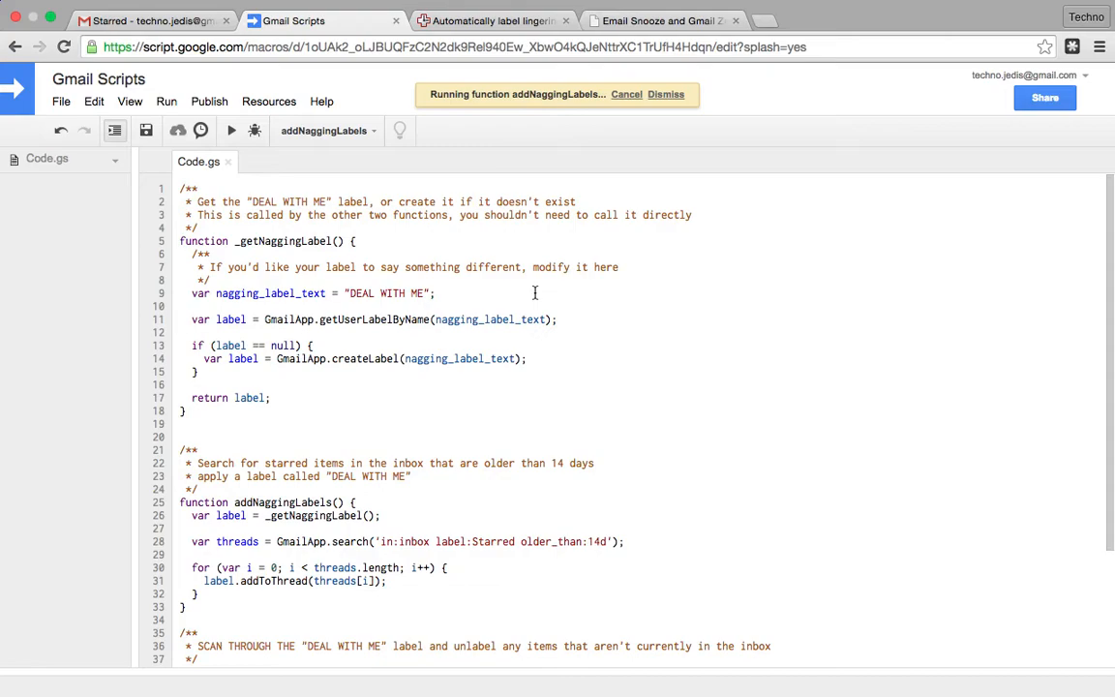
left_click(151, 20)
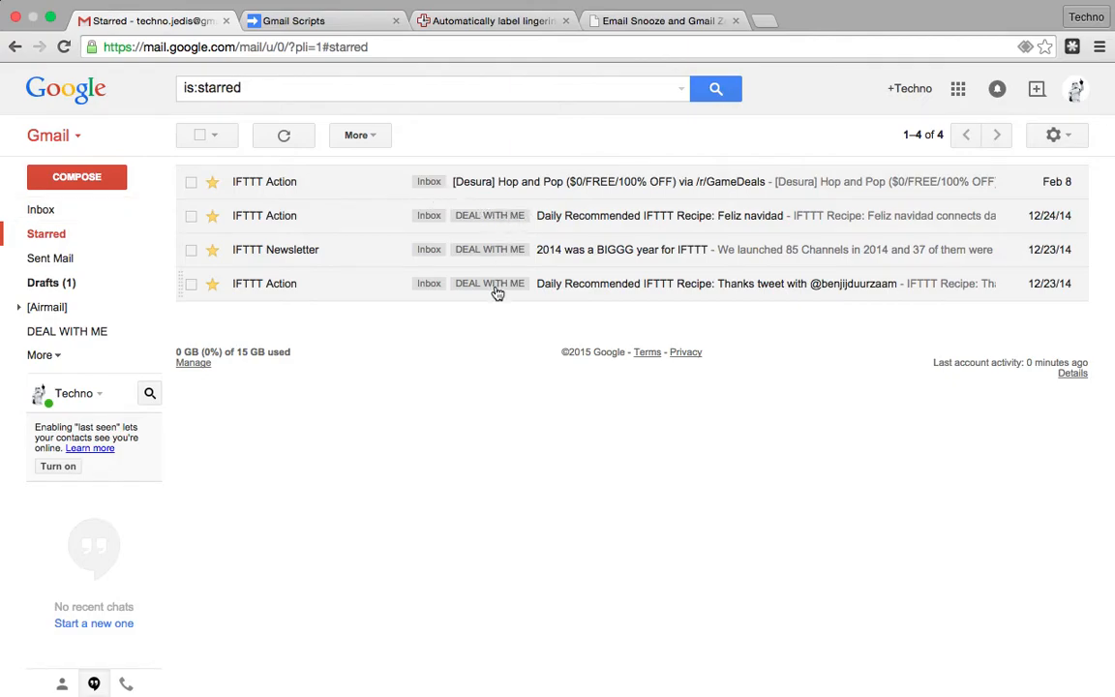
mouse_move(89, 352)
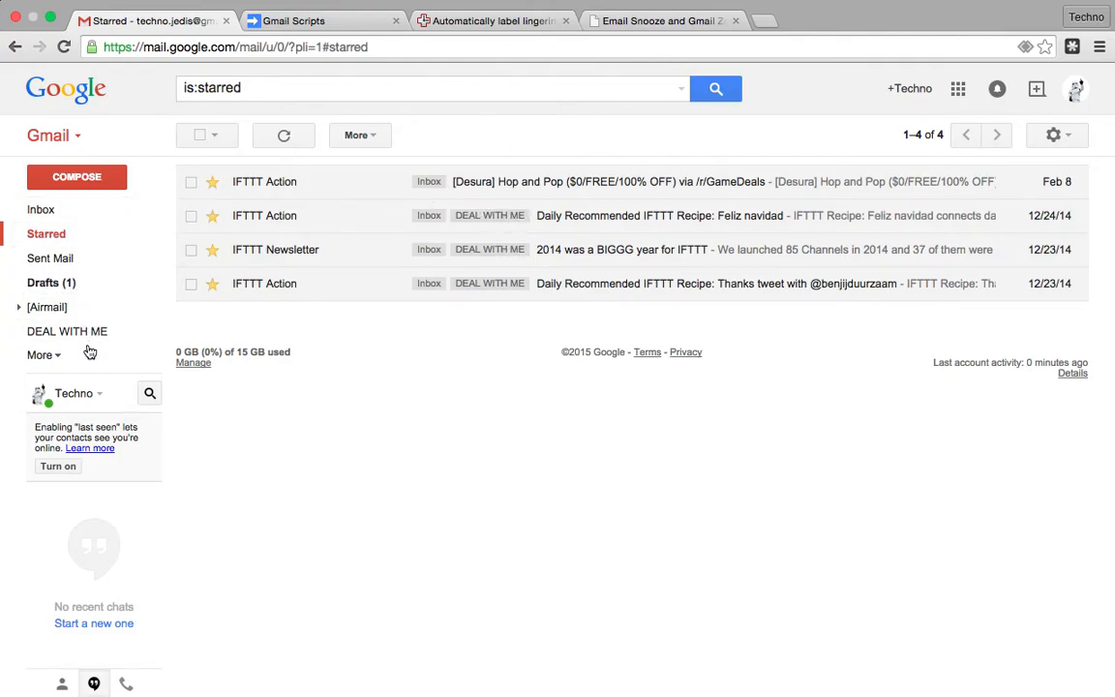
- Give the DEAL WITH ME label an orange colour from its sidebar options
left_click(39, 354)
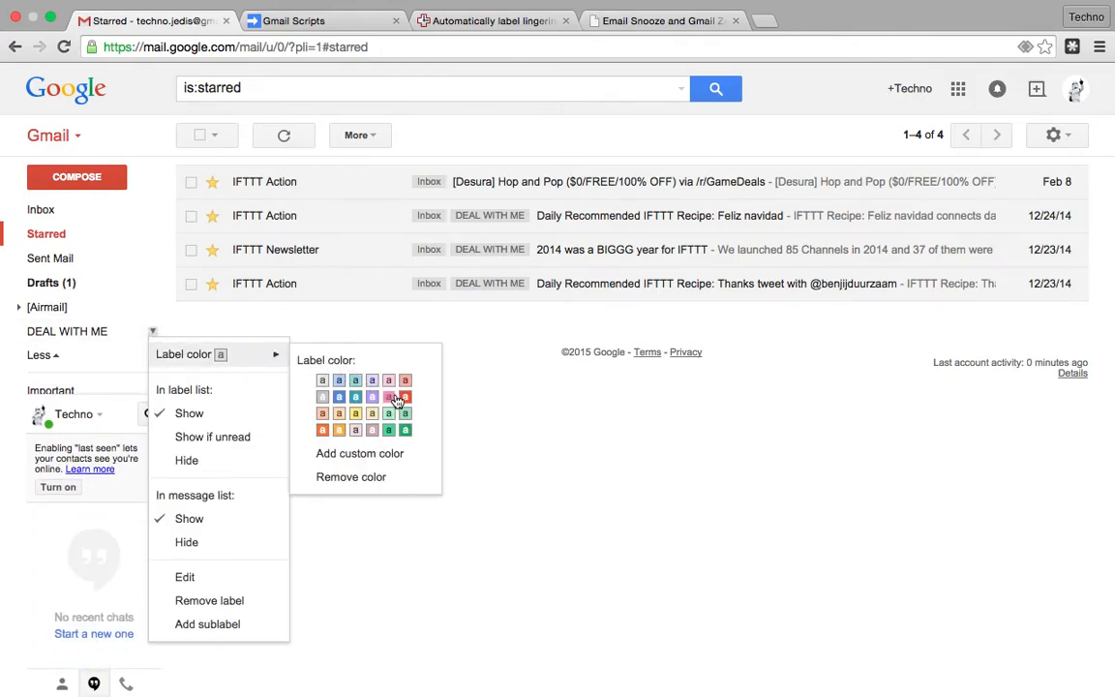
left_click(325, 431)
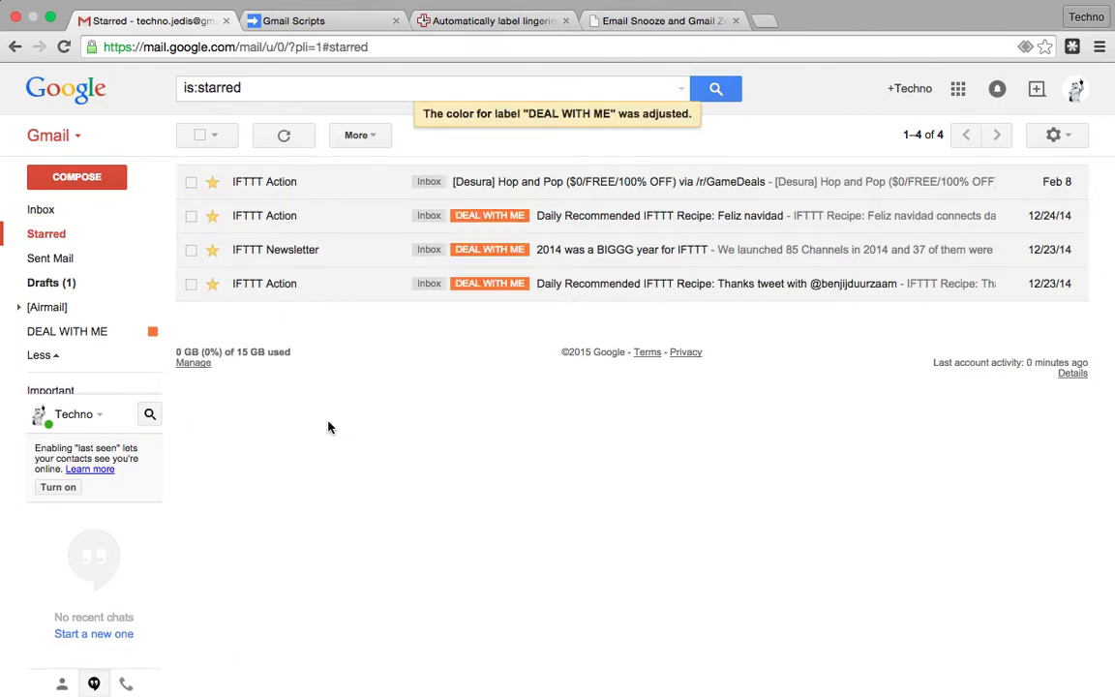
mouse_move(580, 281)
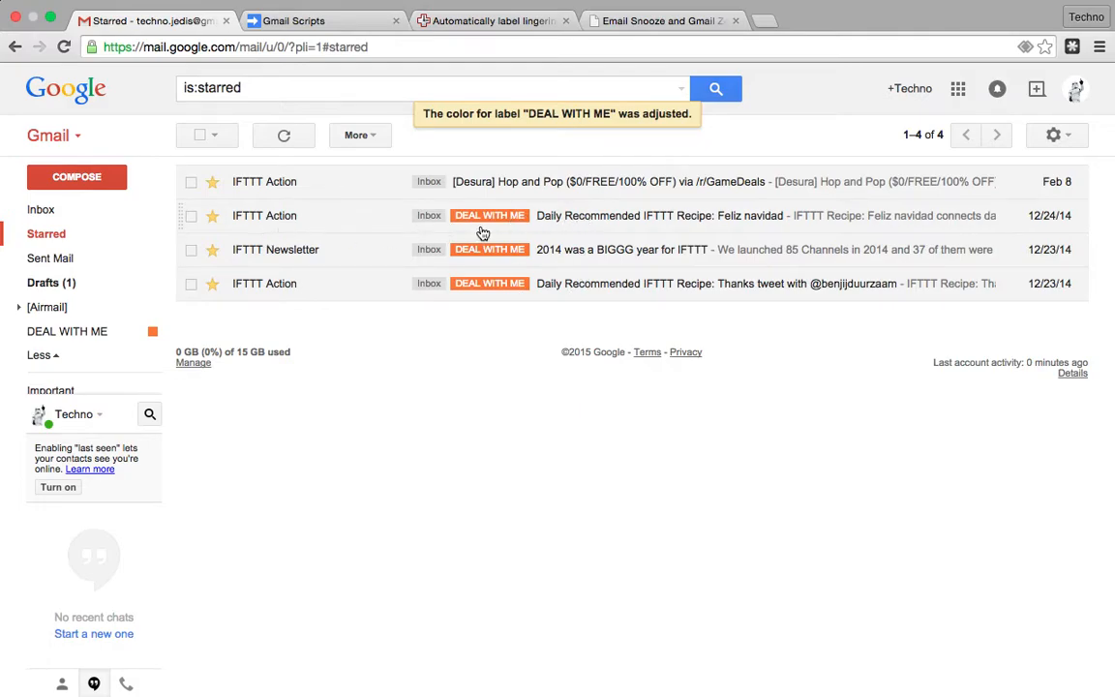
mouse_move(573, 226)
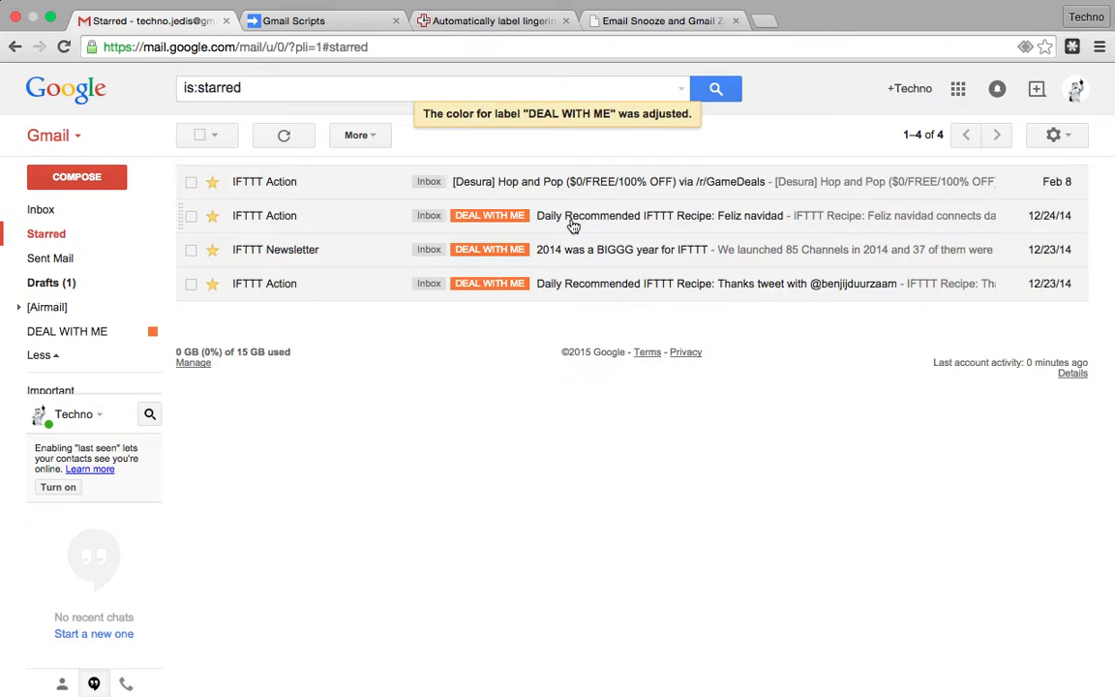
mouse_move(387, 205)
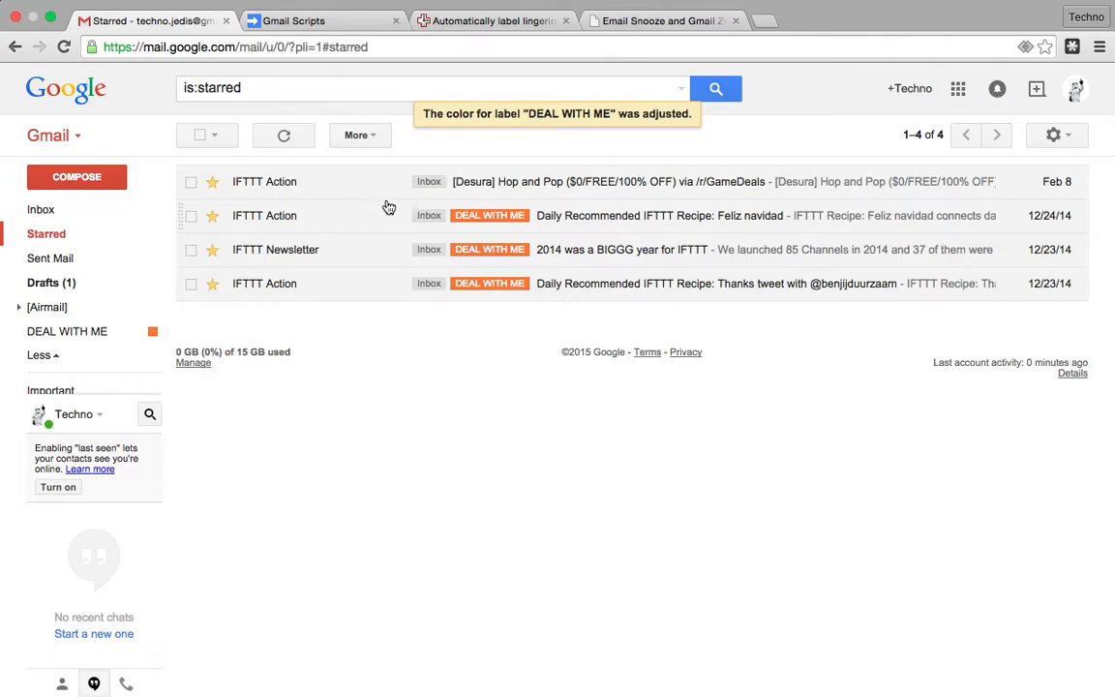
mouse_move(420, 283)
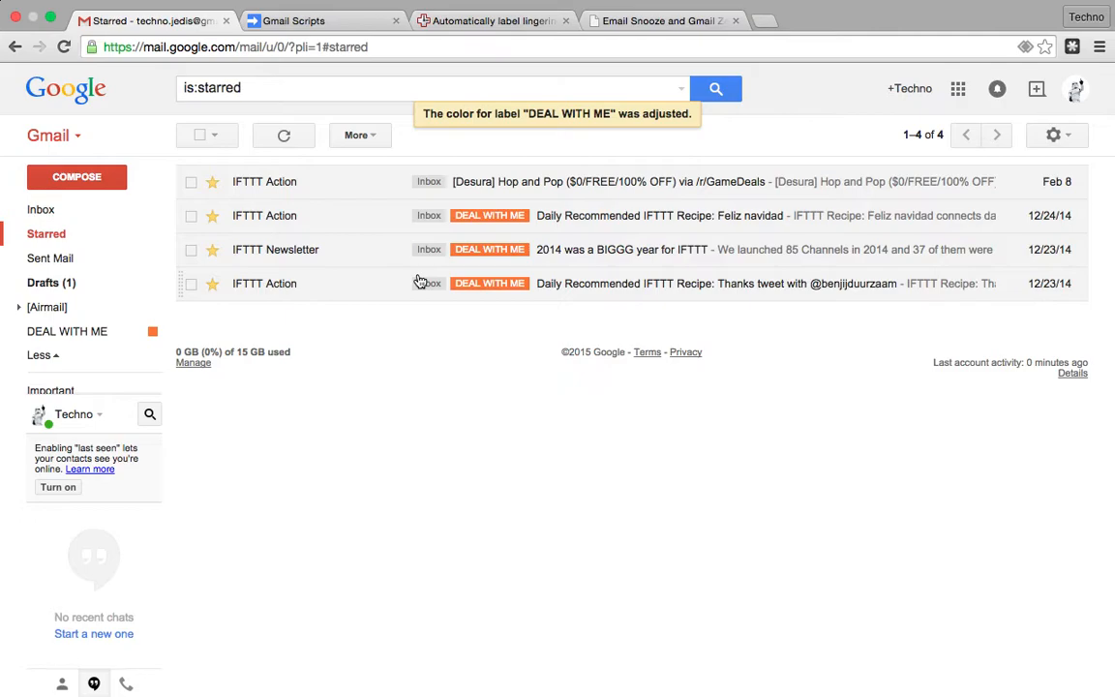
mouse_move(542, 219)
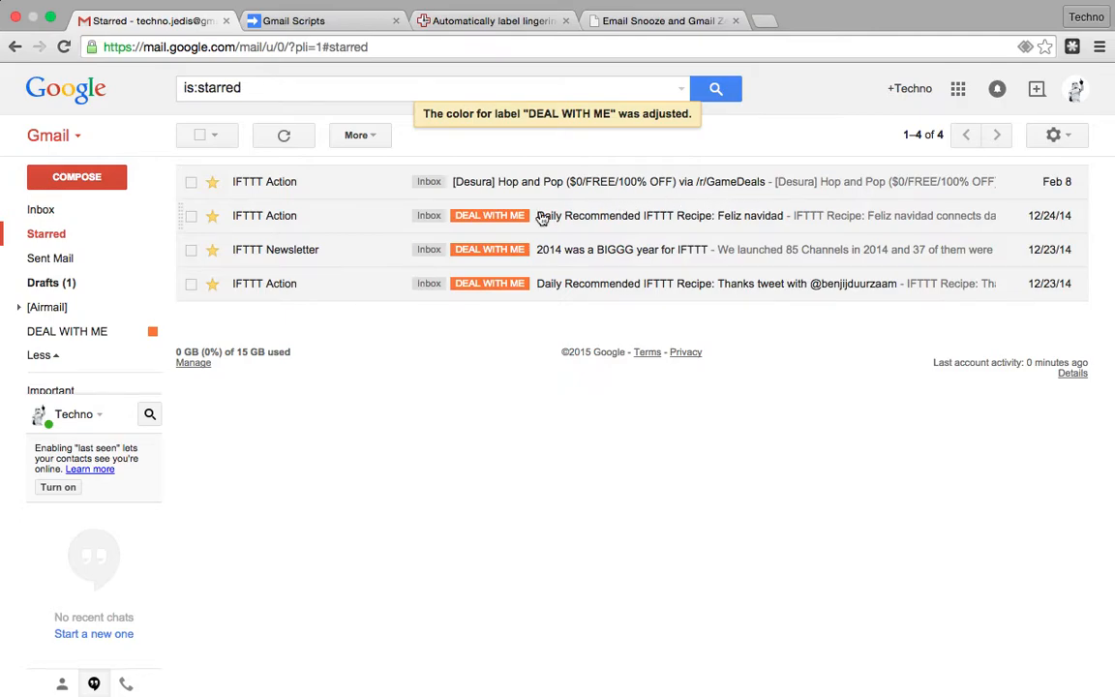
mouse_move(631, 217)
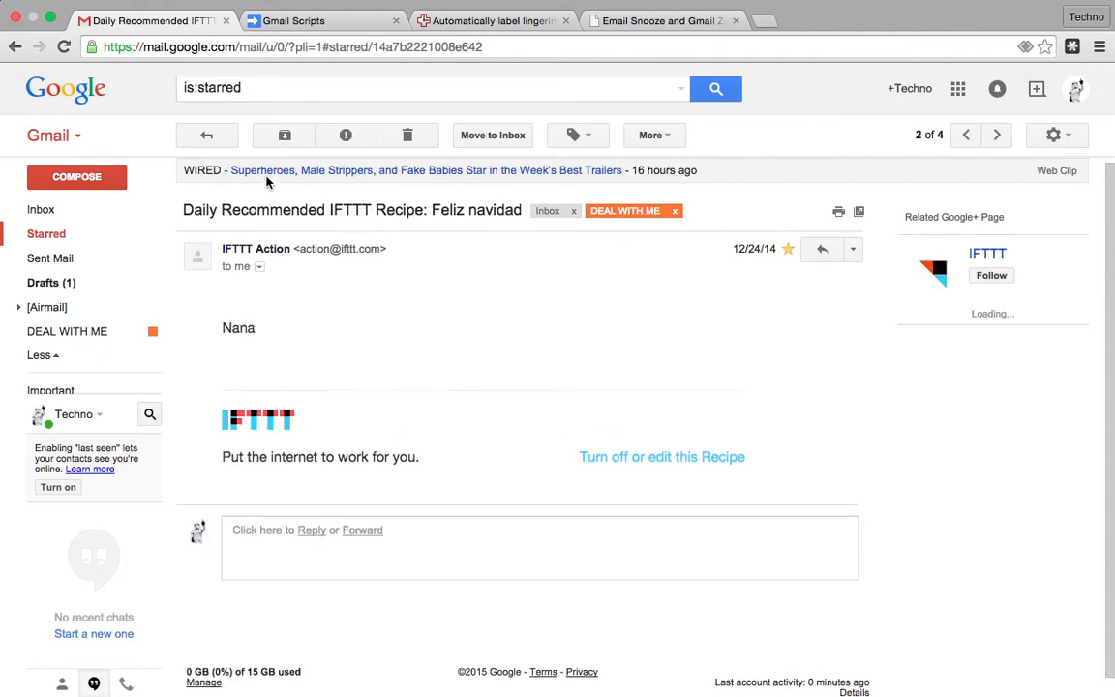
- Return to the Starred list and refresh it, leaving three starred conversations after unstarring Feliz navidad
left_click(205, 135)
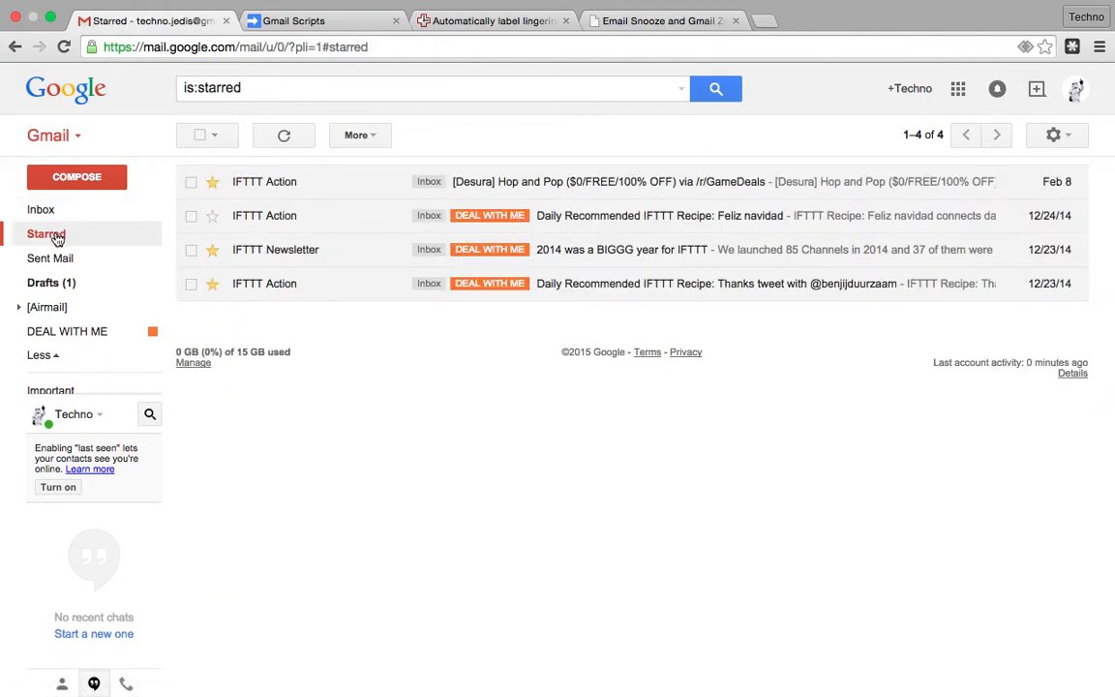
left_click(213, 215)
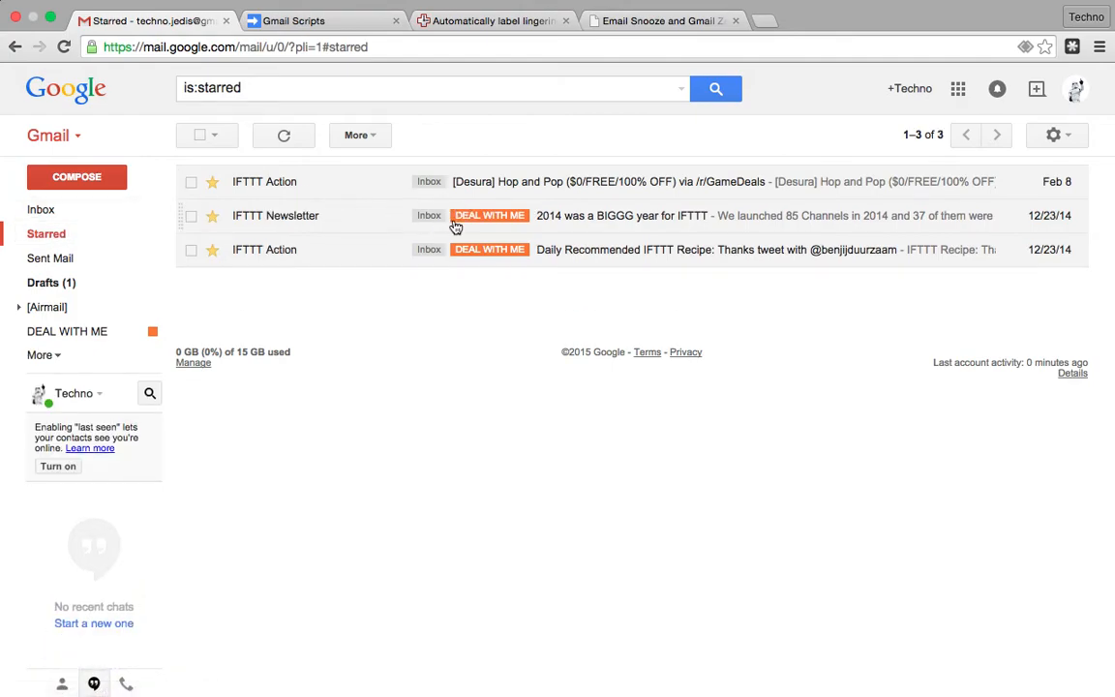
mouse_move(348, 23)
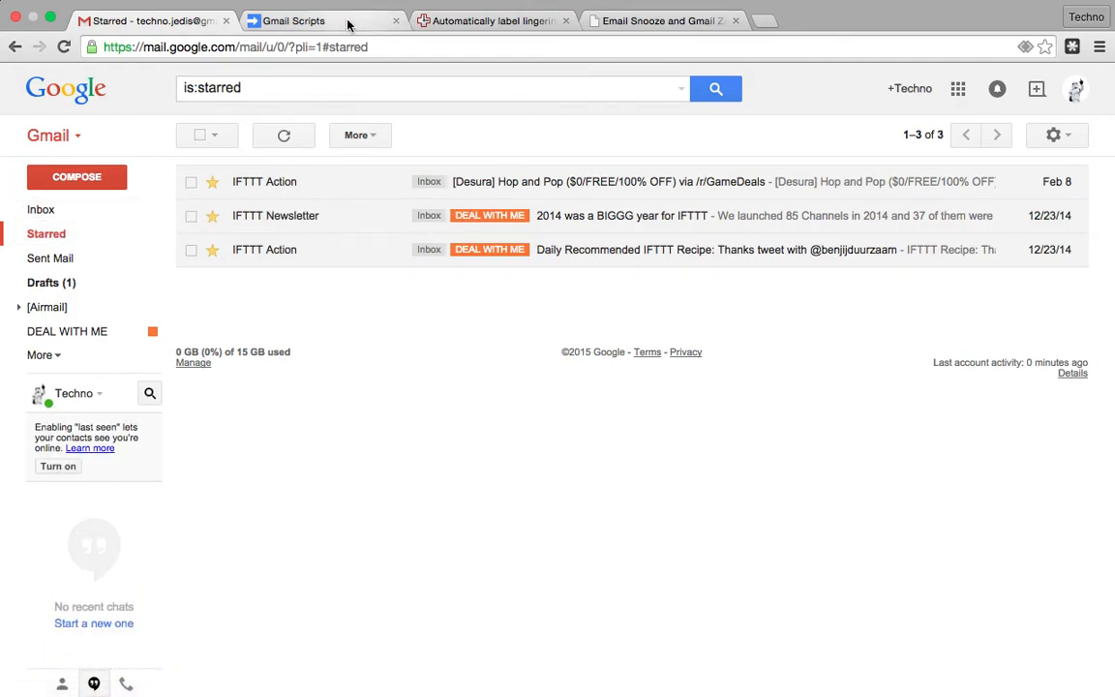
- Back in the Gmail Scripts project, start a new script file via File > New > Script file
left_click(294, 19)
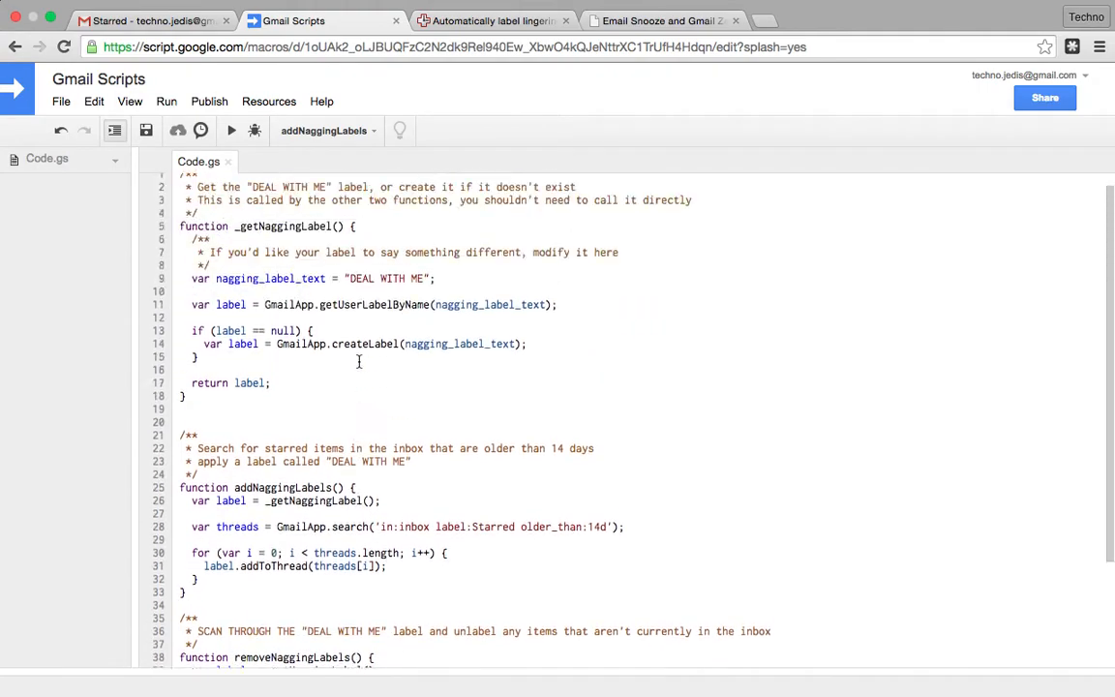
scroll("up", 3)
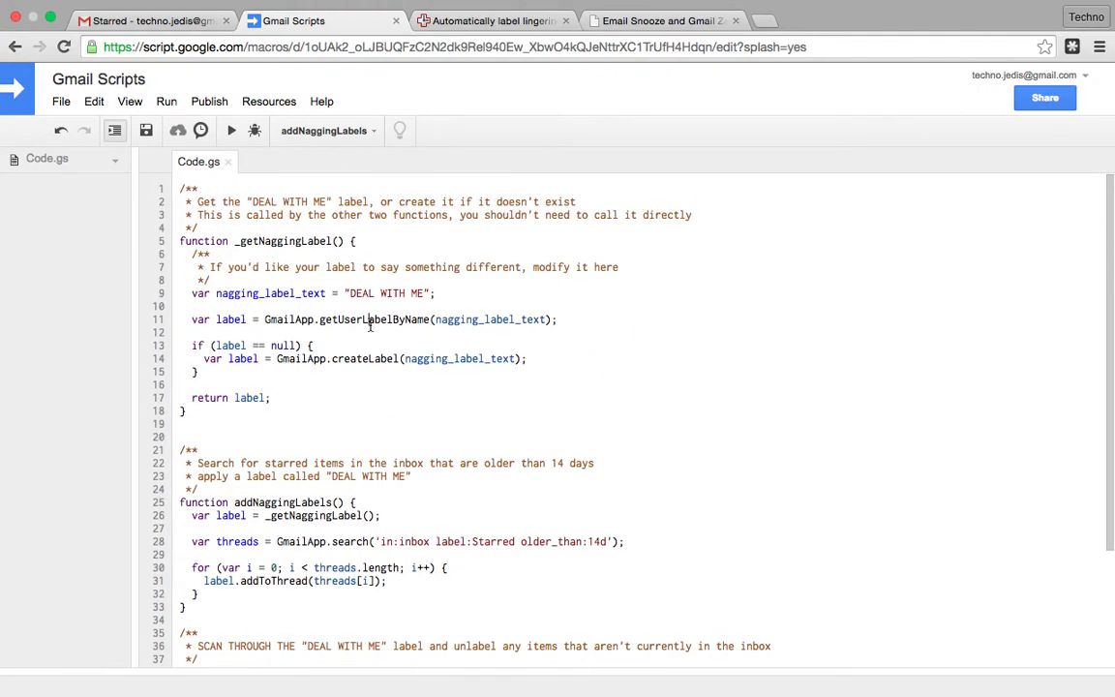
scroll("down", 3)
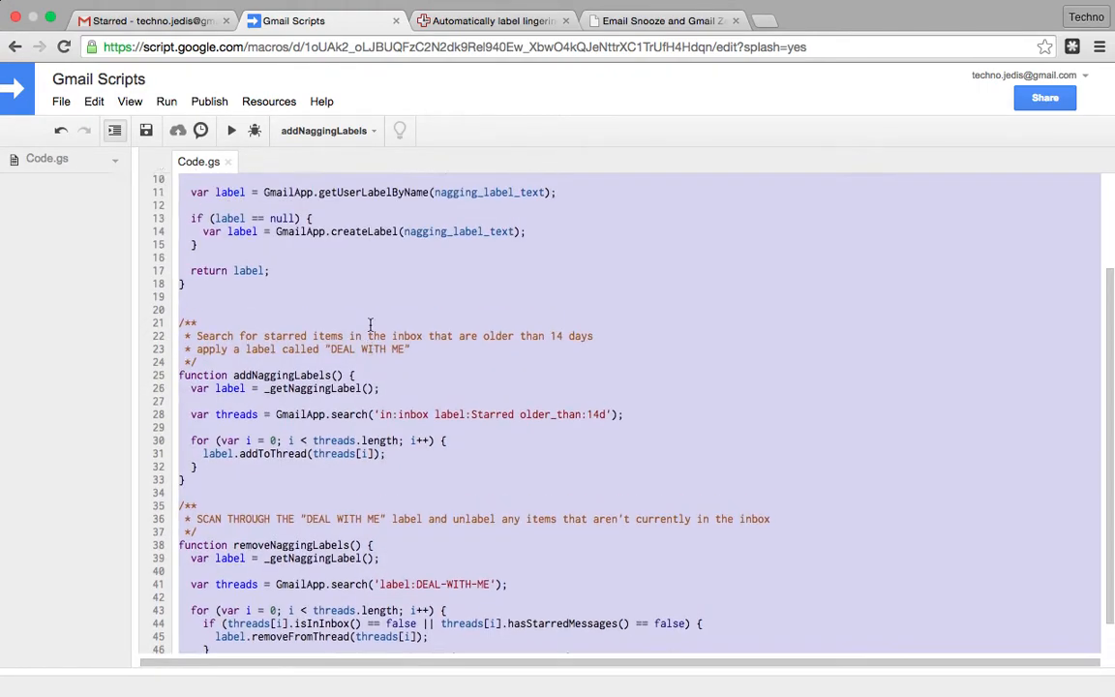
scroll("up", 3)
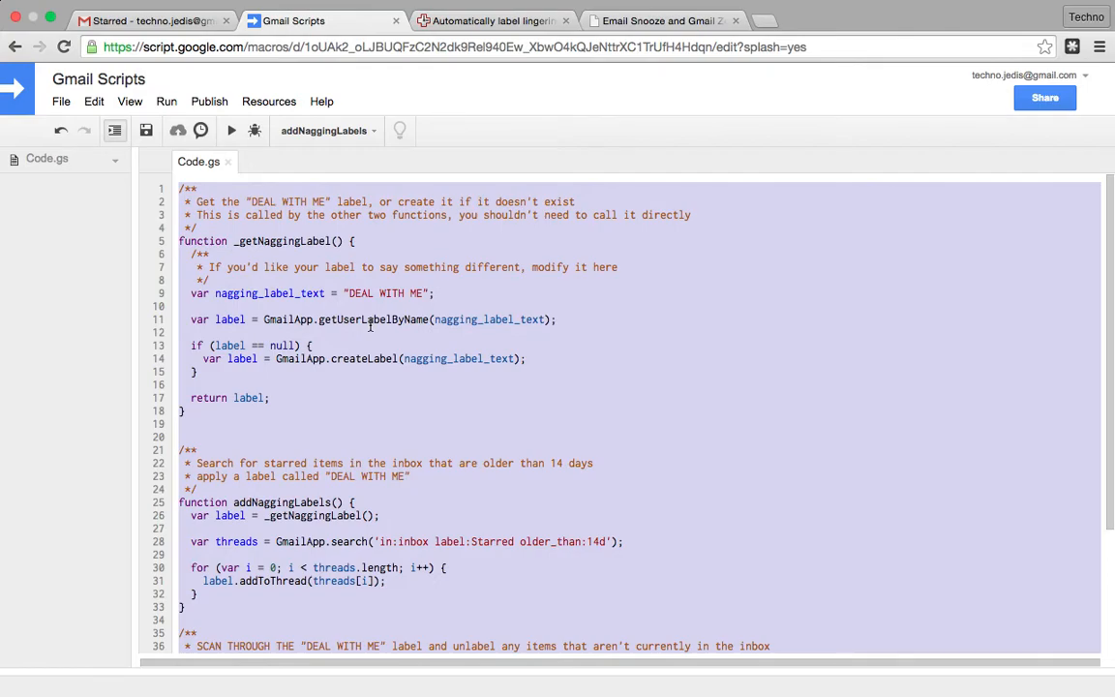
left_click(62, 100)
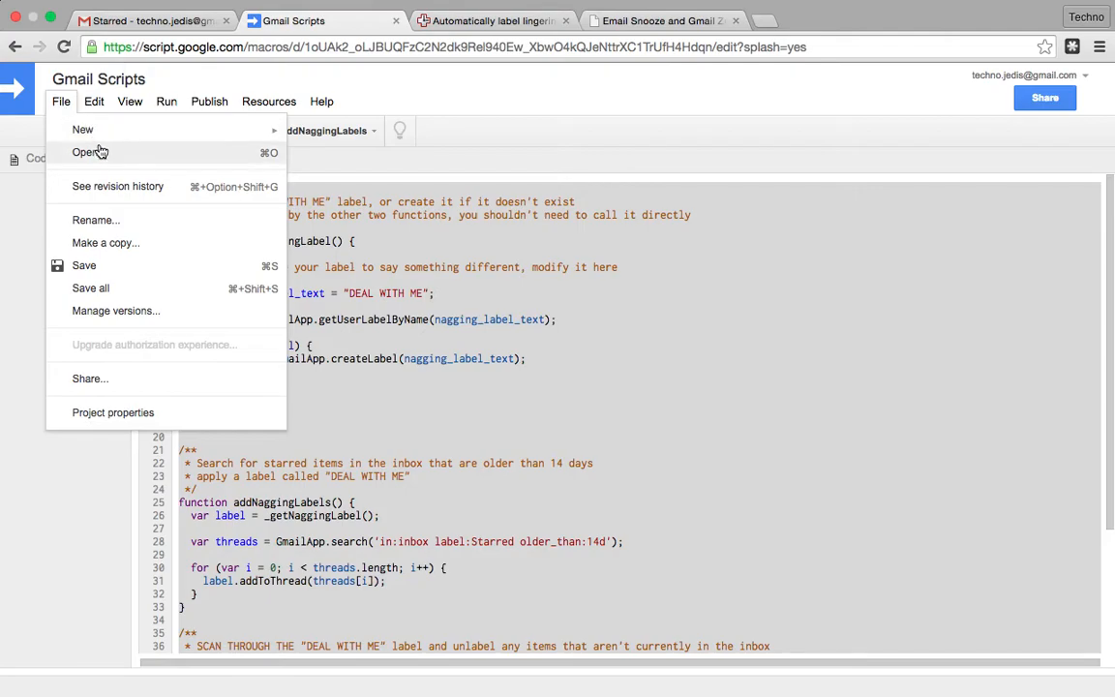
mouse_move(81, 127)
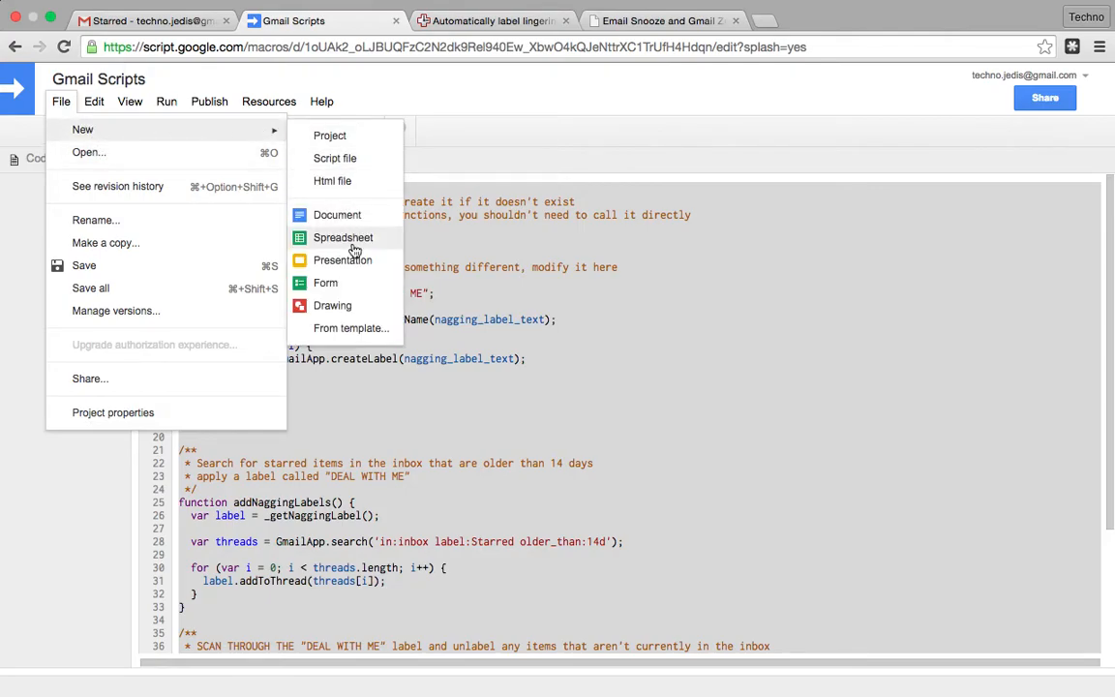
mouse_move(87, 151)
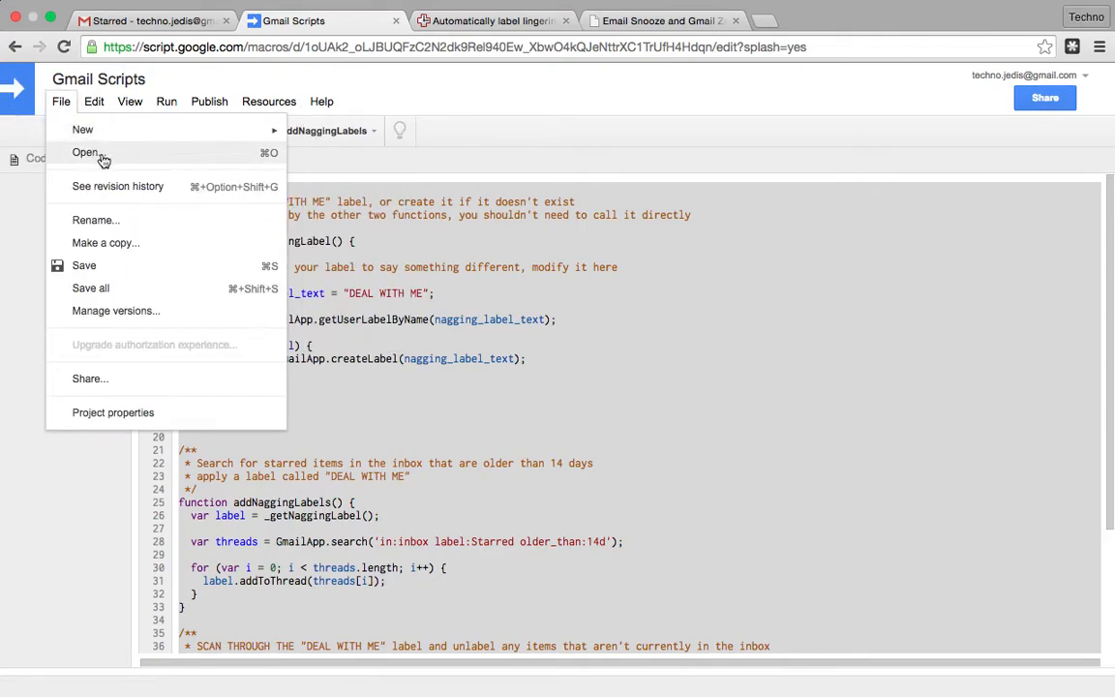
left_click(81, 128)
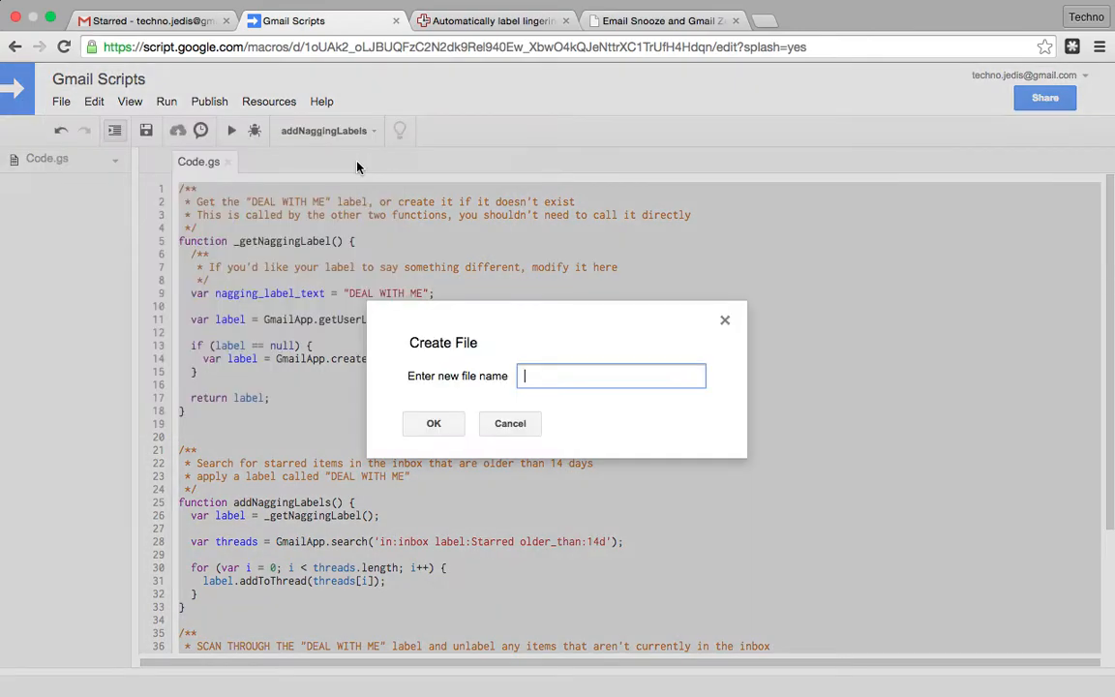
- Name the new script file AddLabelsToInboxMailsOlderThan14d and create it
type("A")
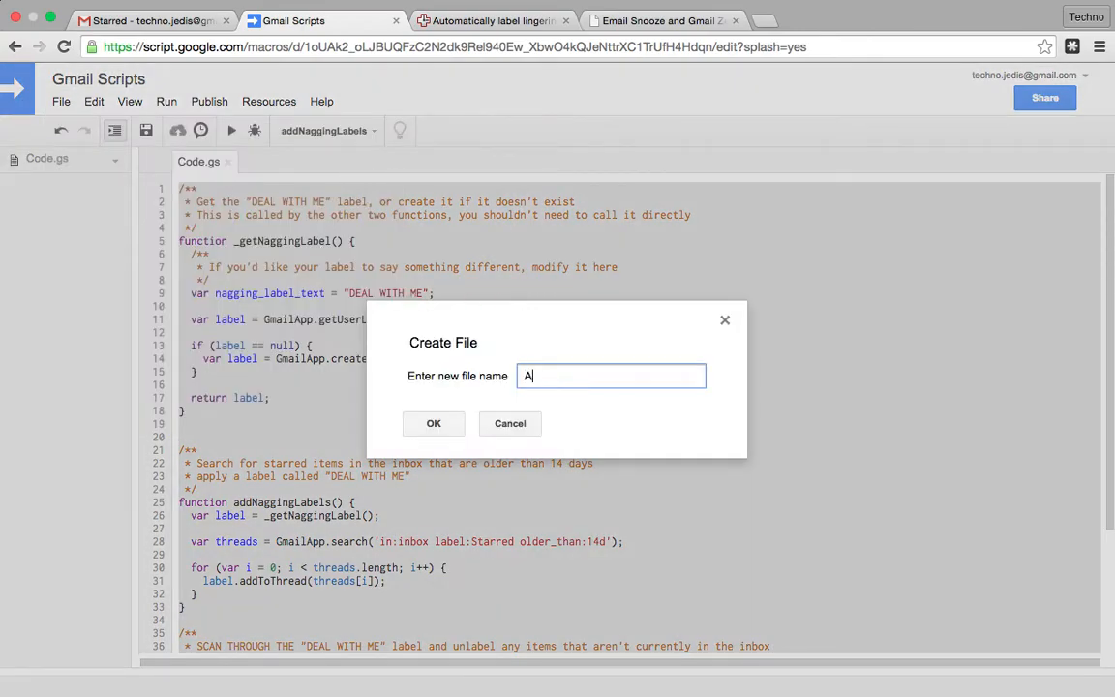
type("ddL")
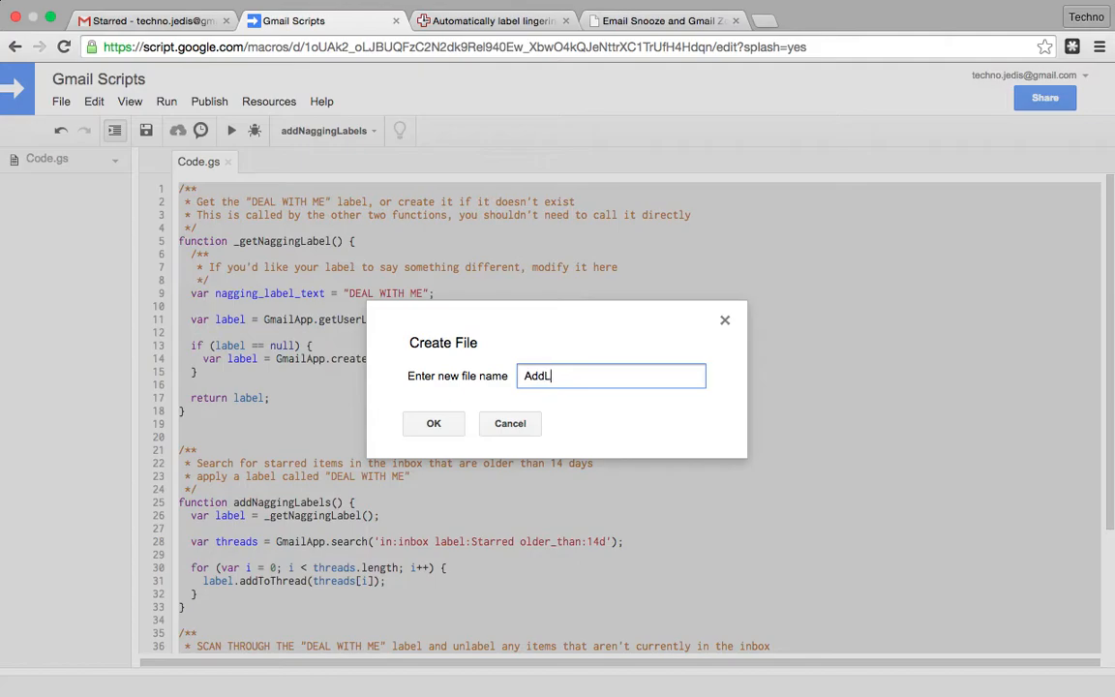
type("abelsRT")
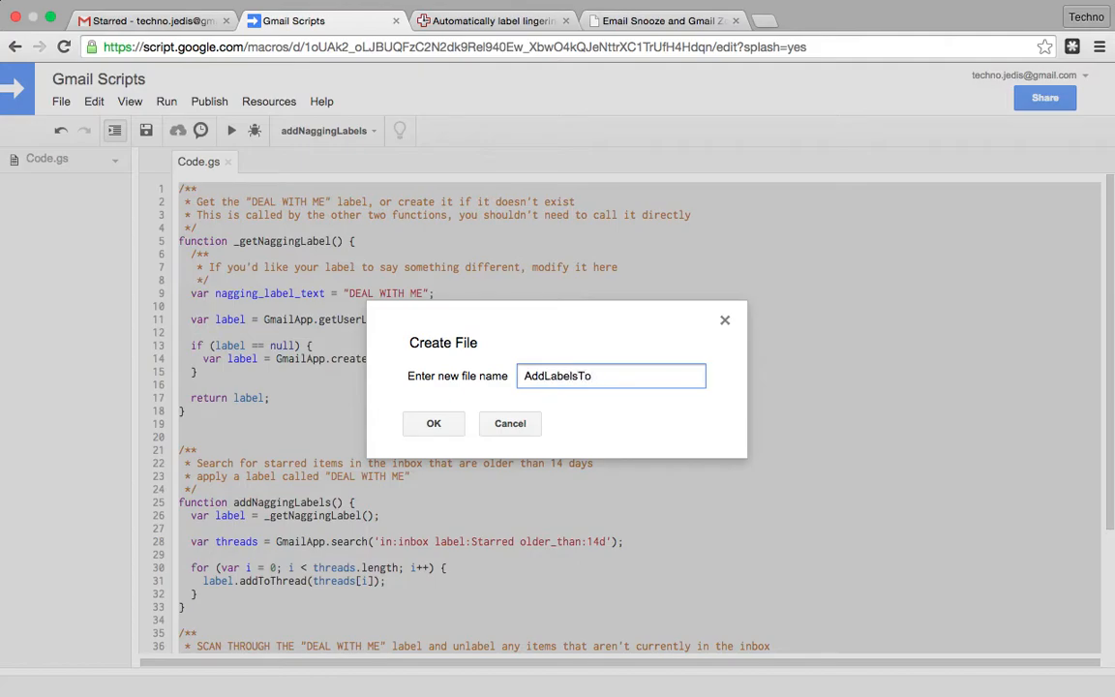
type("InboxM")
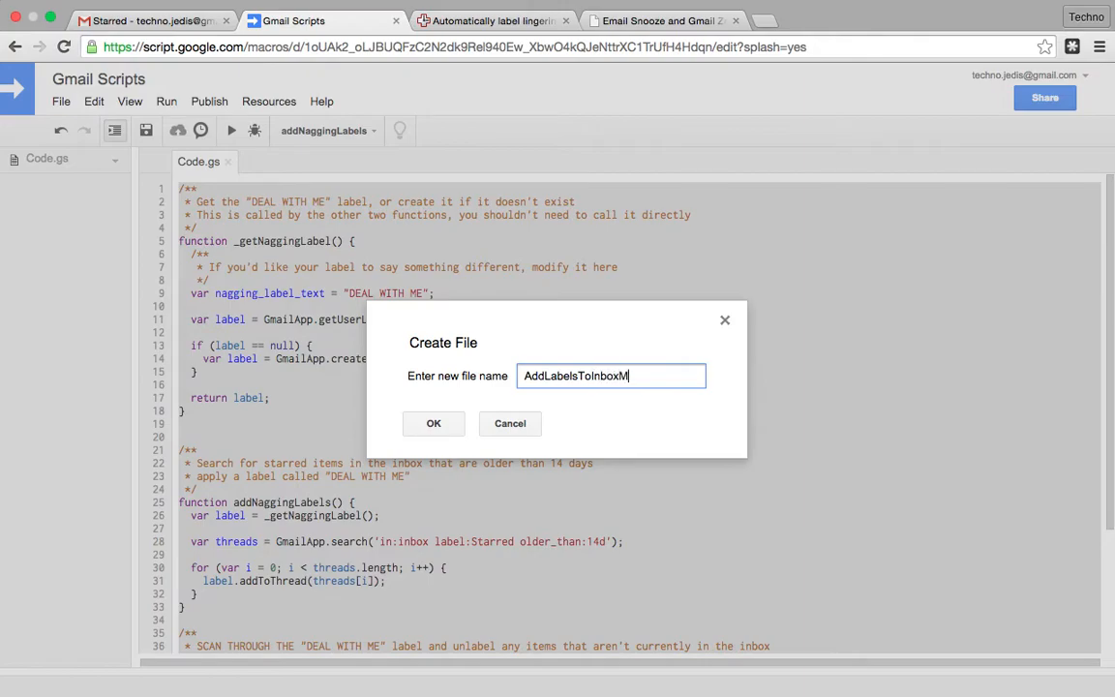
type("ailsOld")
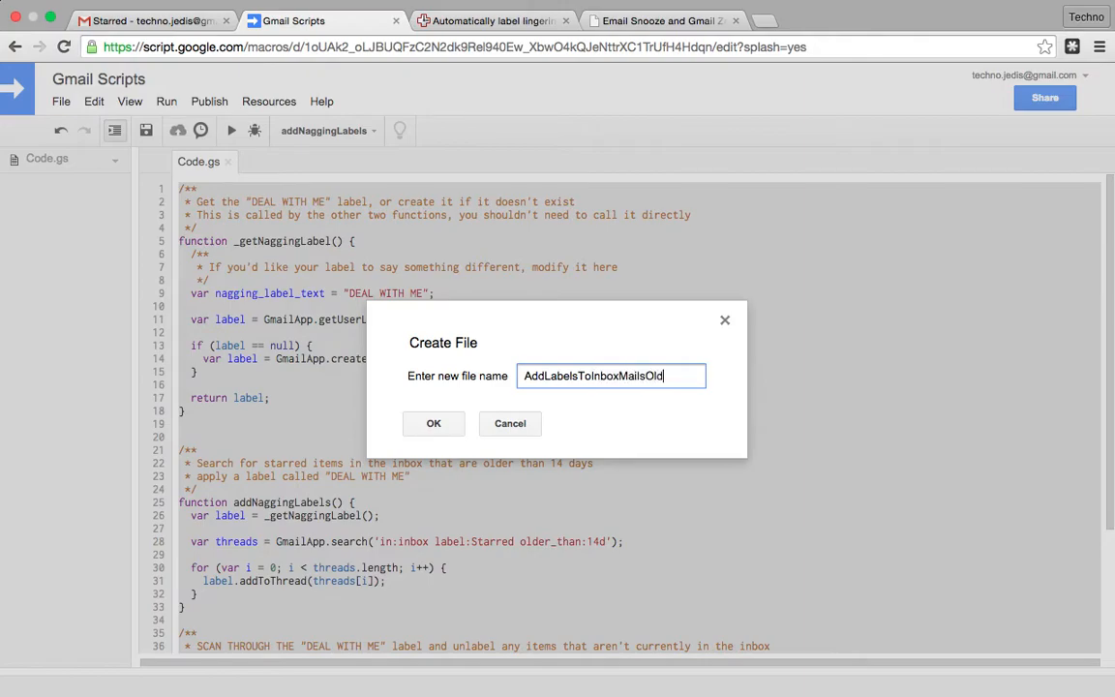
type("erThan14d")
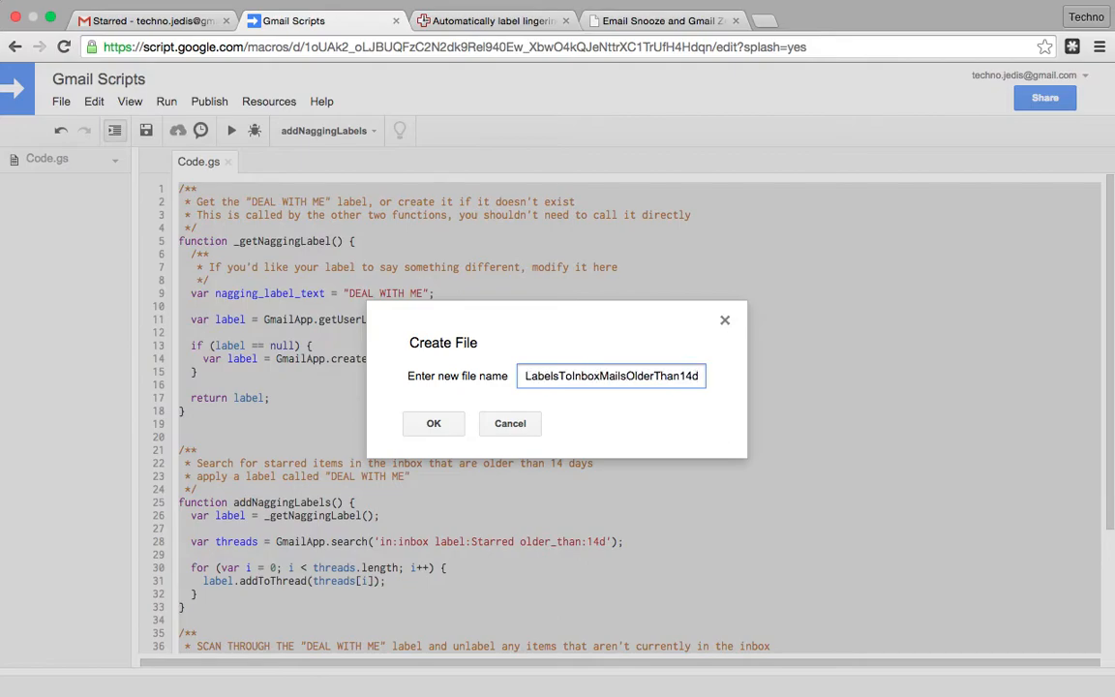
left_click(433, 422)
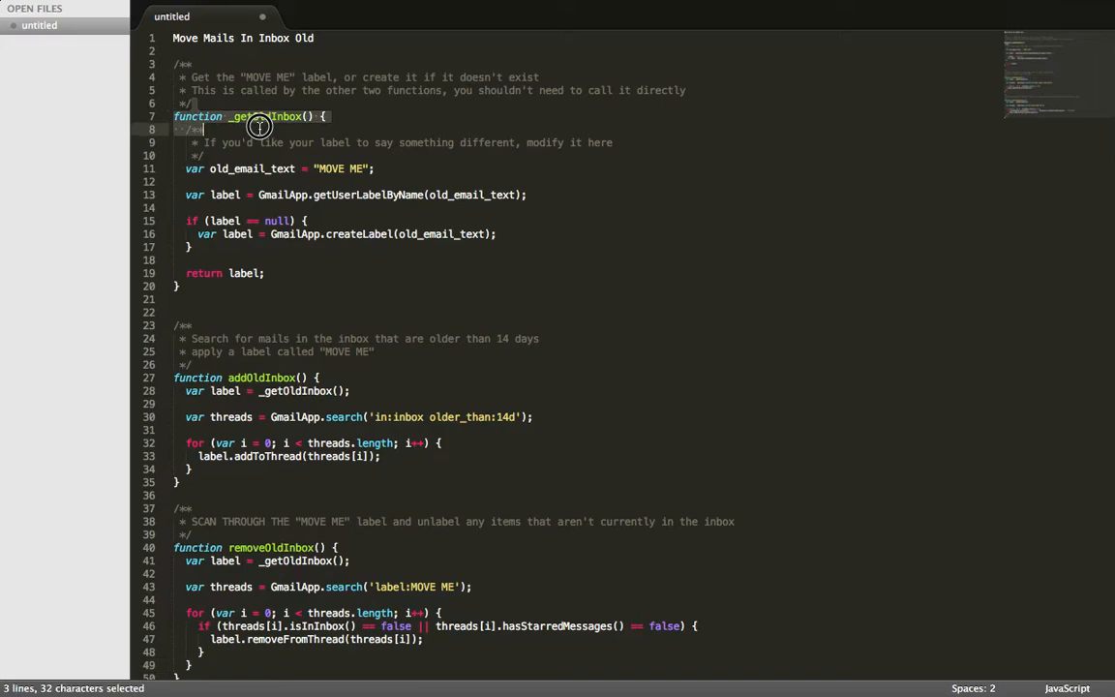
- Review the renamed OldInbox functions and the 14-day search in the MOVE ME script in Sublime Text
left_click(236, 128)
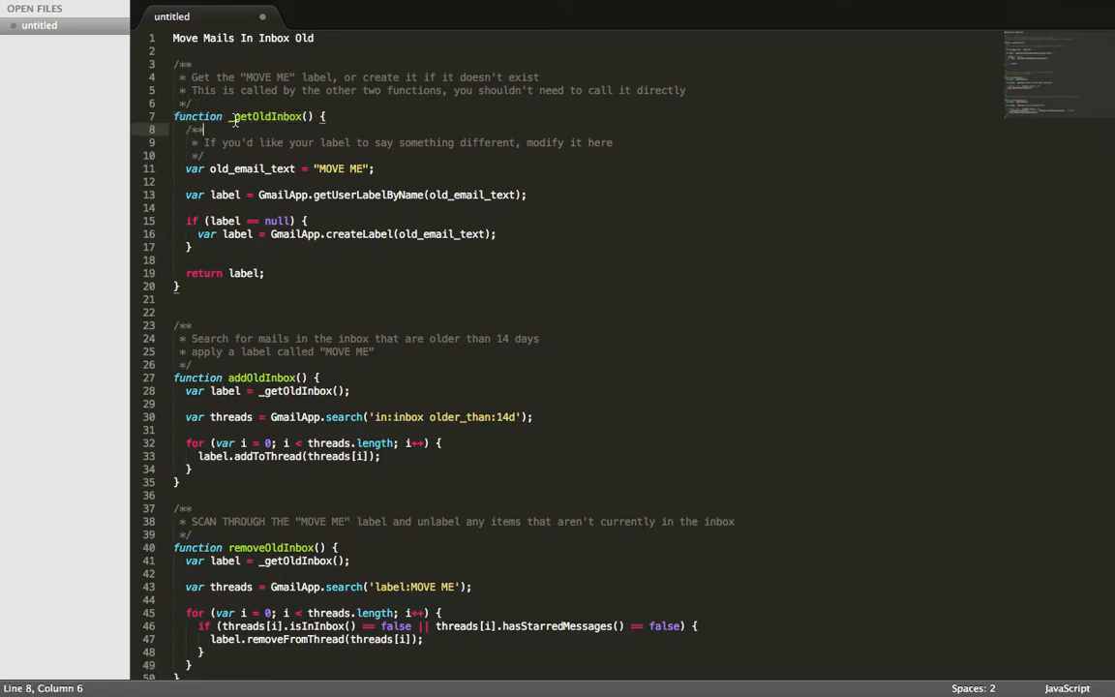
double_click(261, 116)
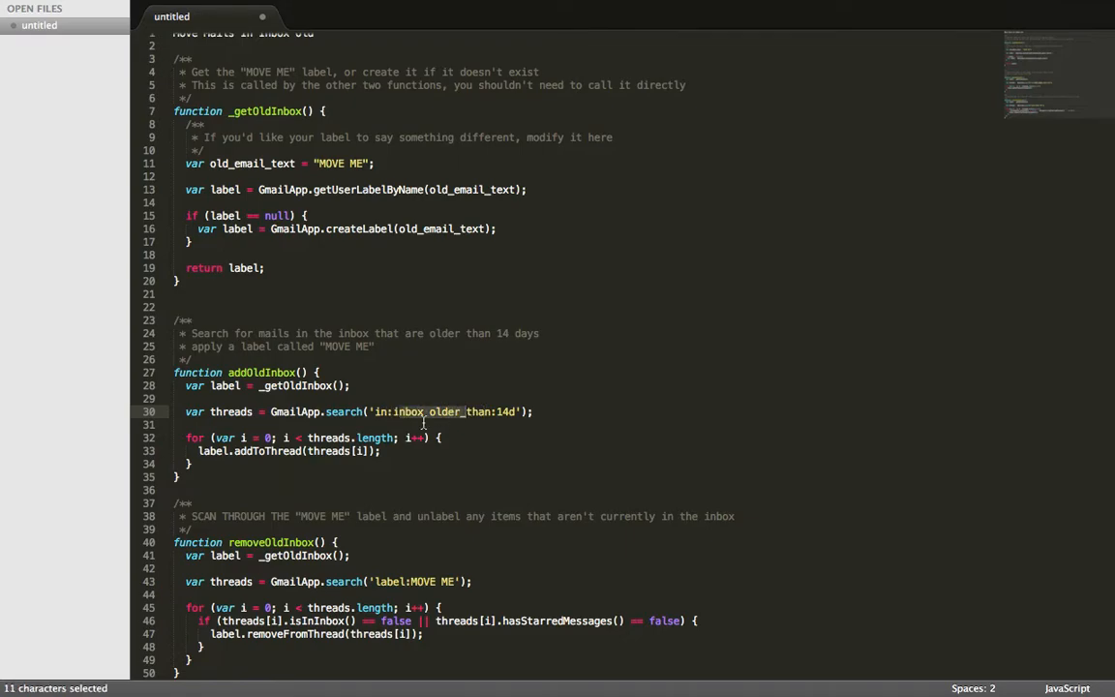
double_click(254, 110)
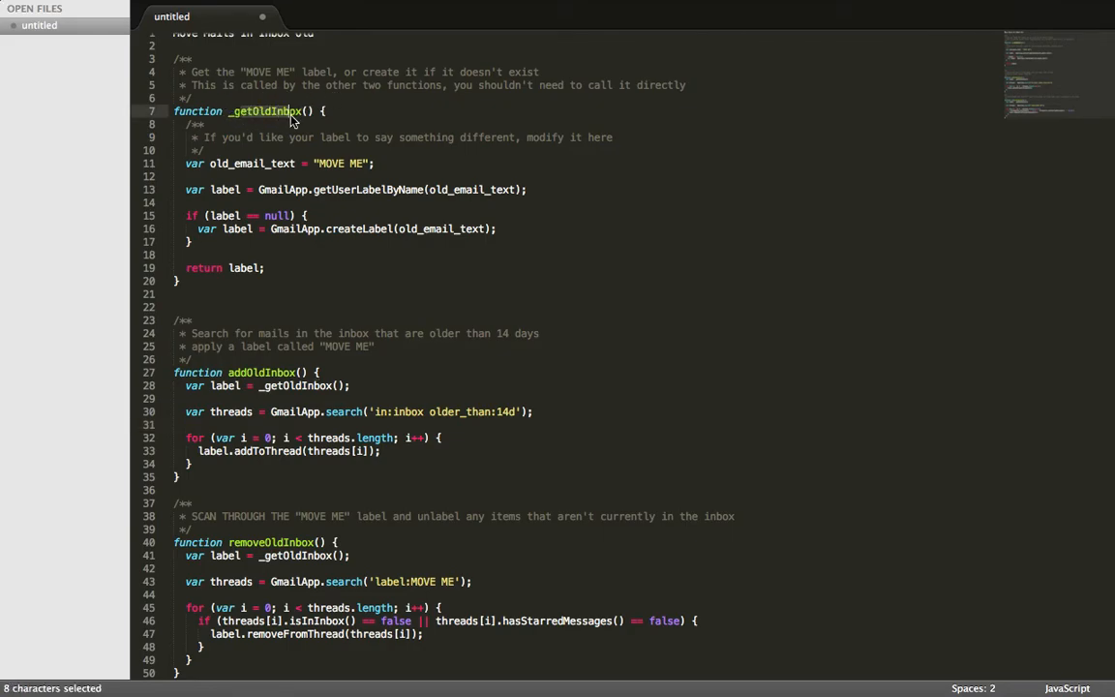
mouse_move(475, 429)
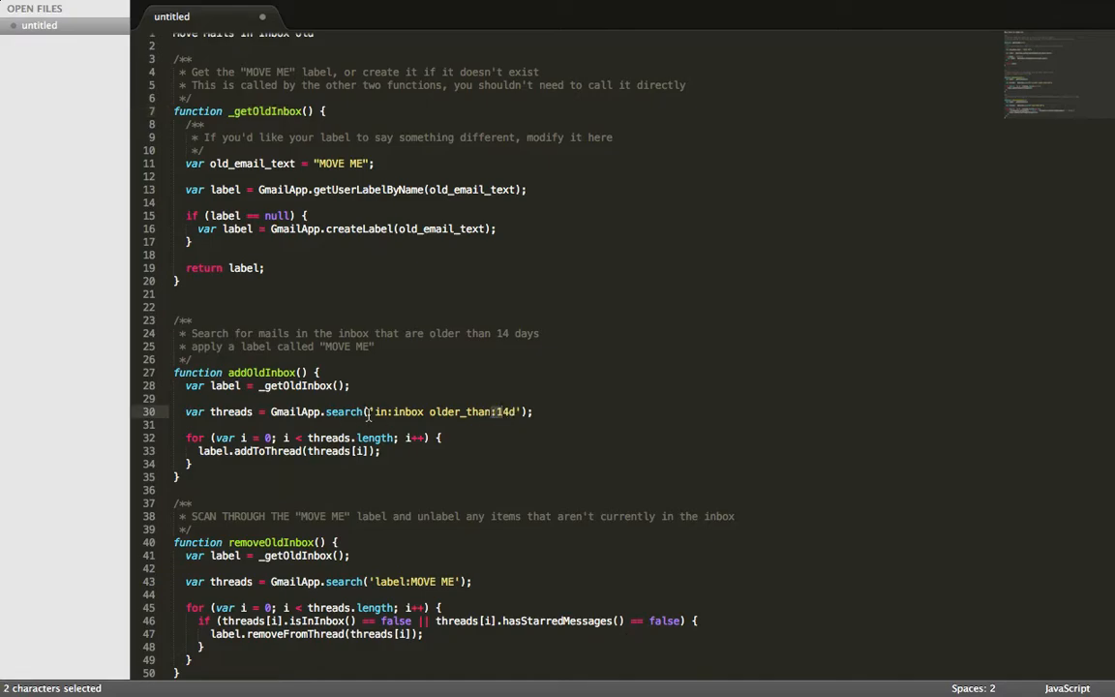
left_click_drag(503, 410, 371, 410)
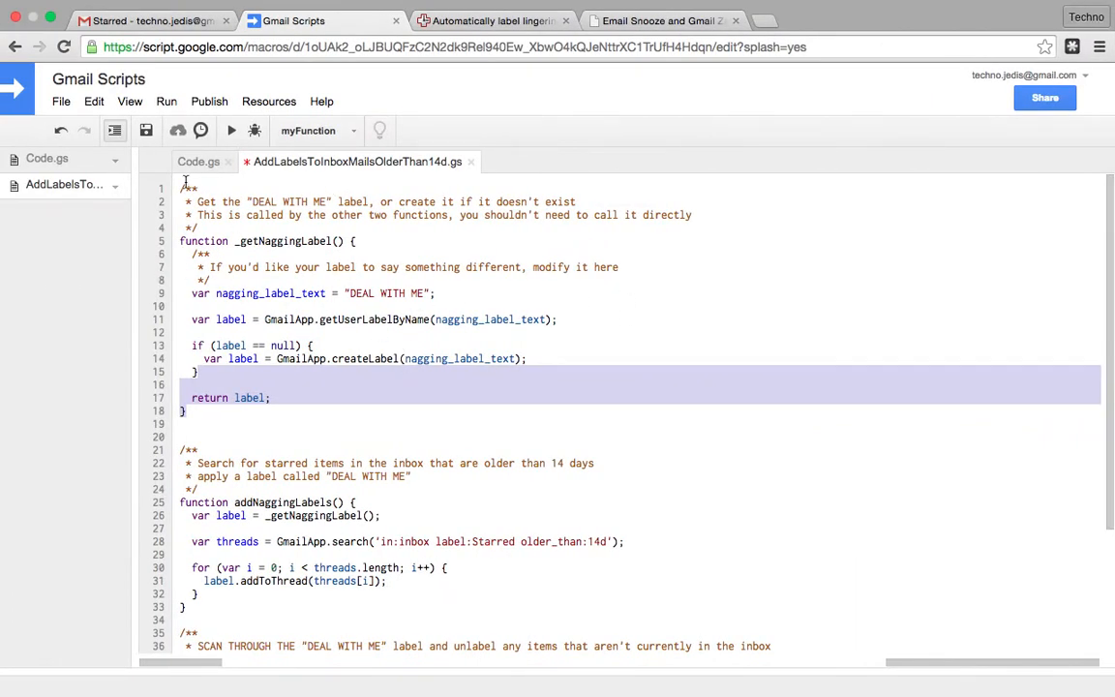
- Paste the MOVE ME label code into the new file, remove the stray title line, and save it
left_click(62, 101)
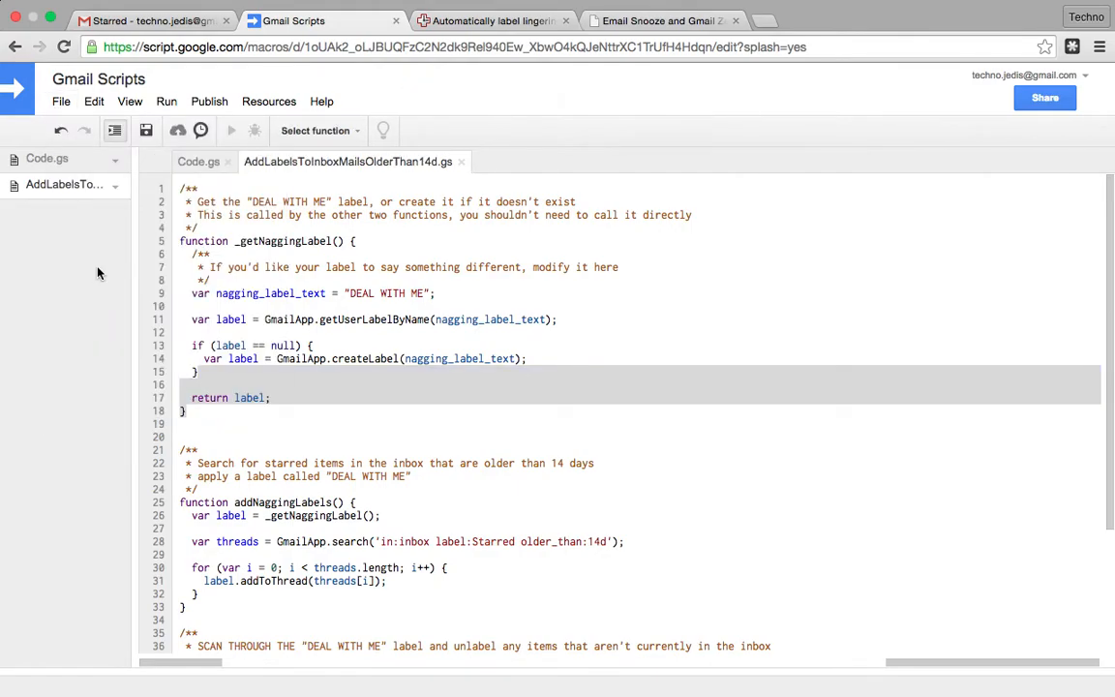
left_click(314, 132)
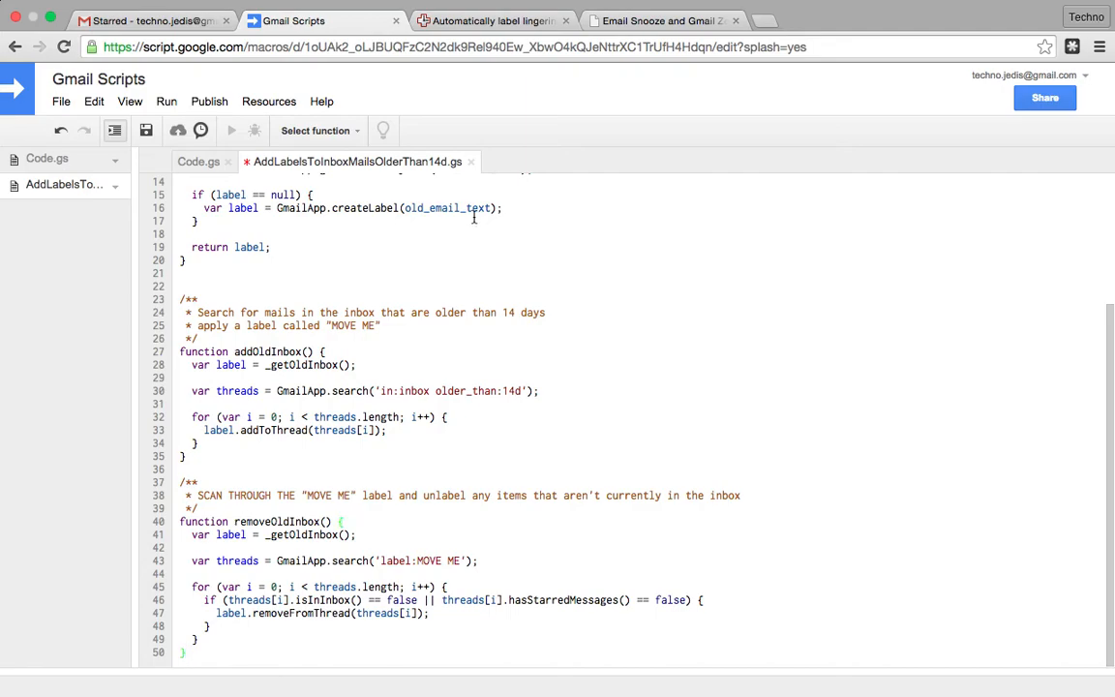
left_click(62, 100)
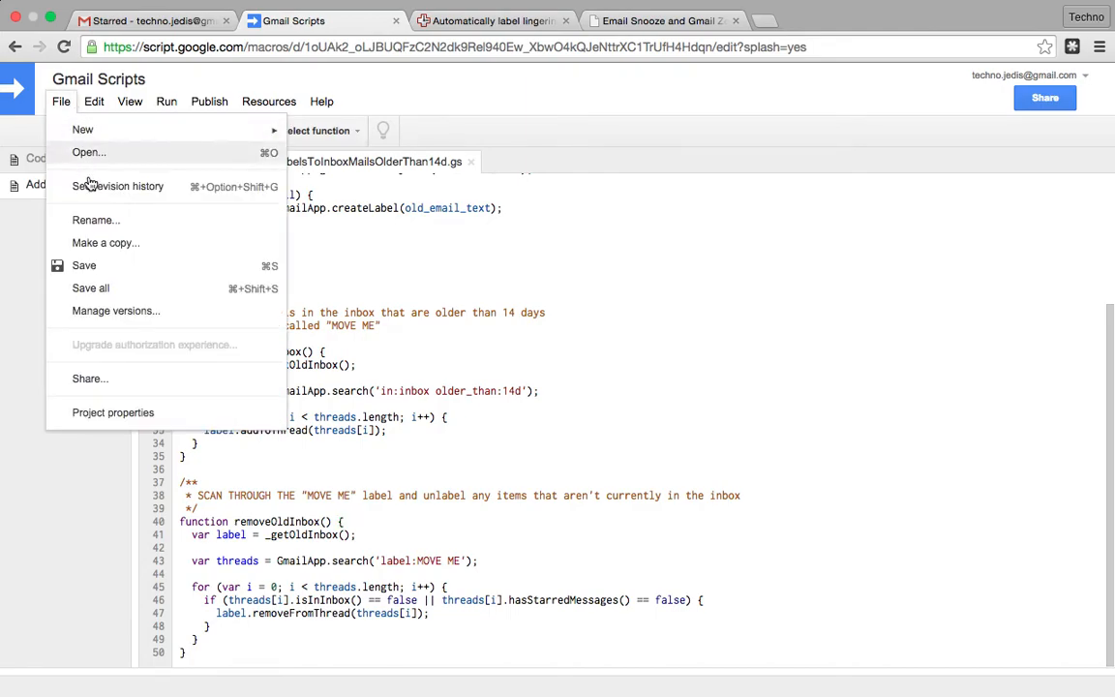
left_click(86, 265)
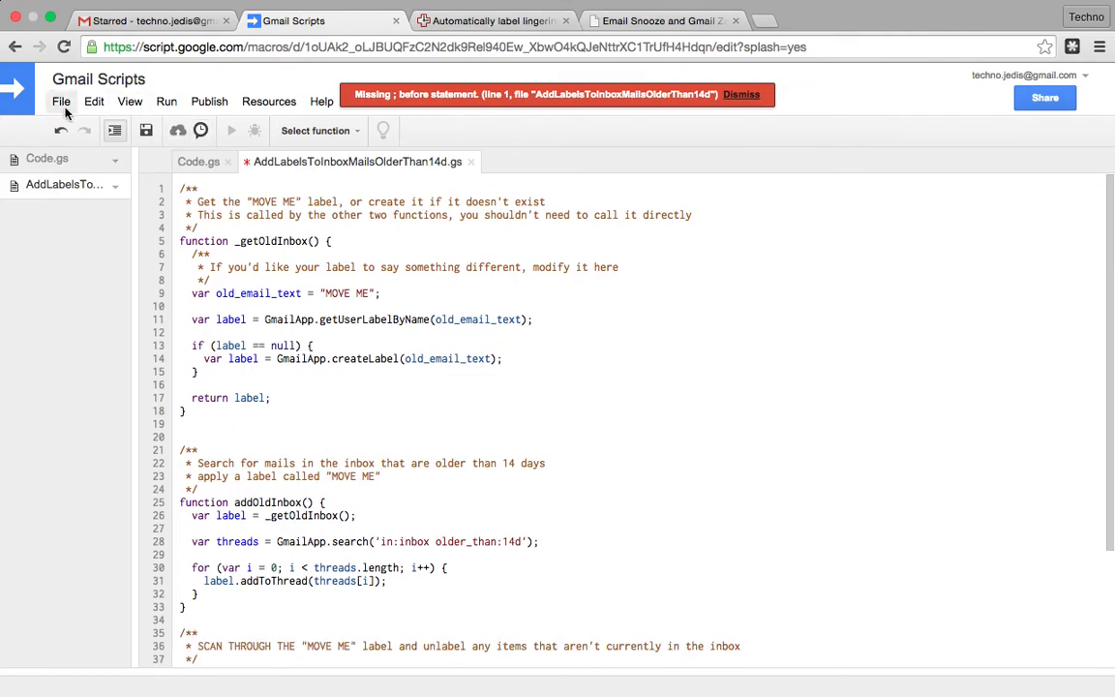
left_click(62, 101)
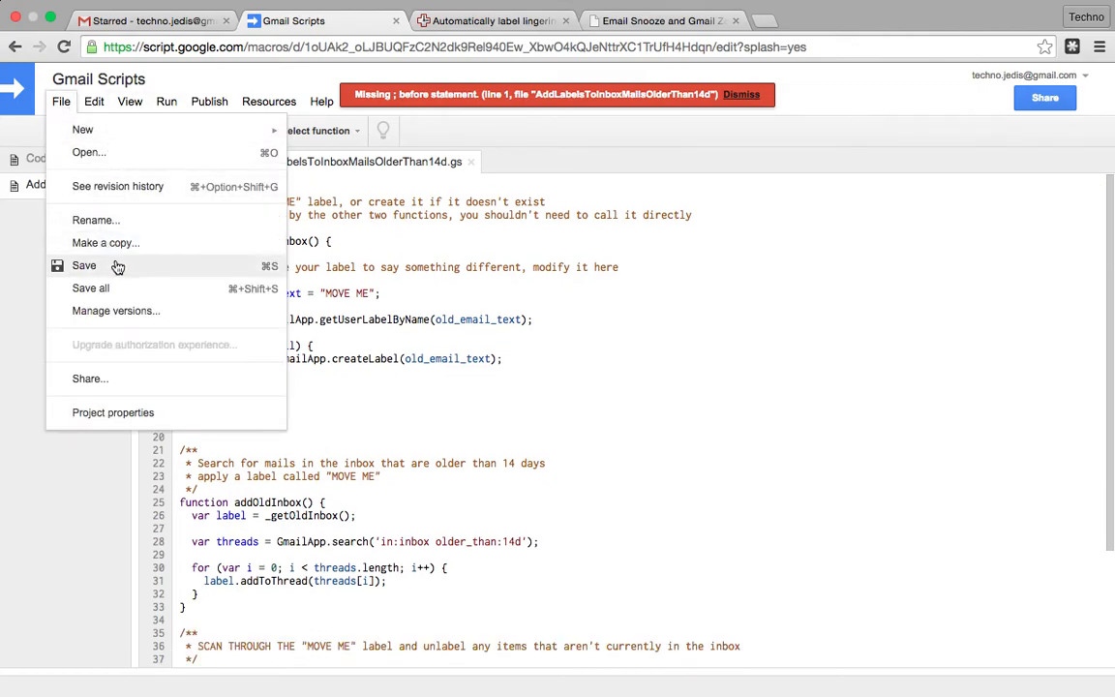
left_click(85, 265)
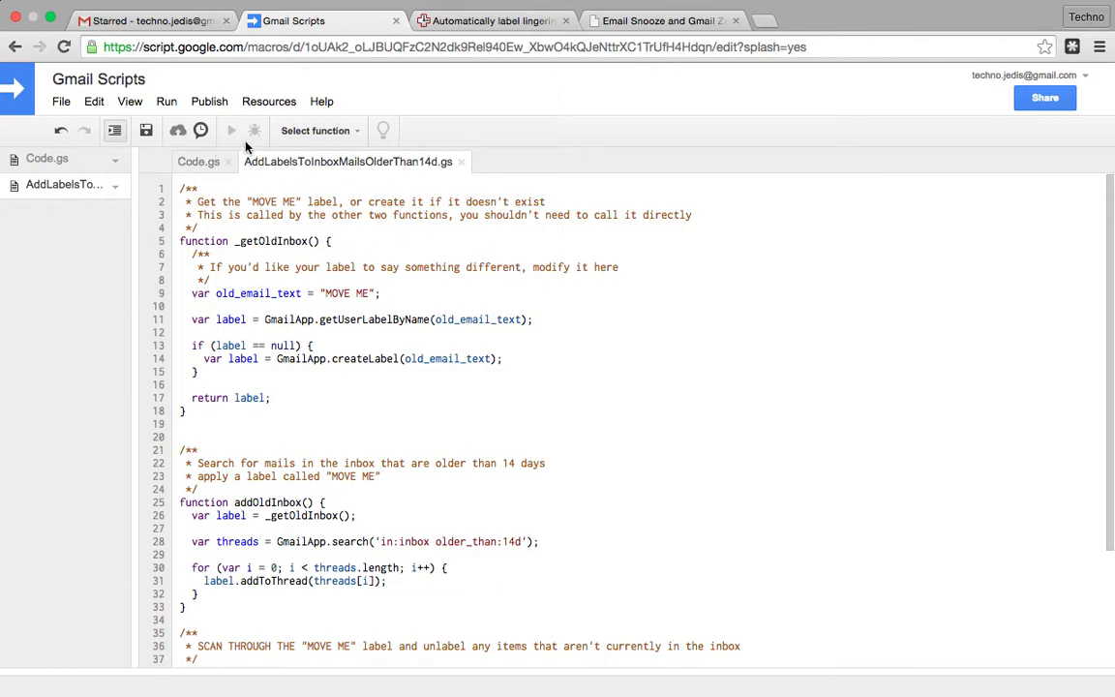
- Run the addOldInbox function and switch over to Gmail
left_click(319, 132)
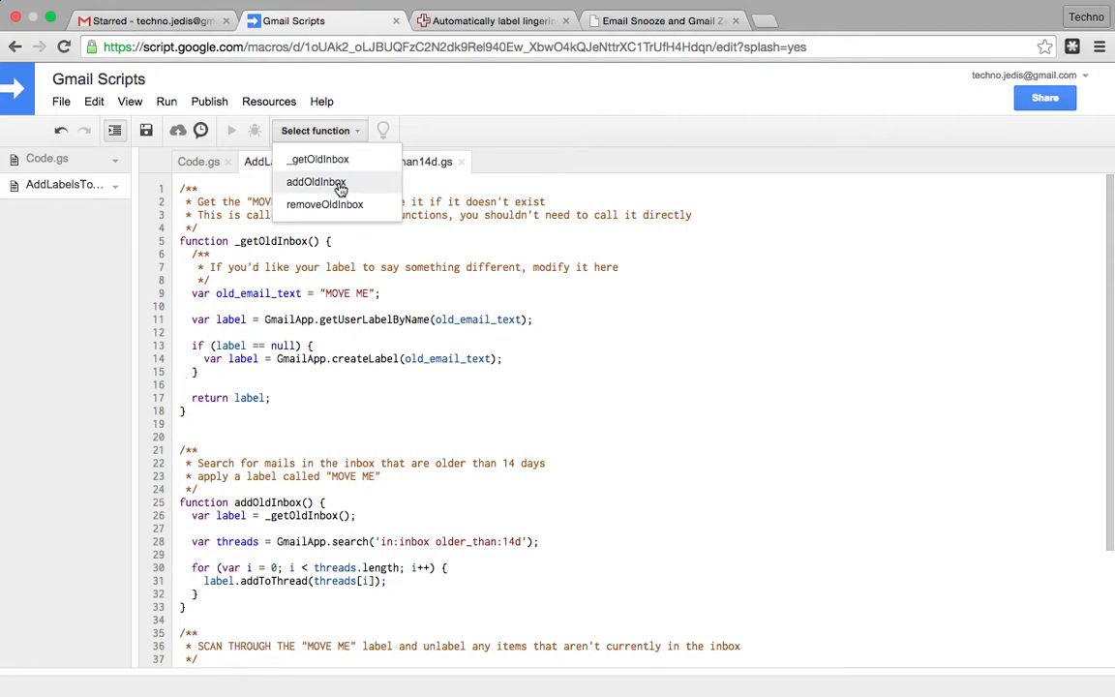
left_click(315, 181)
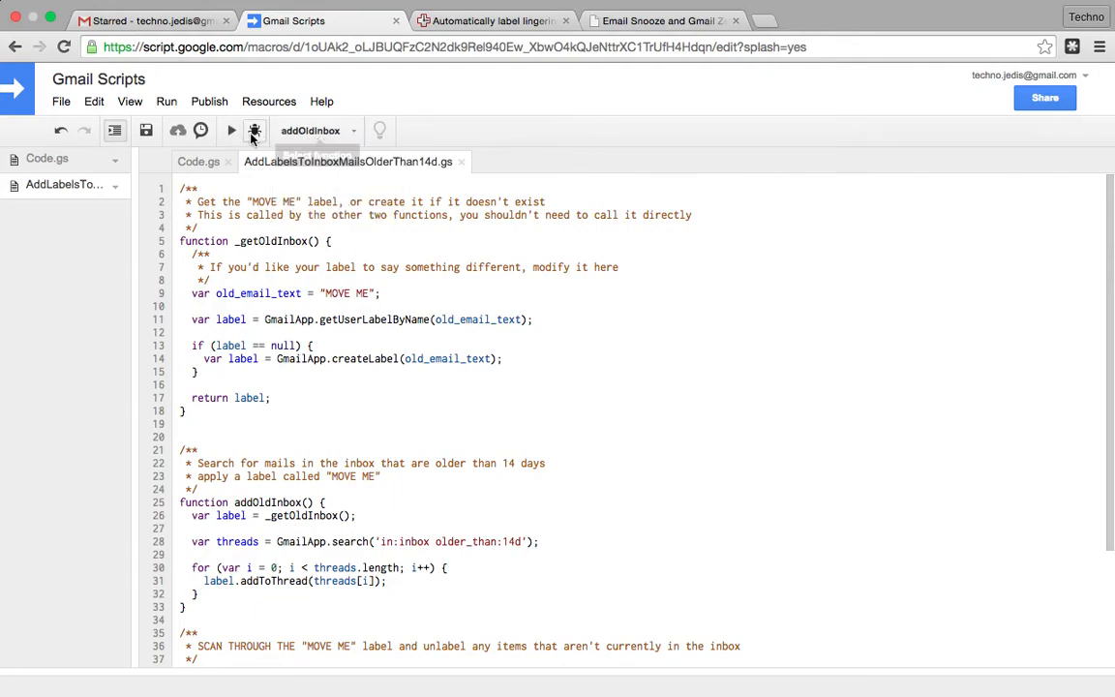
left_click(230, 131)
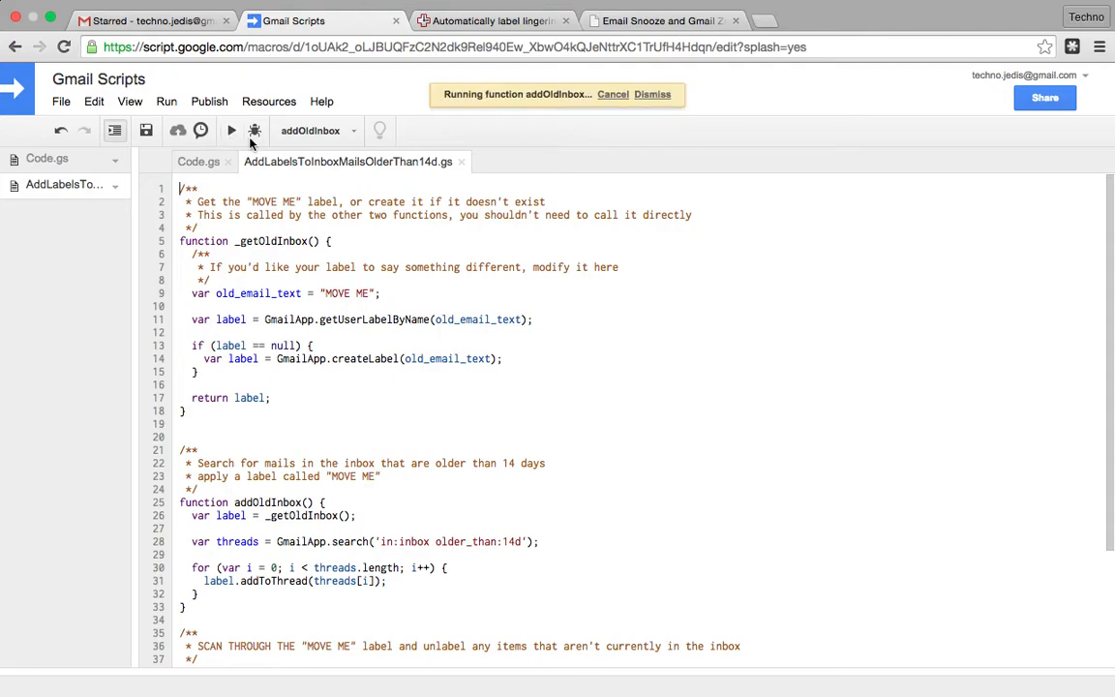
mouse_move(461, 327)
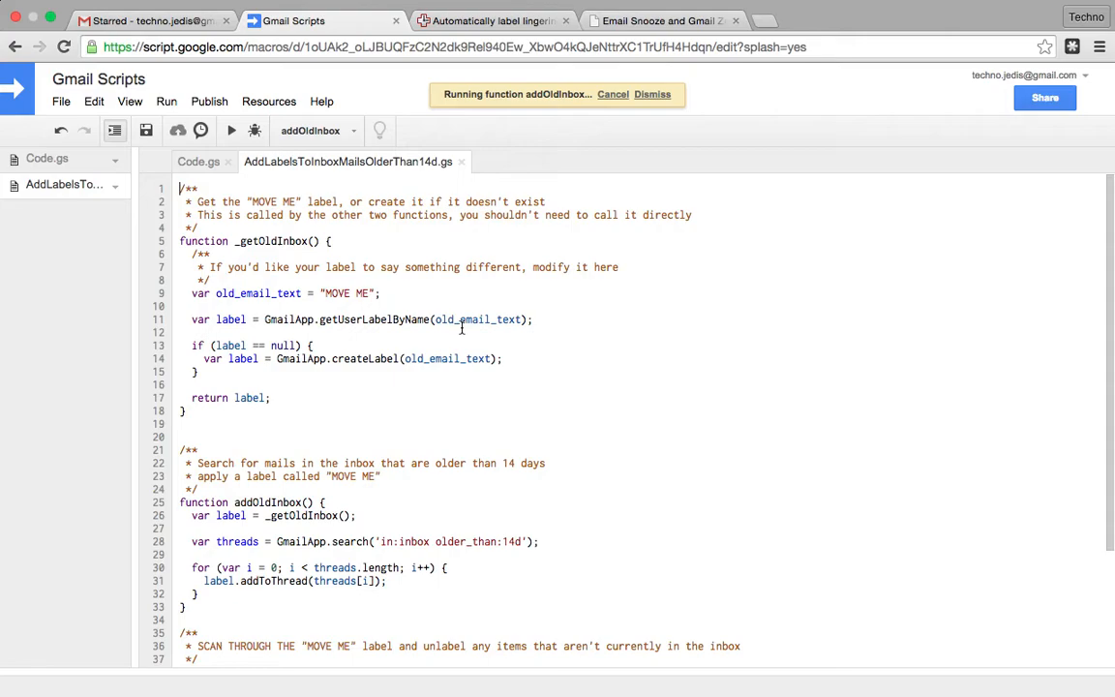
mouse_move(230, 131)
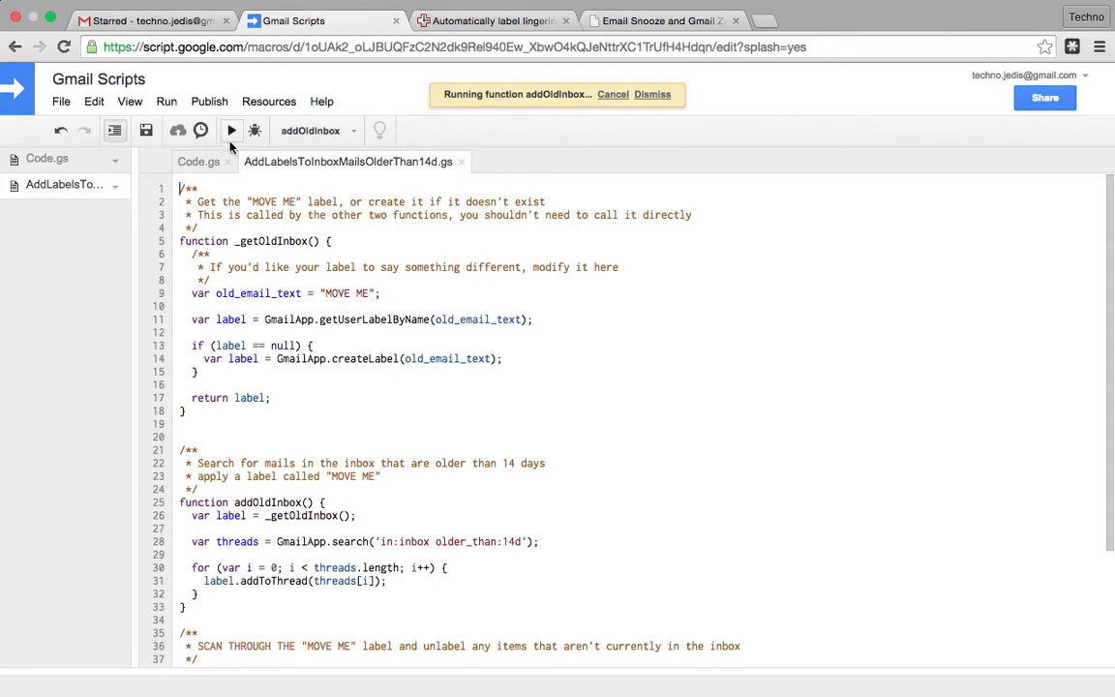
left_click(151, 20)
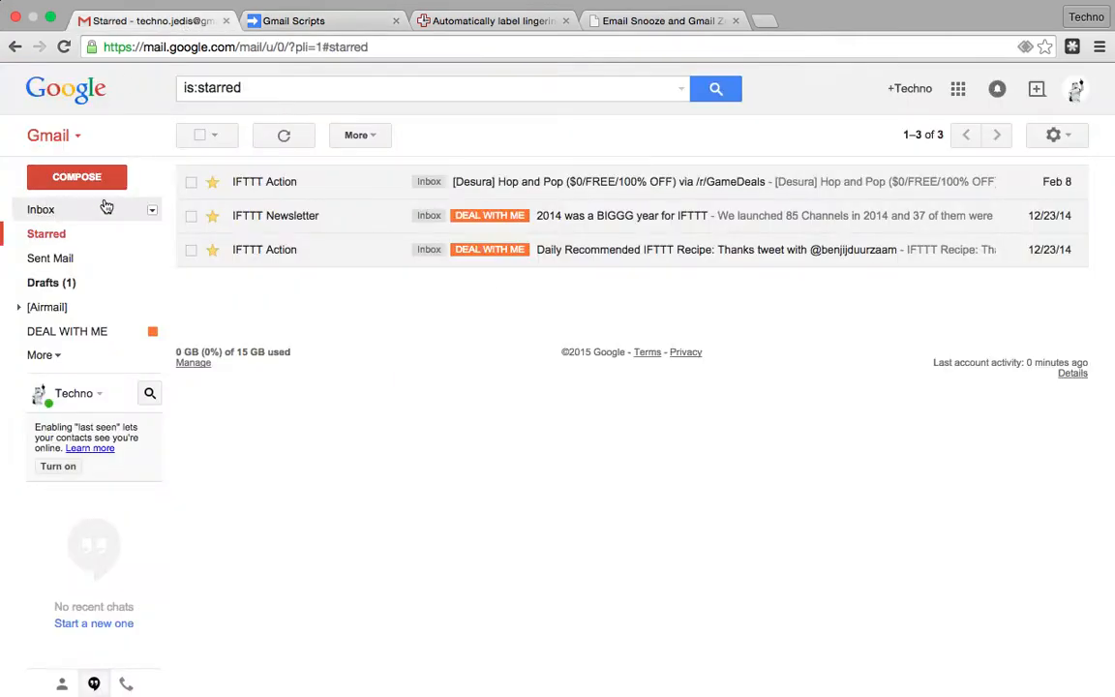
- View the inbox mails labelled MOVE ME and give the MOVE ME label a colour
left_click(41, 209)
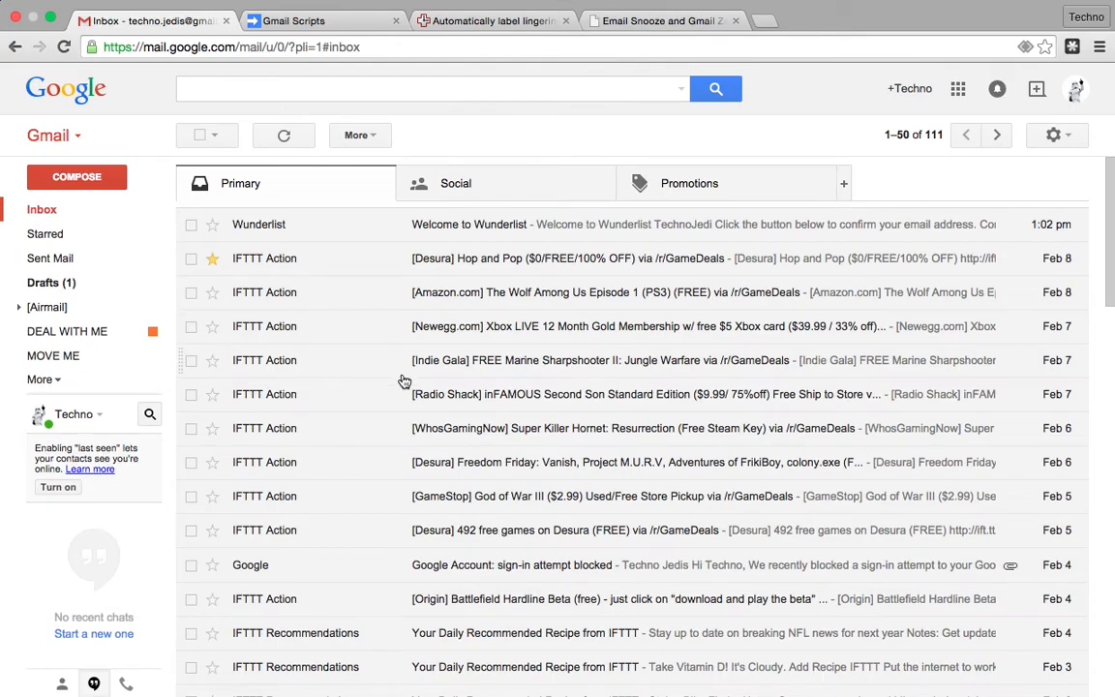
scroll("down", 3)
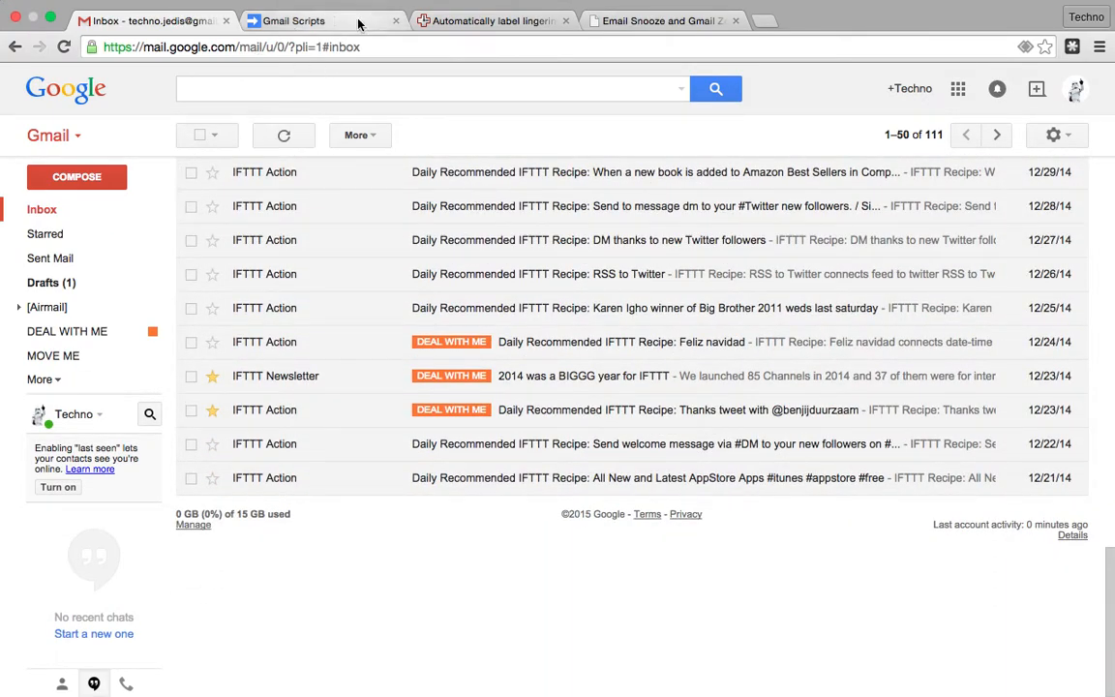
left_click(295, 19)
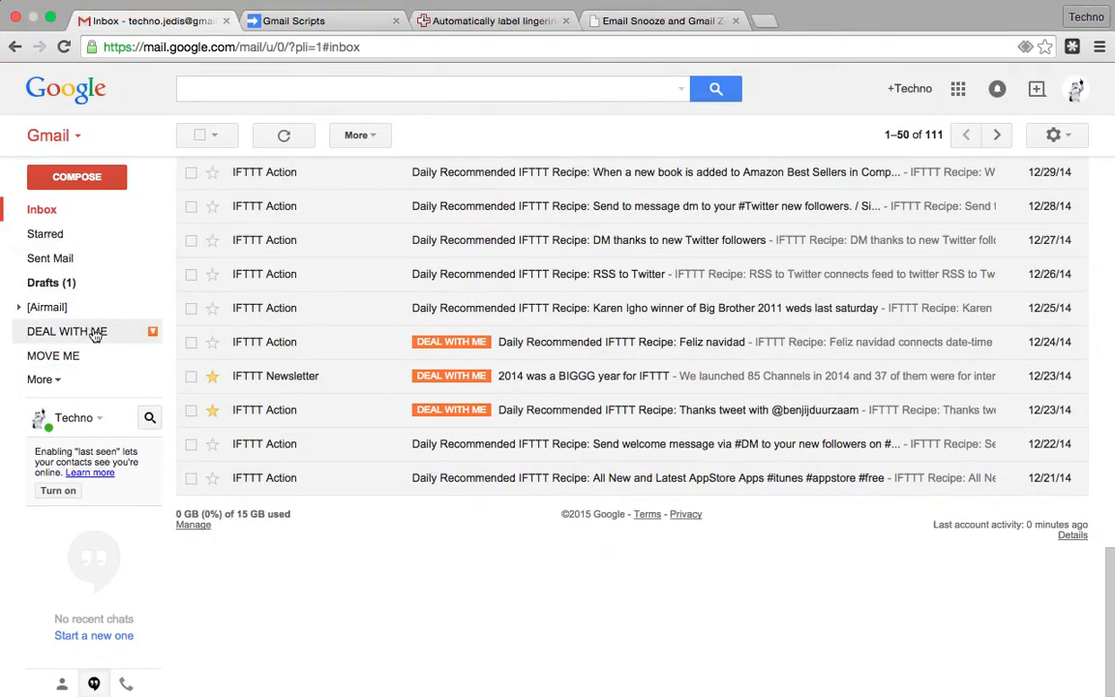
left_click(54, 357)
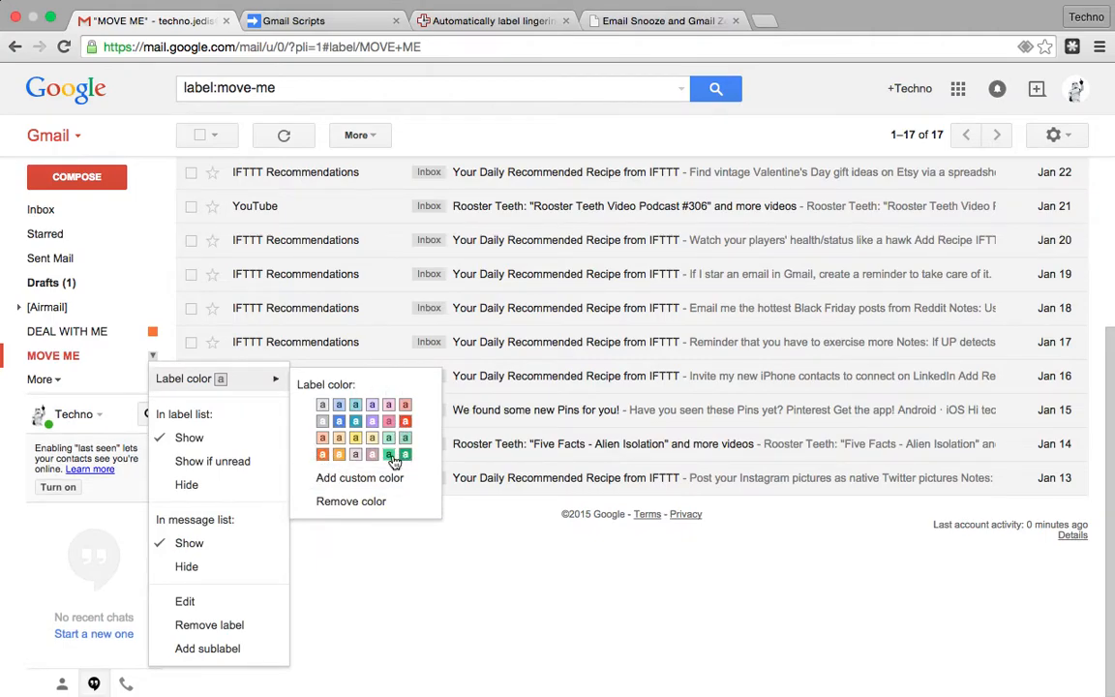
left_click(395, 453)
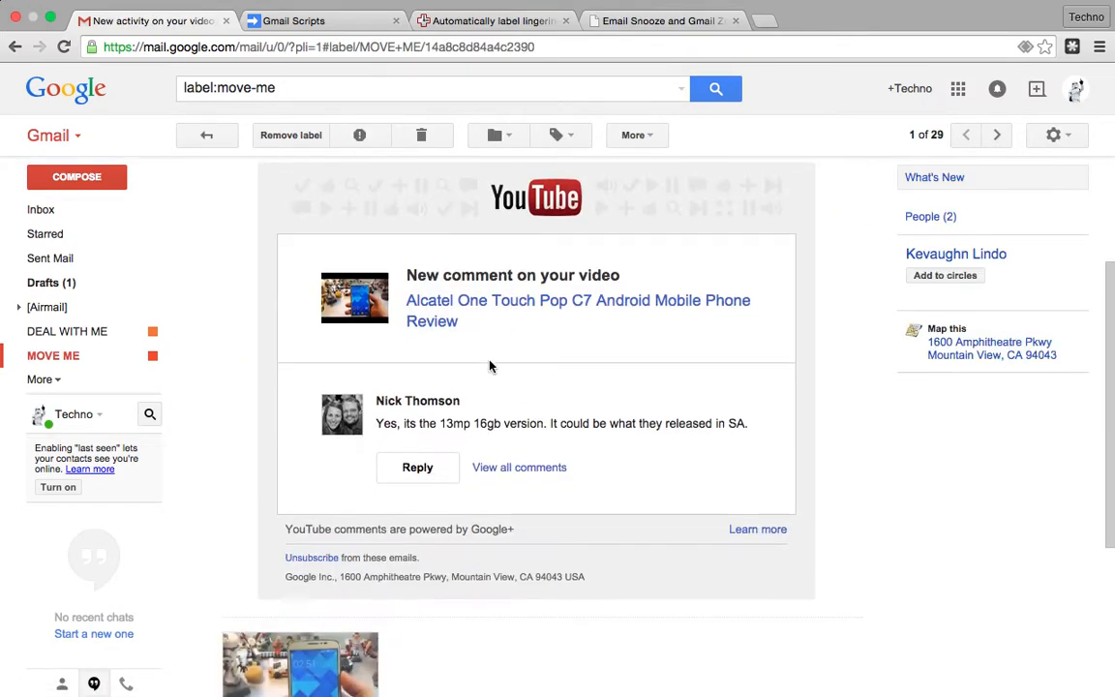
- Scroll through the inbox checking the MOVE ME and DEAL WITH ME labels, then return to Gmail Scripts
left_click(41, 209)
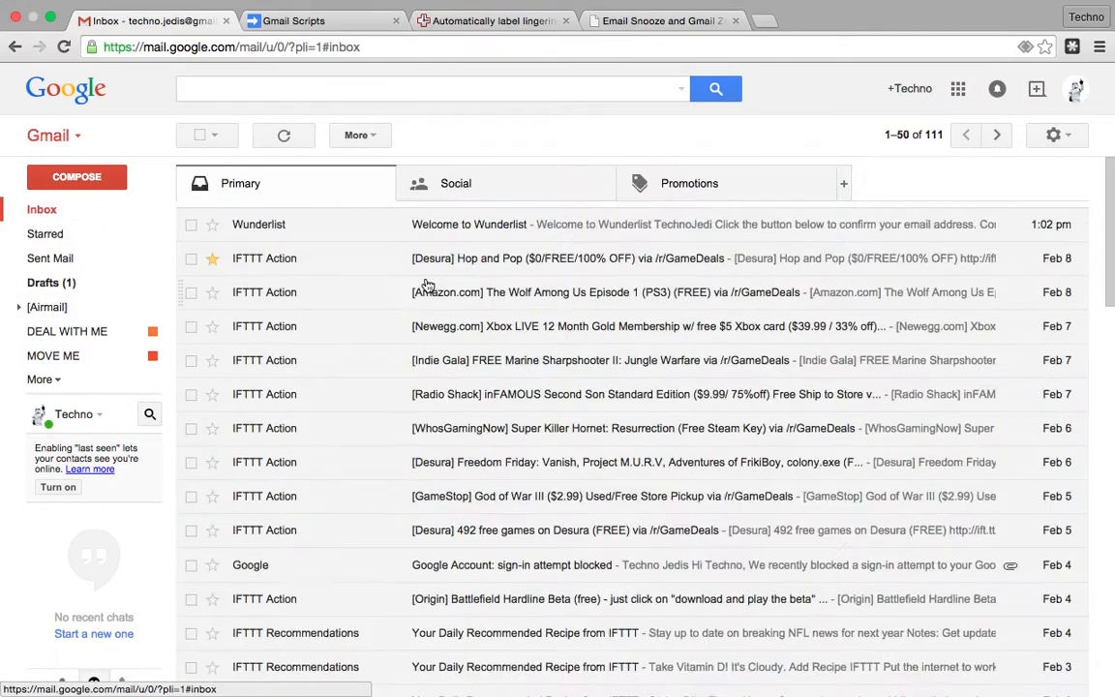
scroll("down", 3)
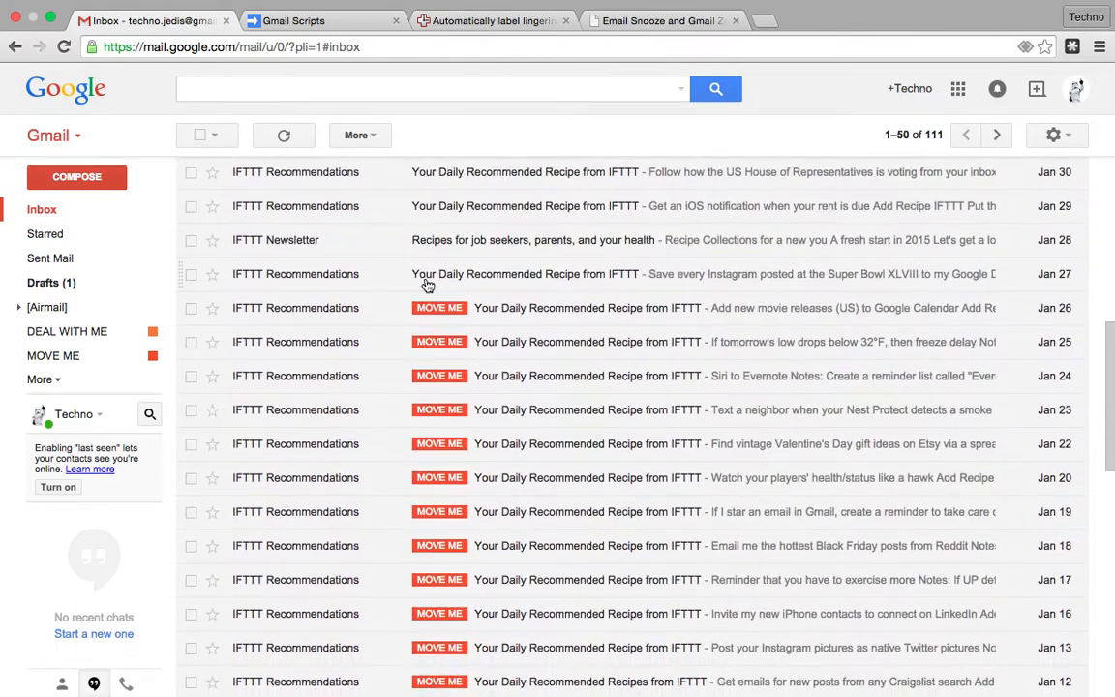
scroll("down", 3)
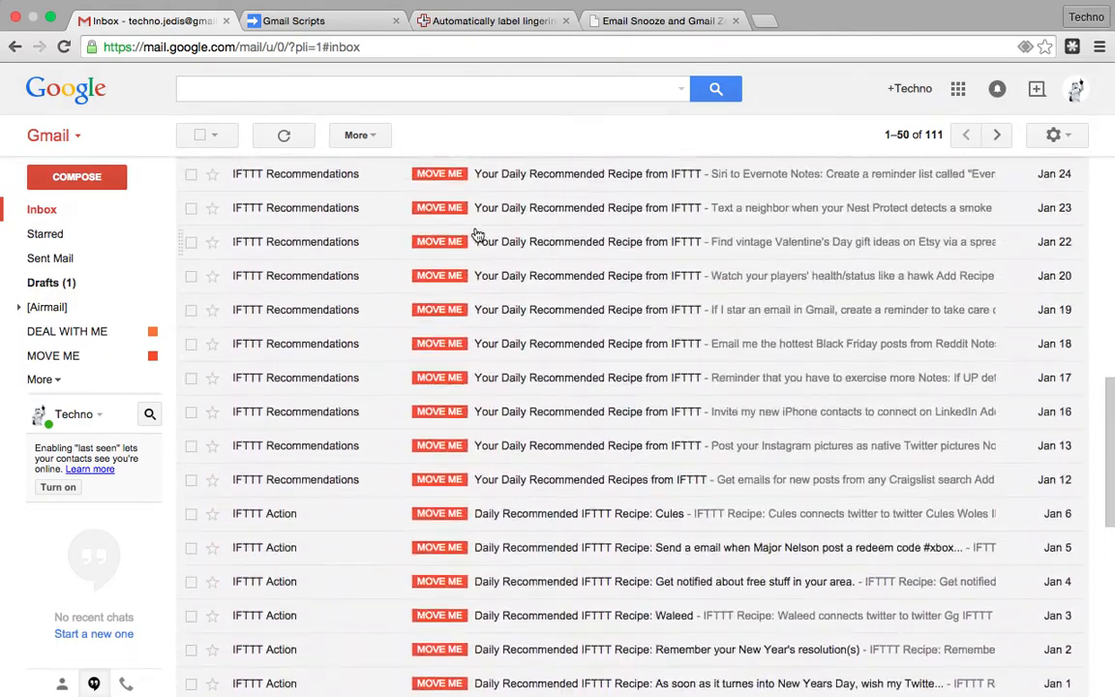
scroll("down", 3)
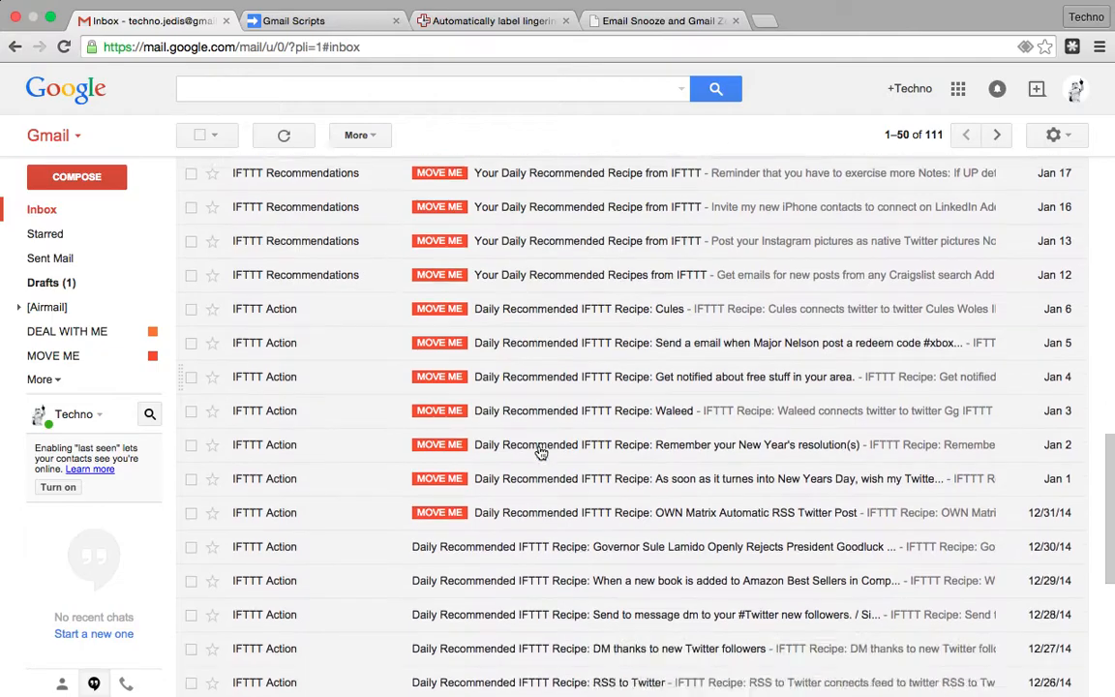
scroll("up", 3)
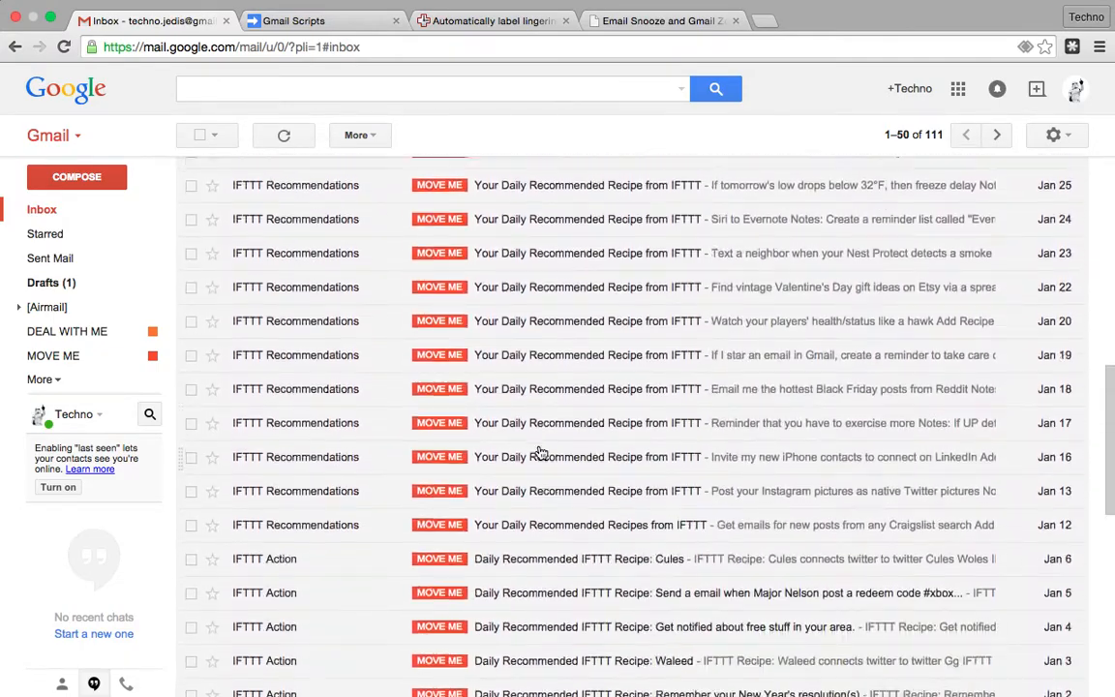
scroll("down", 3)
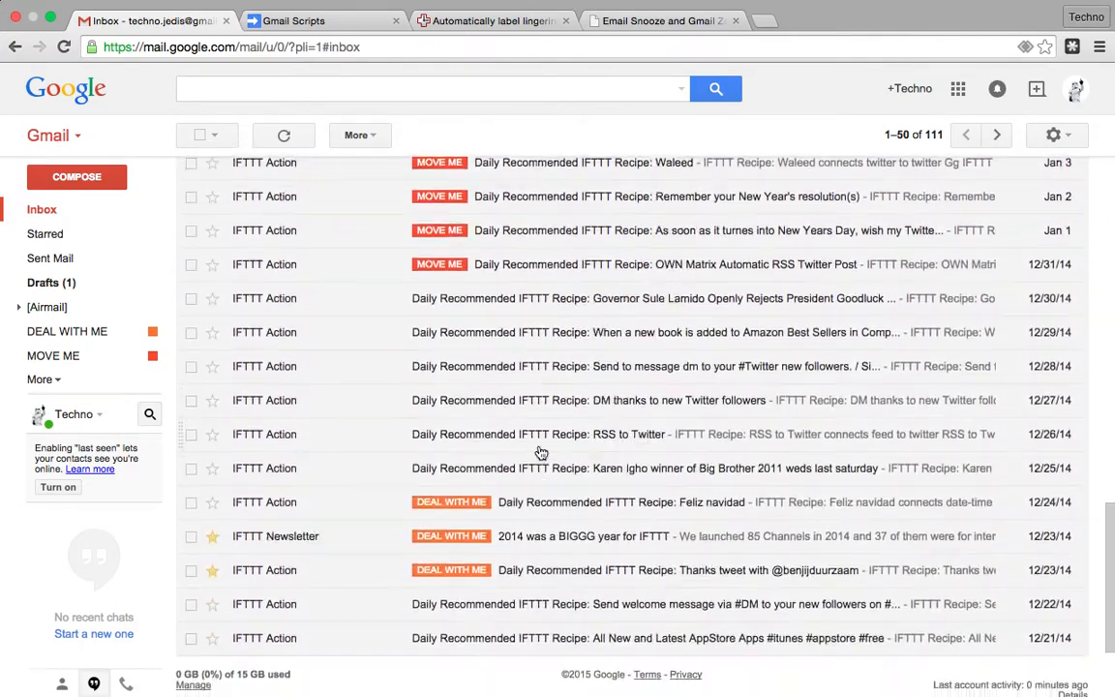
scroll("down", 3)
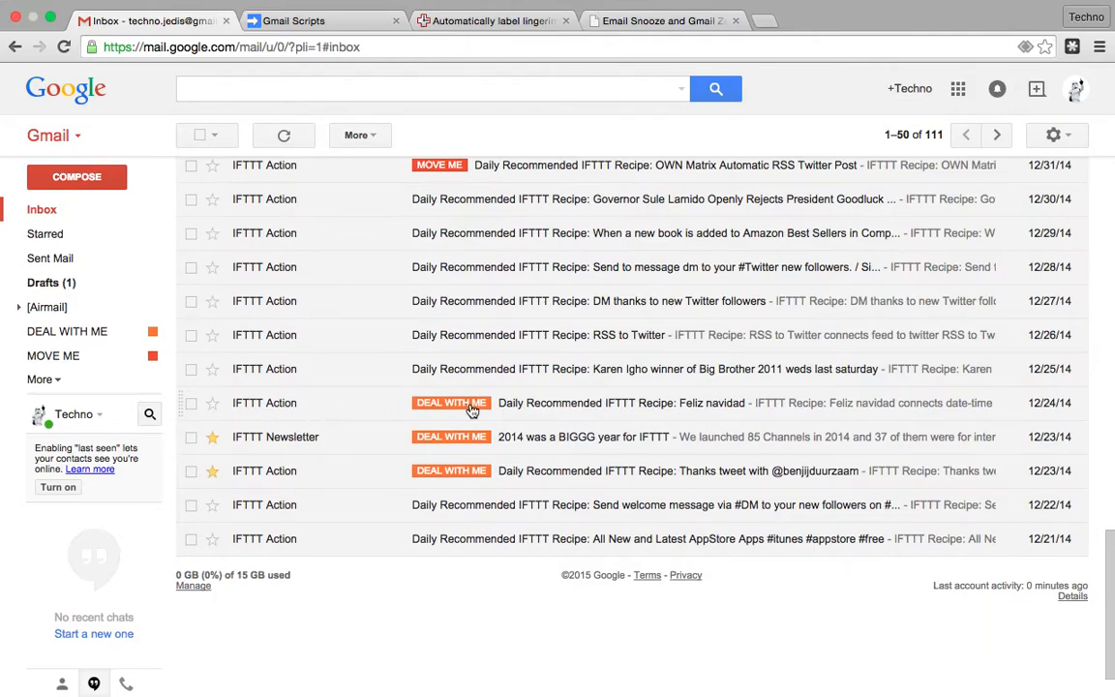
left_click(325, 19)
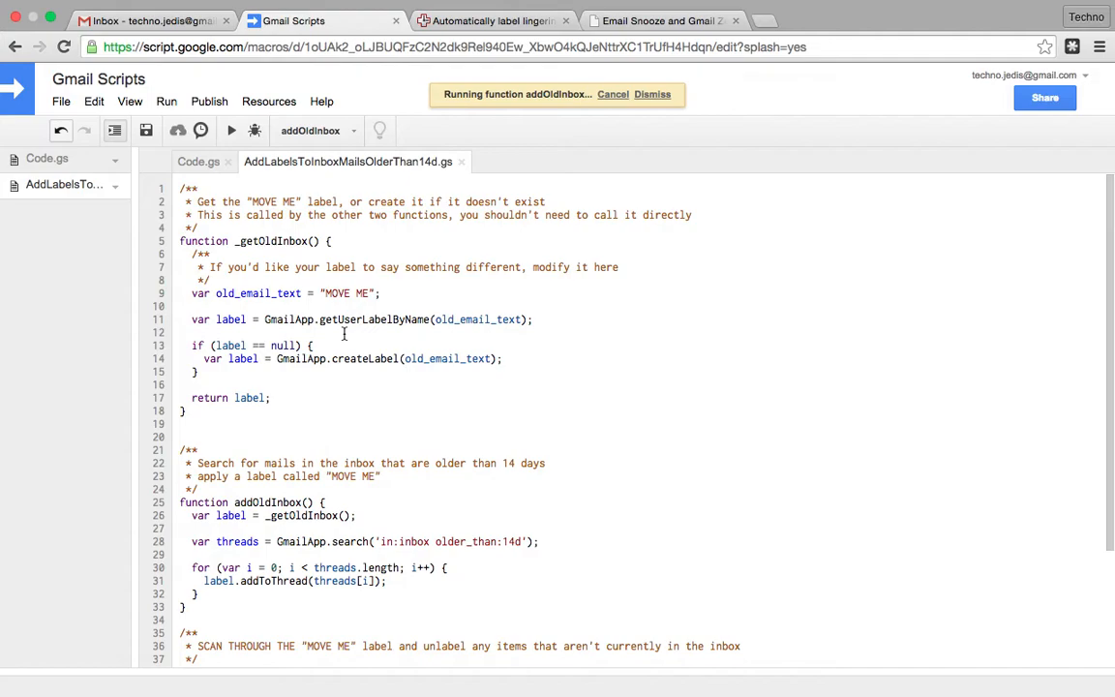
mouse_move(379, 247)
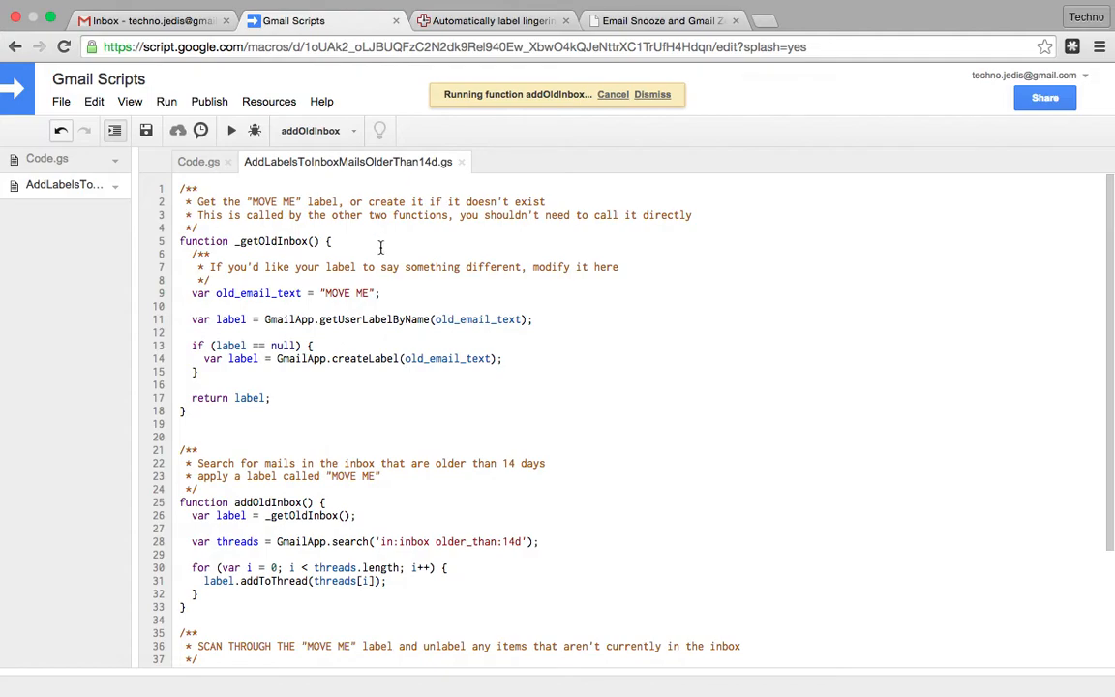
mouse_move(190, 131)
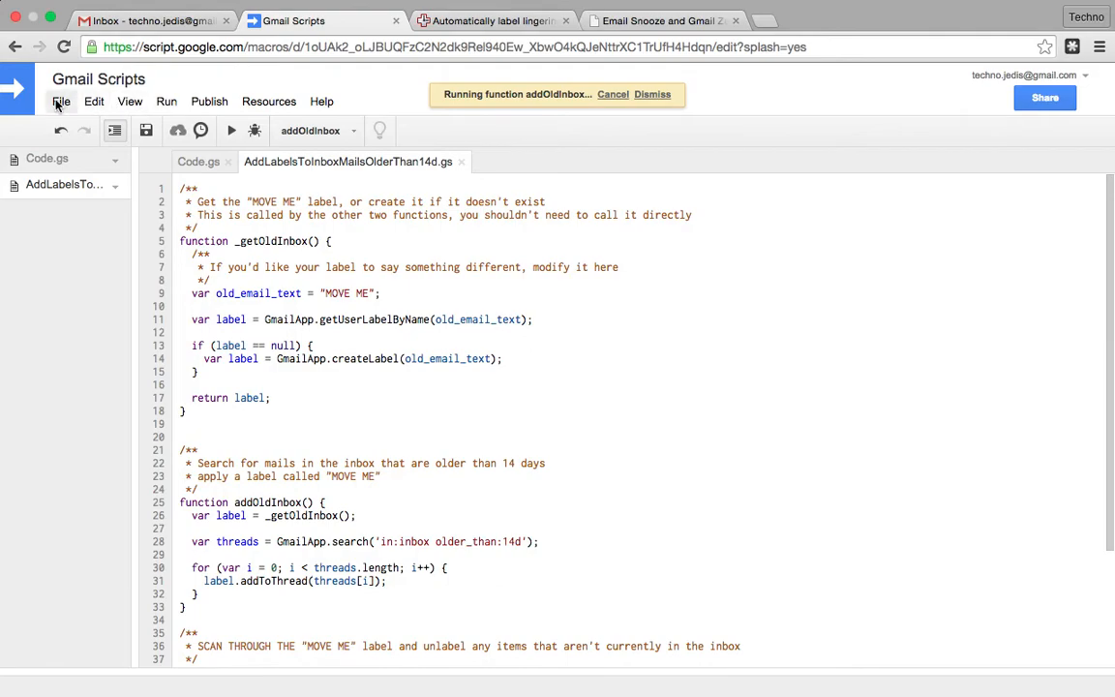
- Look through the Run, Resources, View, File and Publish menus of the Gmail Scripts project
left_click(167, 100)
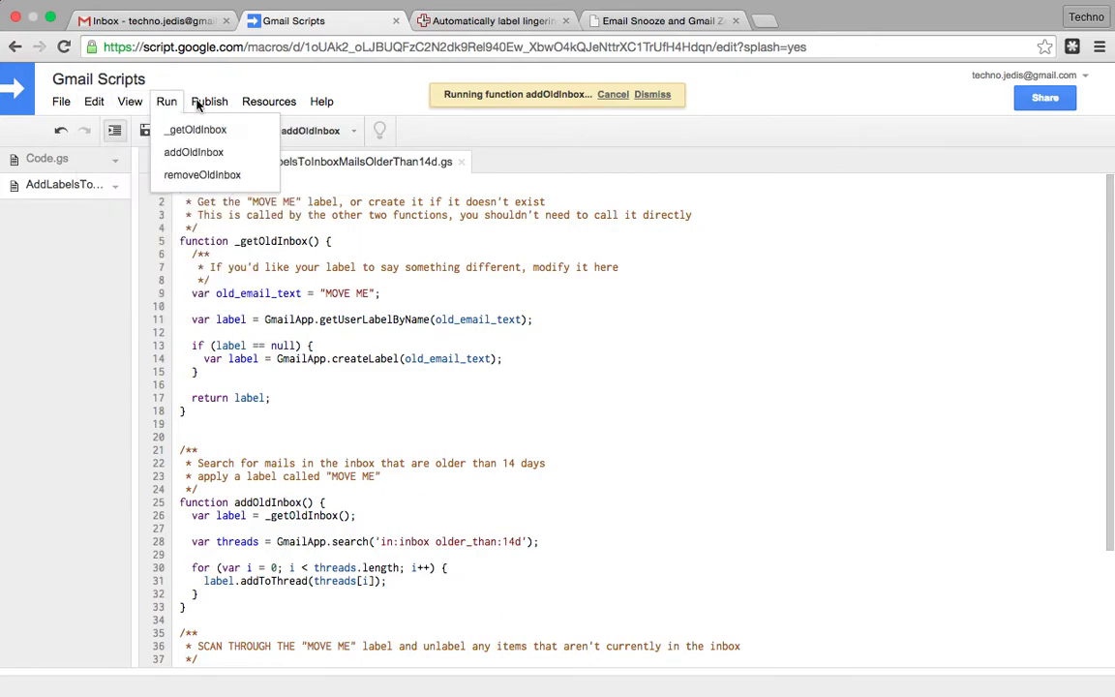
left_click(267, 101)
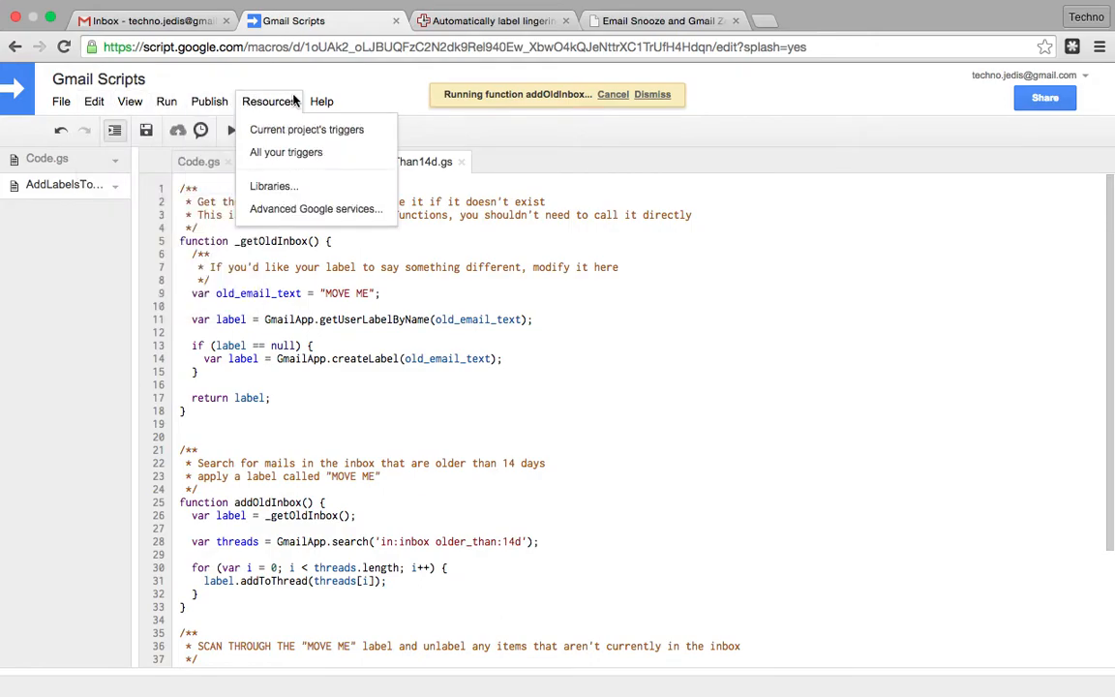
left_click(130, 101)
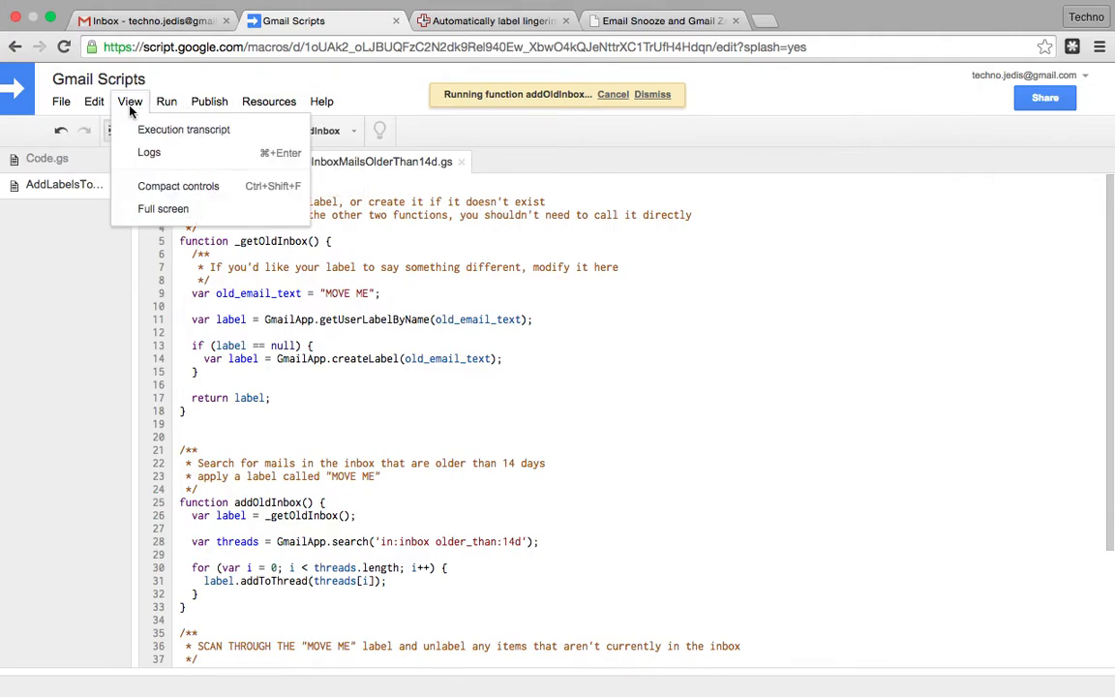
left_click(62, 101)
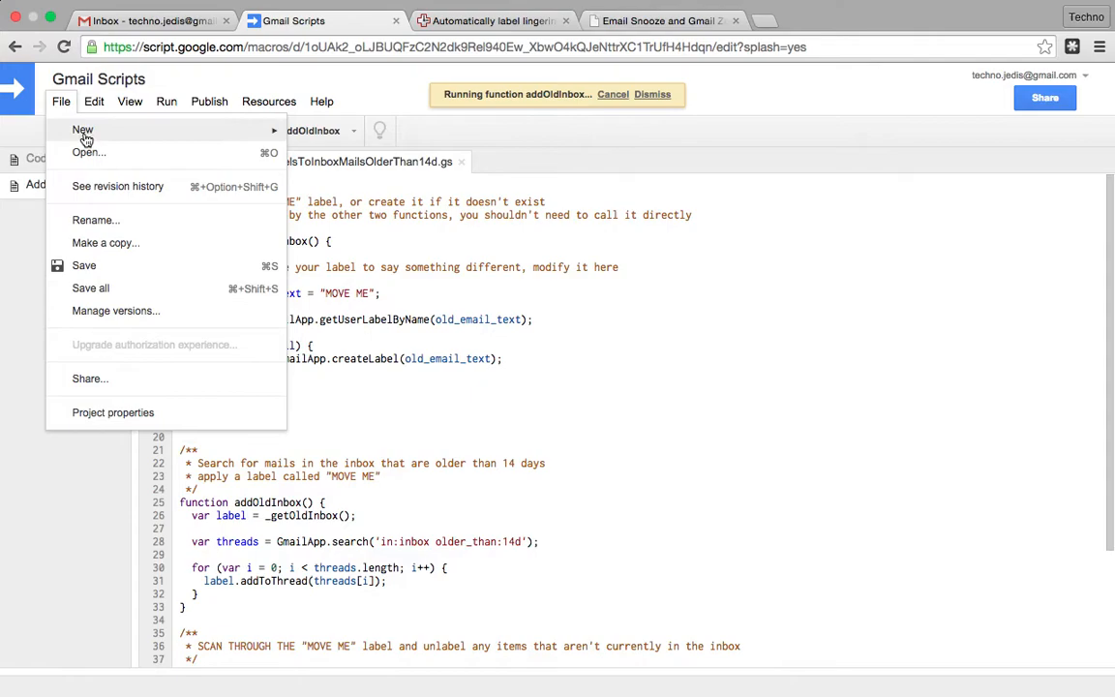
left_click(209, 101)
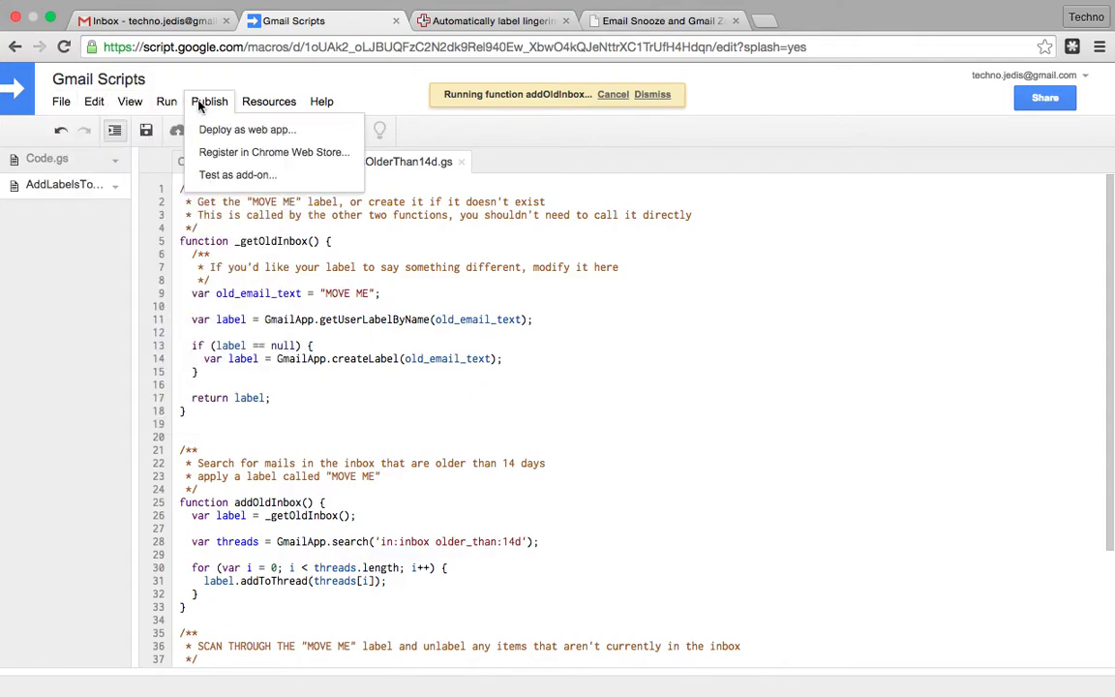
left_click(269, 100)
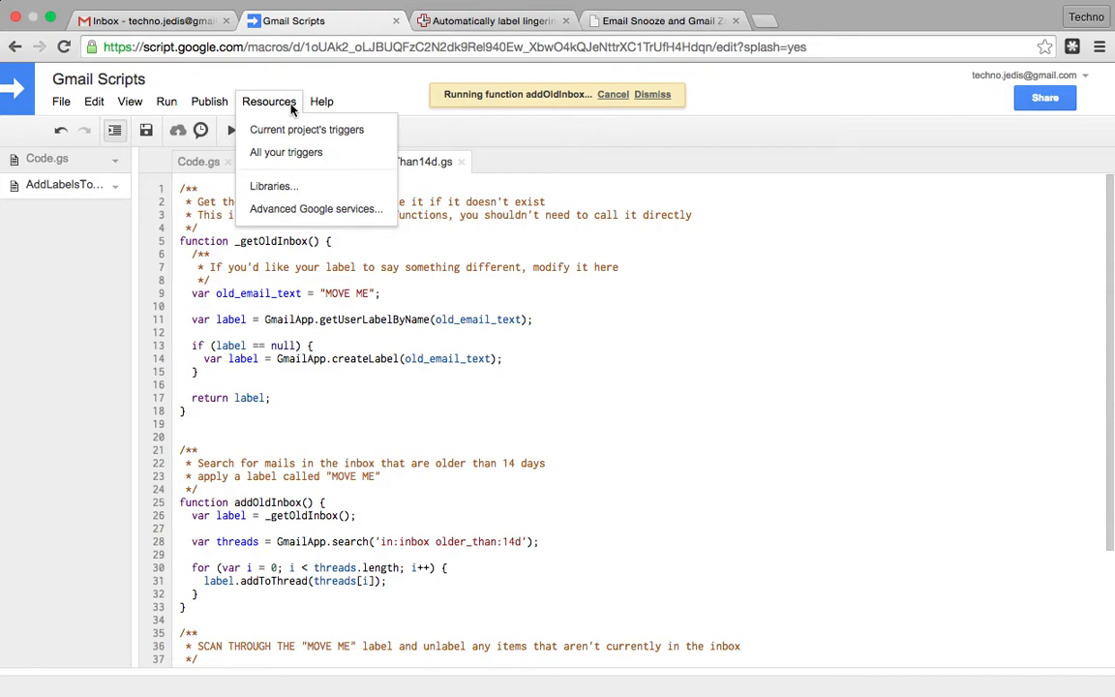
left_click(269, 101)
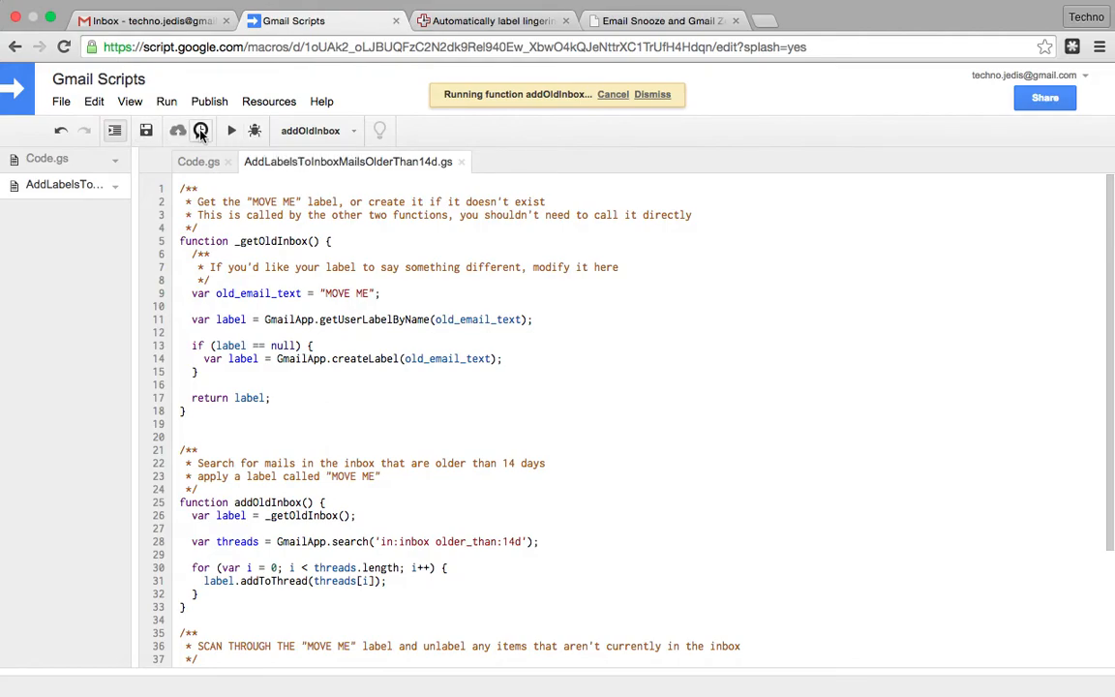
- Browse the File, Edit and Help menus and go to the current project's triggers under Resources
left_click(62, 101)
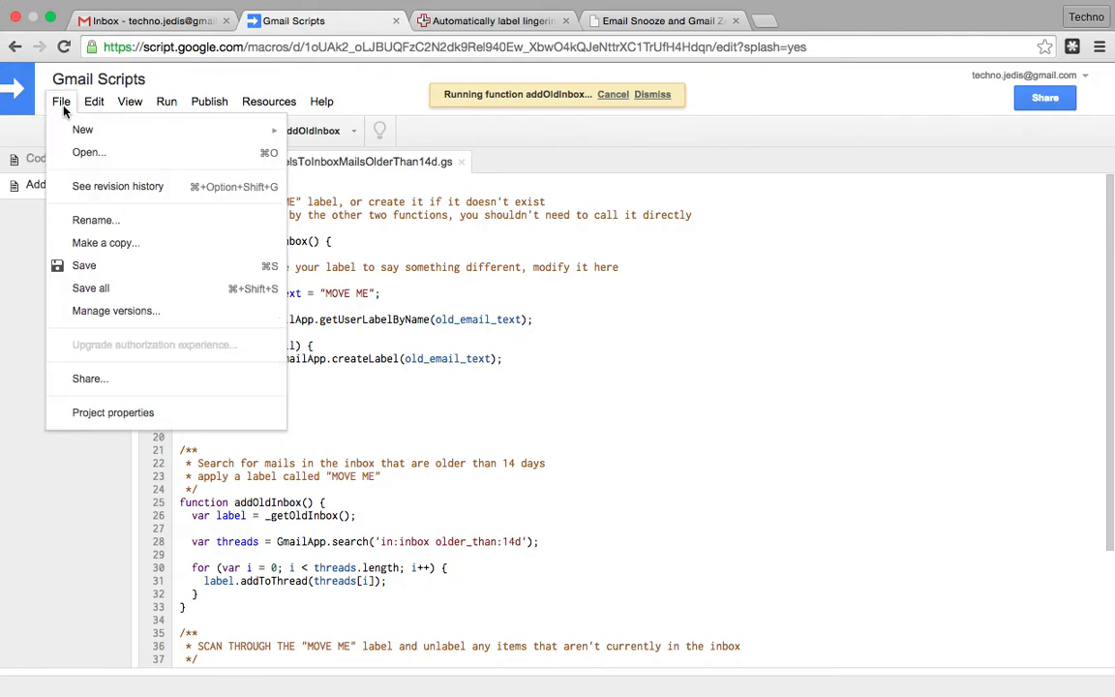
mouse_move(116, 186)
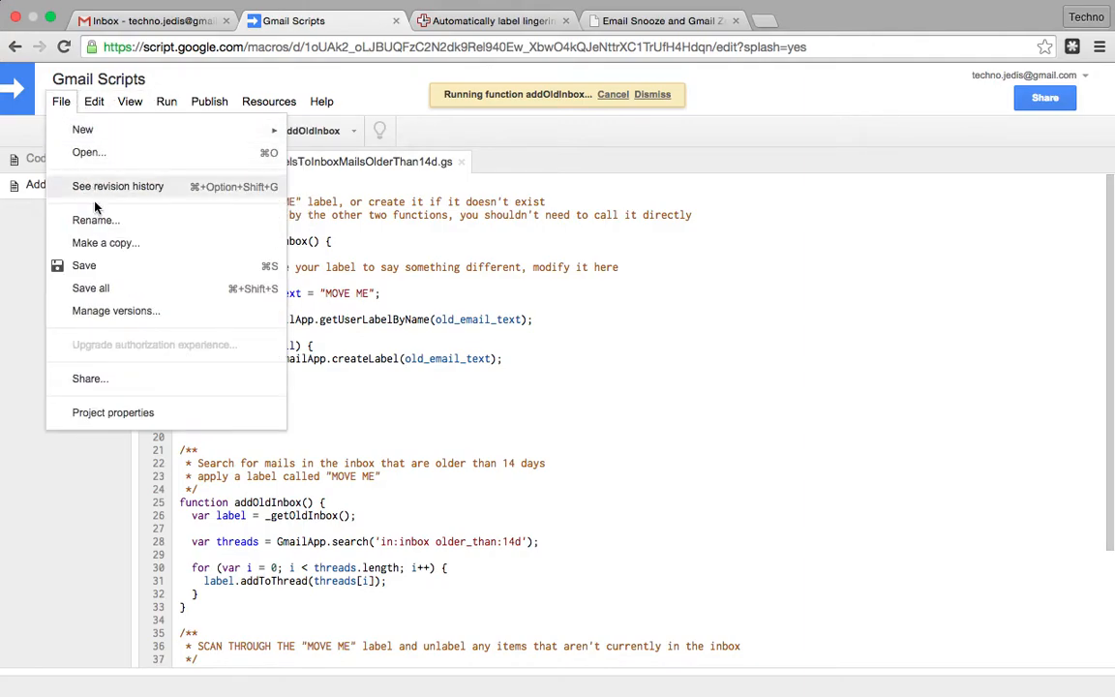
mouse_move(105, 244)
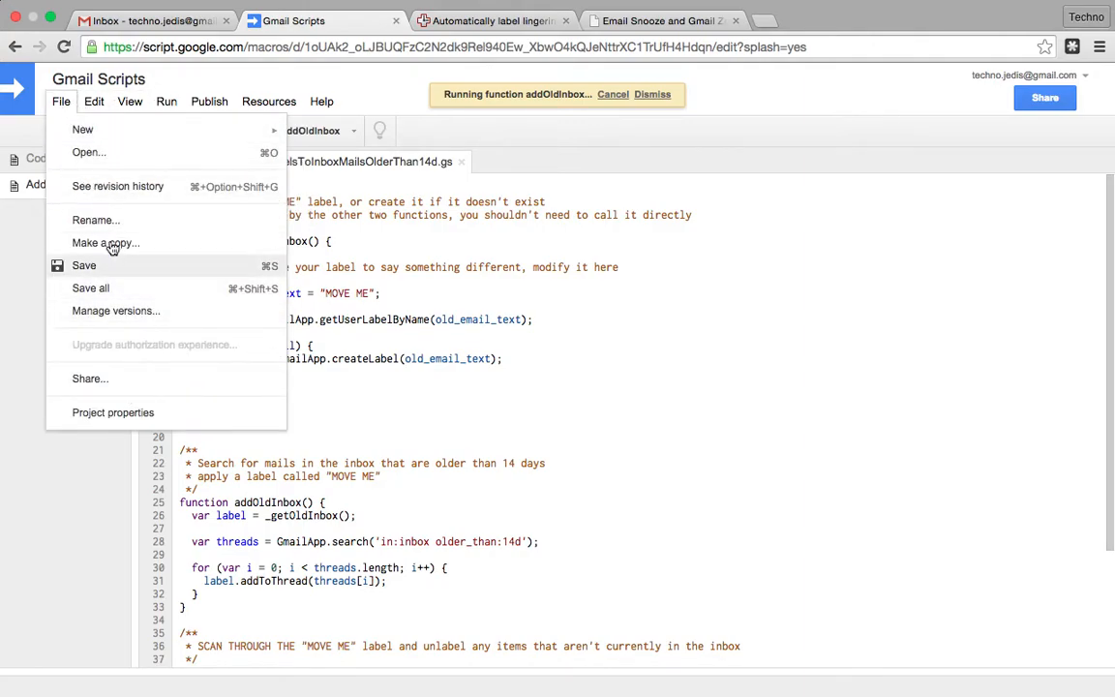
mouse_move(136, 96)
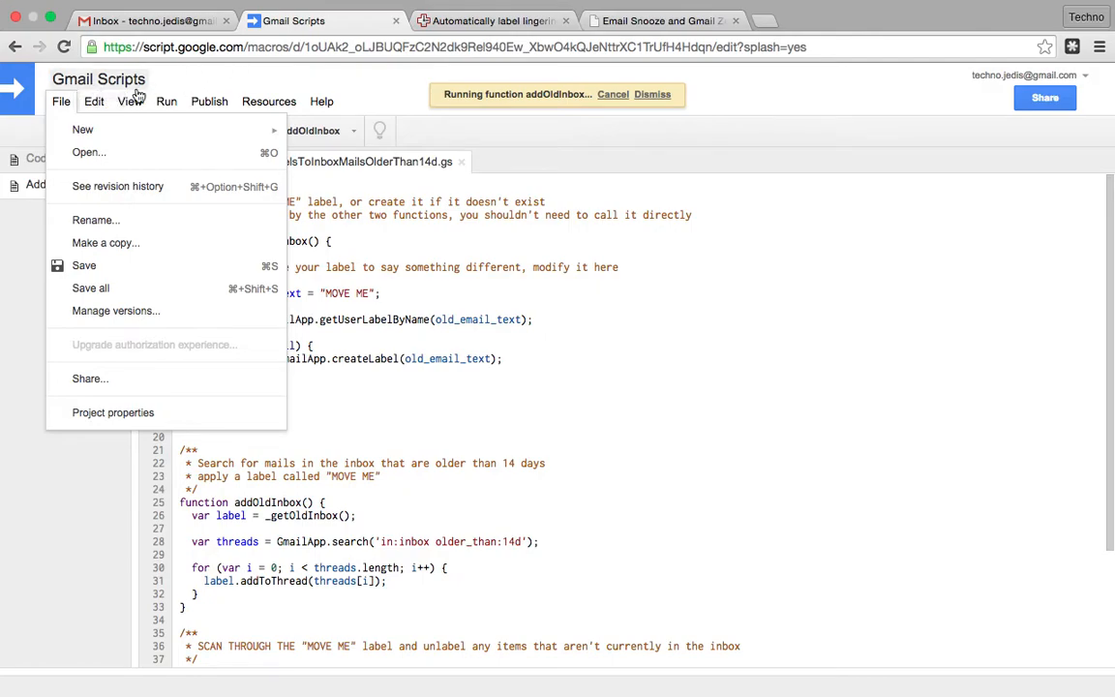
left_click(93, 100)
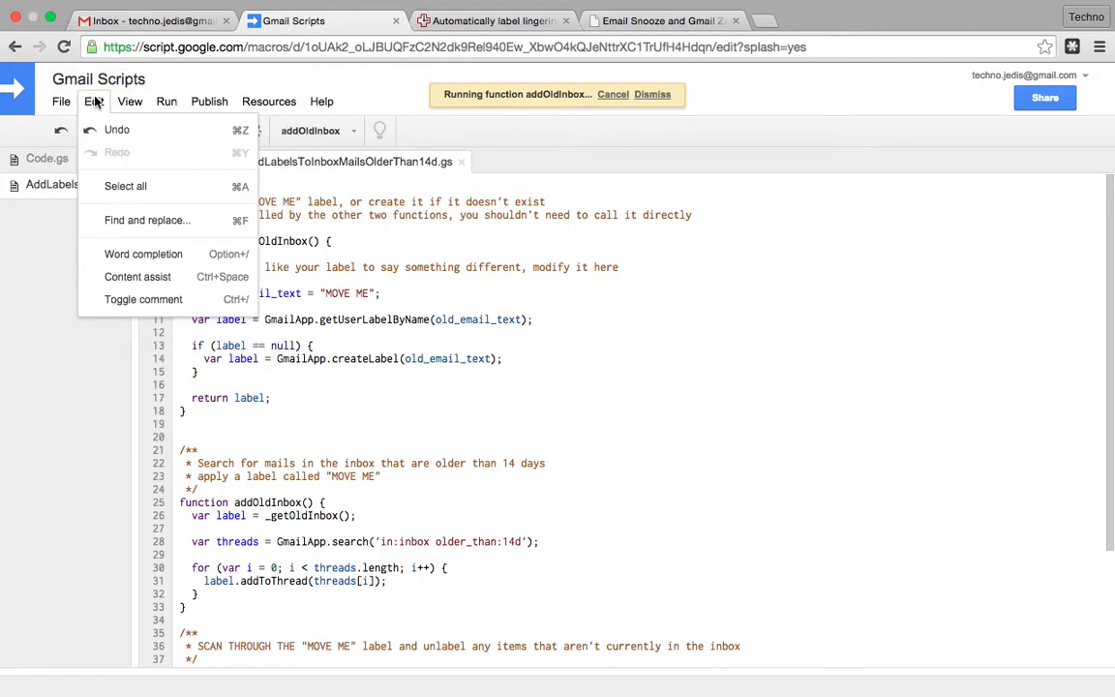
left_click(321, 101)
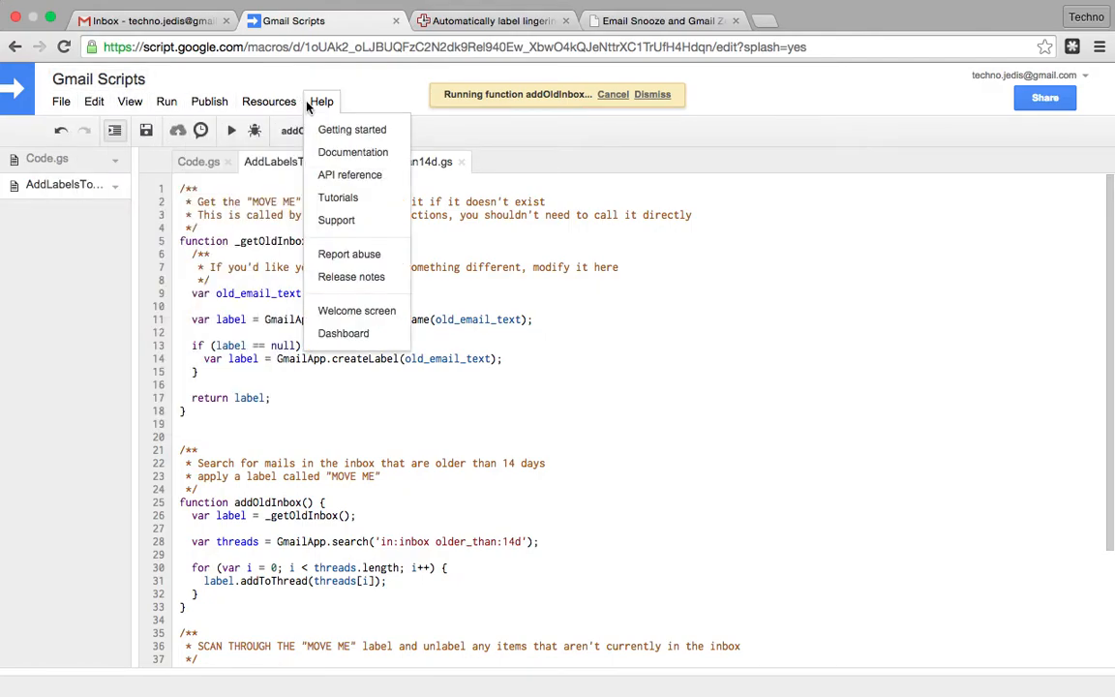
left_click(267, 100)
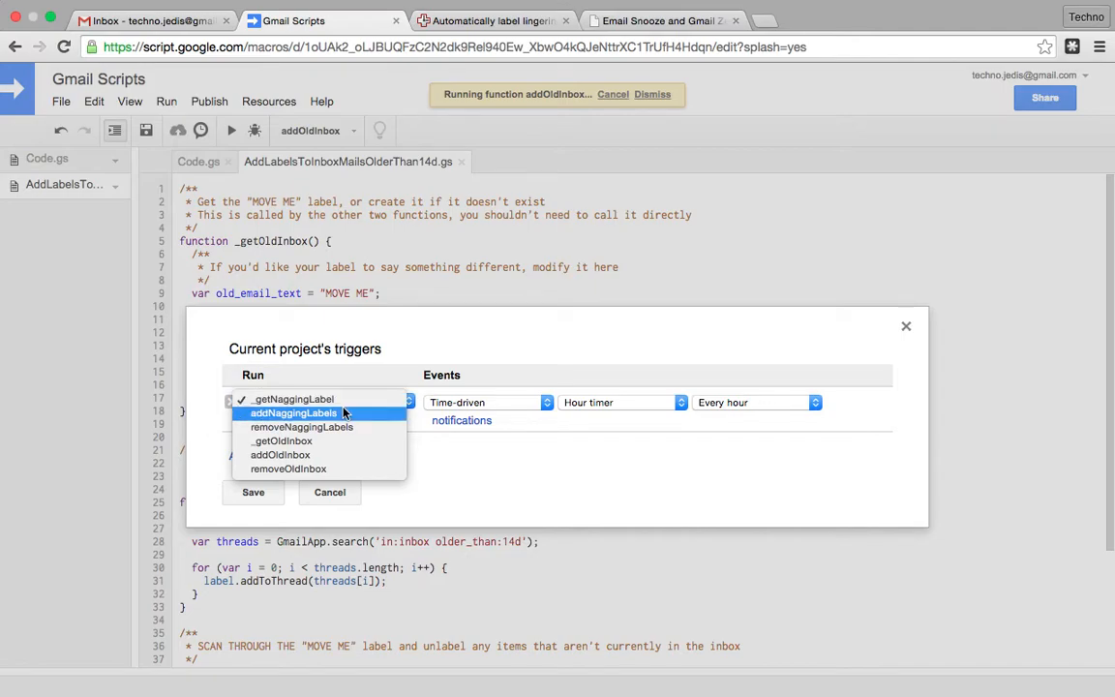
- Save an hourly time-driven trigger running addNaggingLabels
left_click(294, 414)
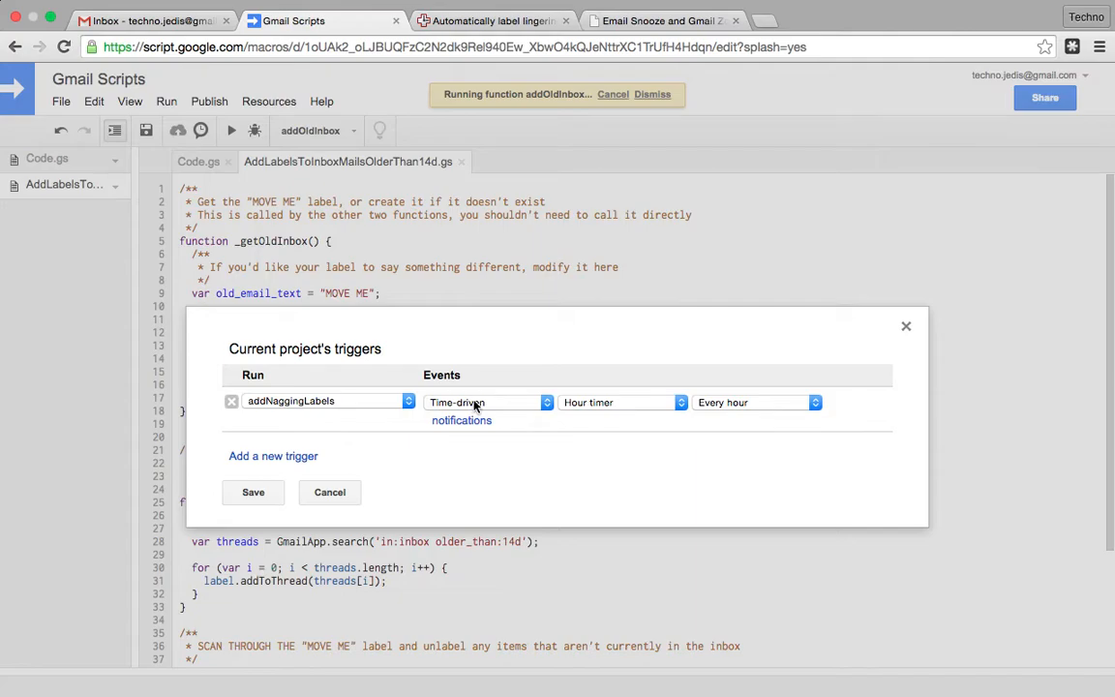
mouse_move(434, 412)
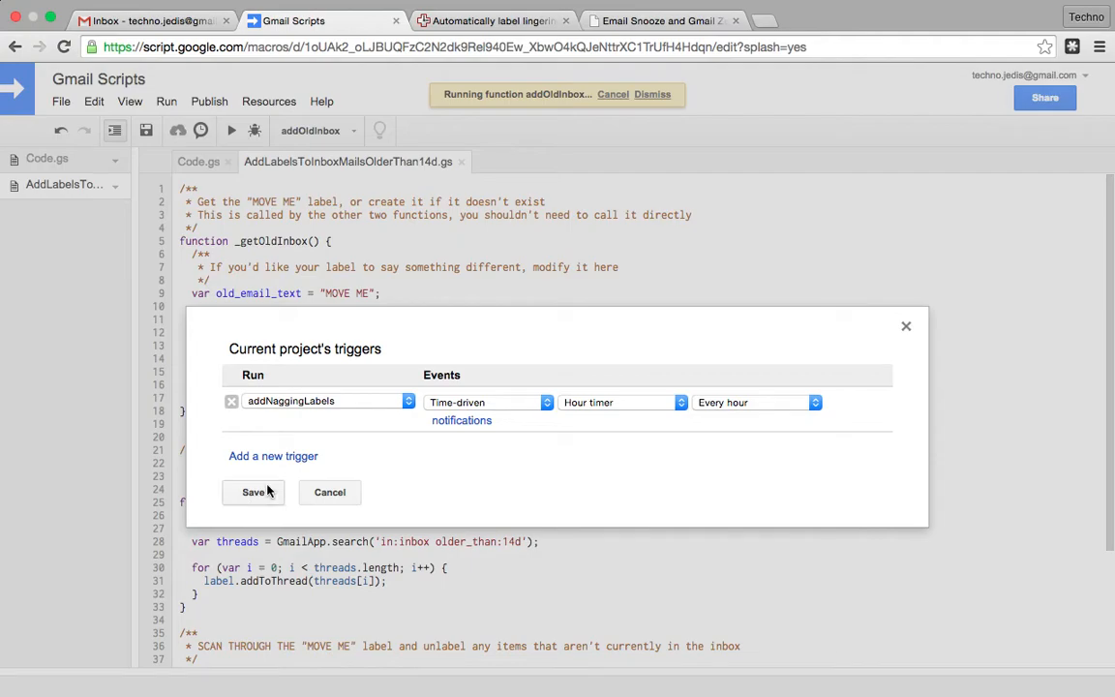
left_click(252, 491)
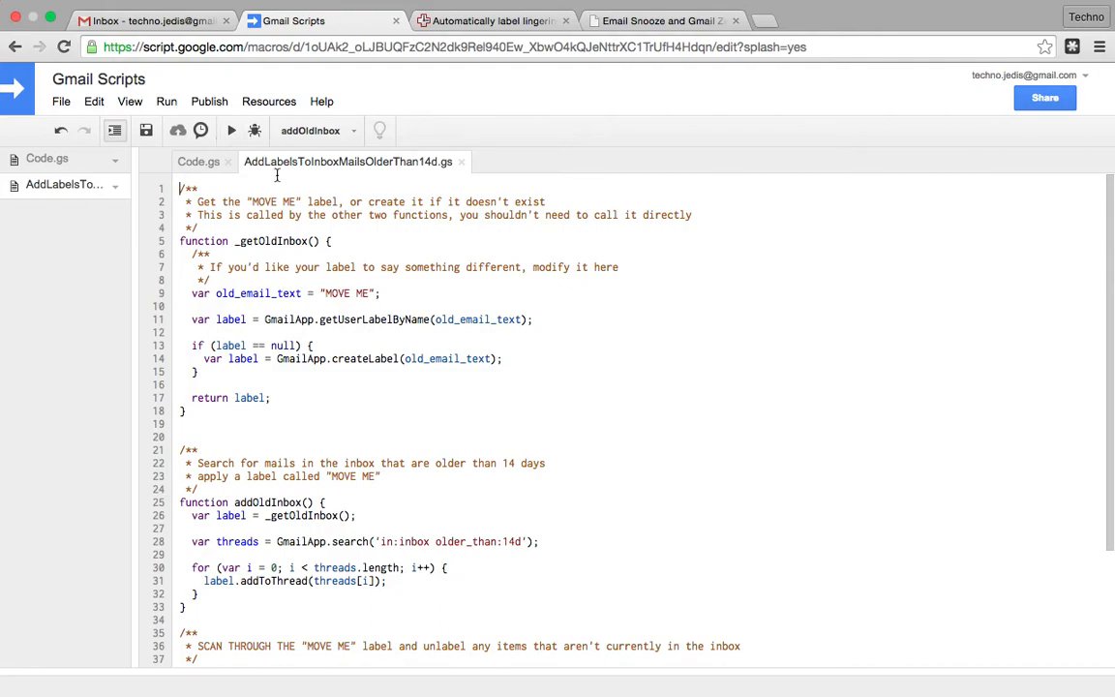
mouse_move(267, 240)
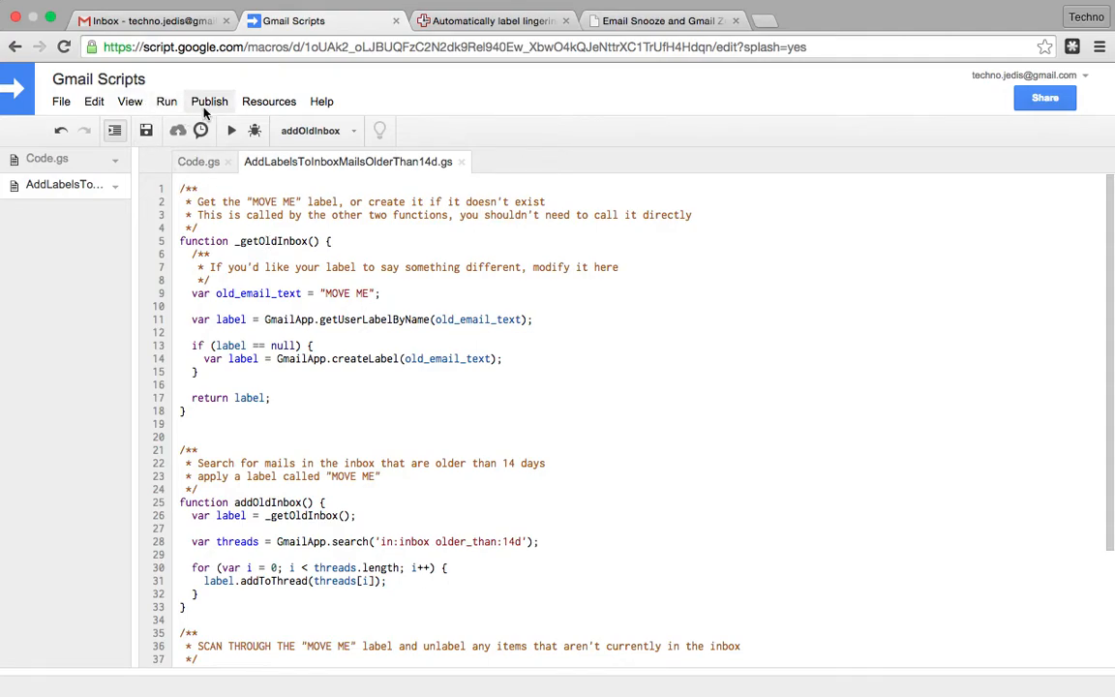
mouse_move(167, 101)
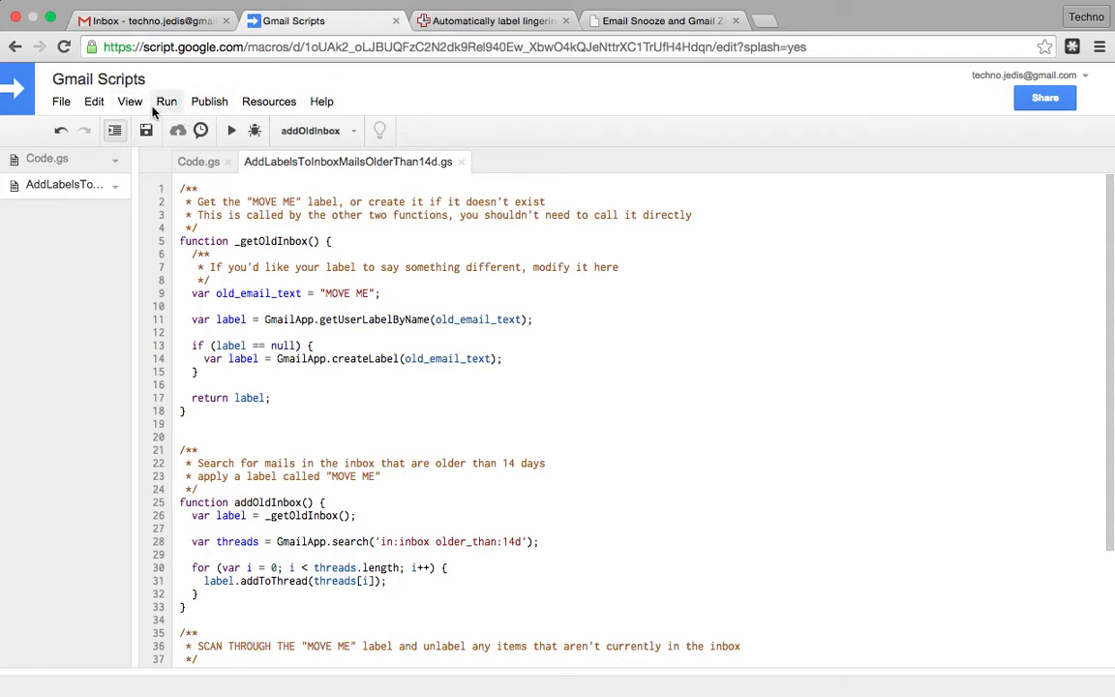
left_click(267, 101)
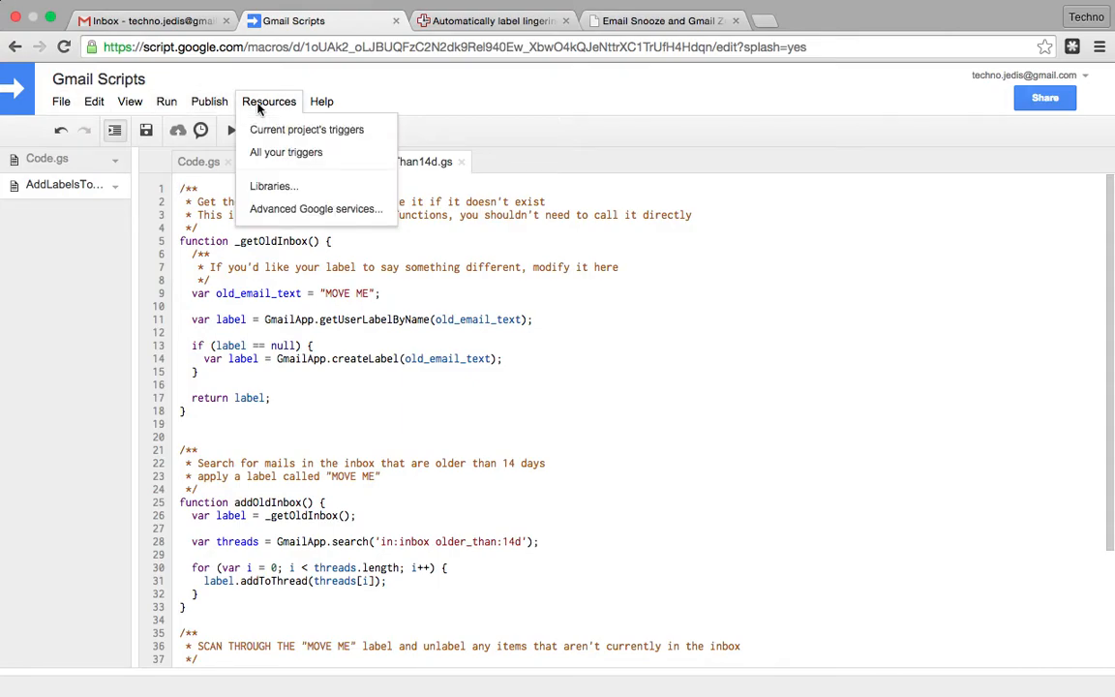
- Add project triggers so a second runs removeNaggingLabels and a third runs addOldInbox
left_click(306, 127)
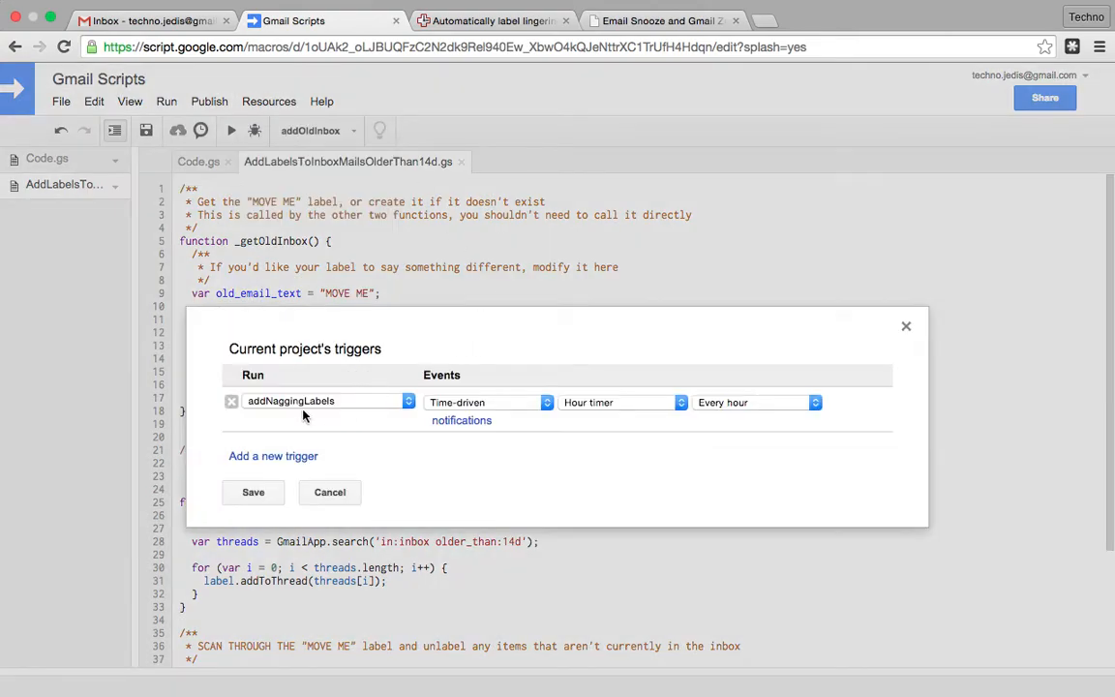
left_click(273, 456)
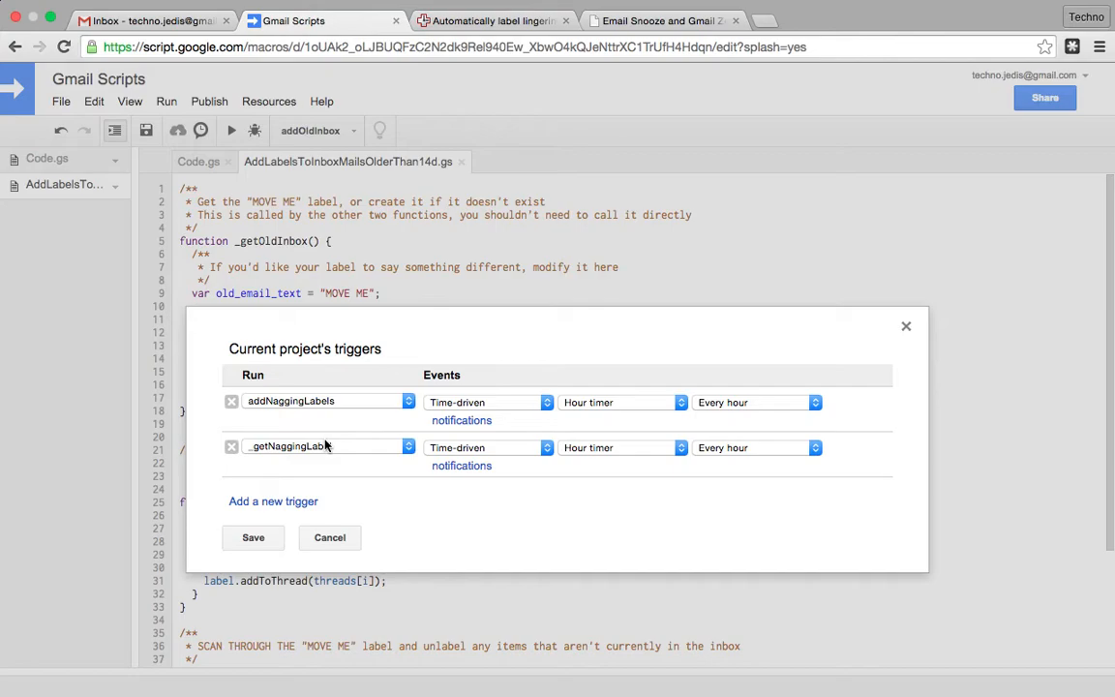
left_click(325, 445)
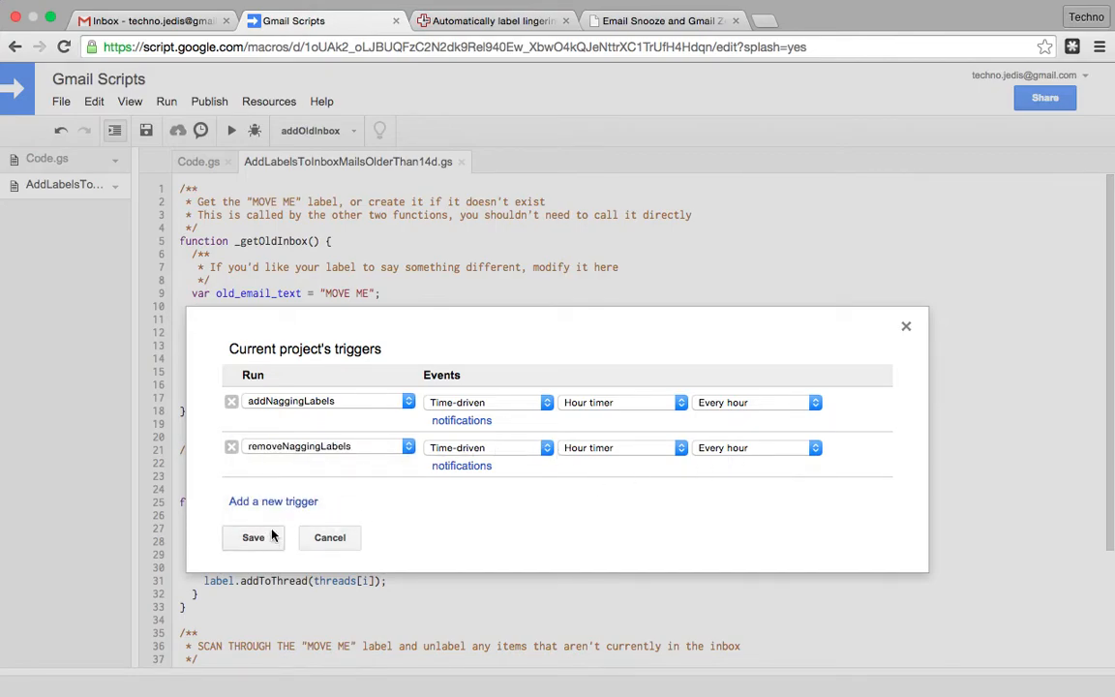
left_click(273, 499)
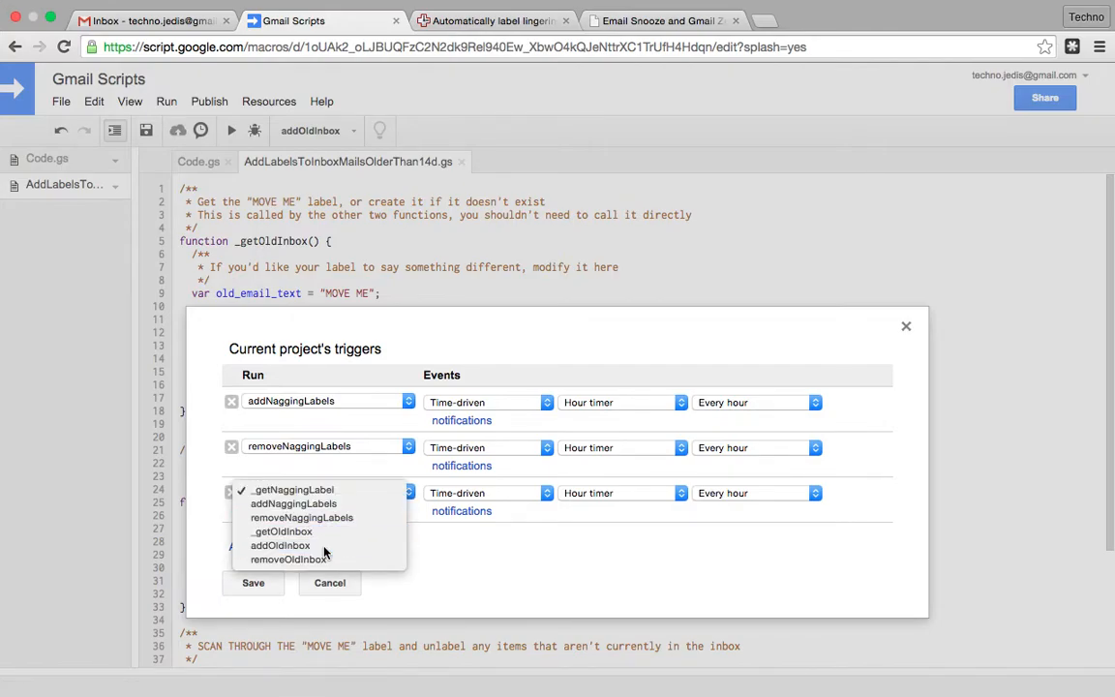
left_click(279, 546)
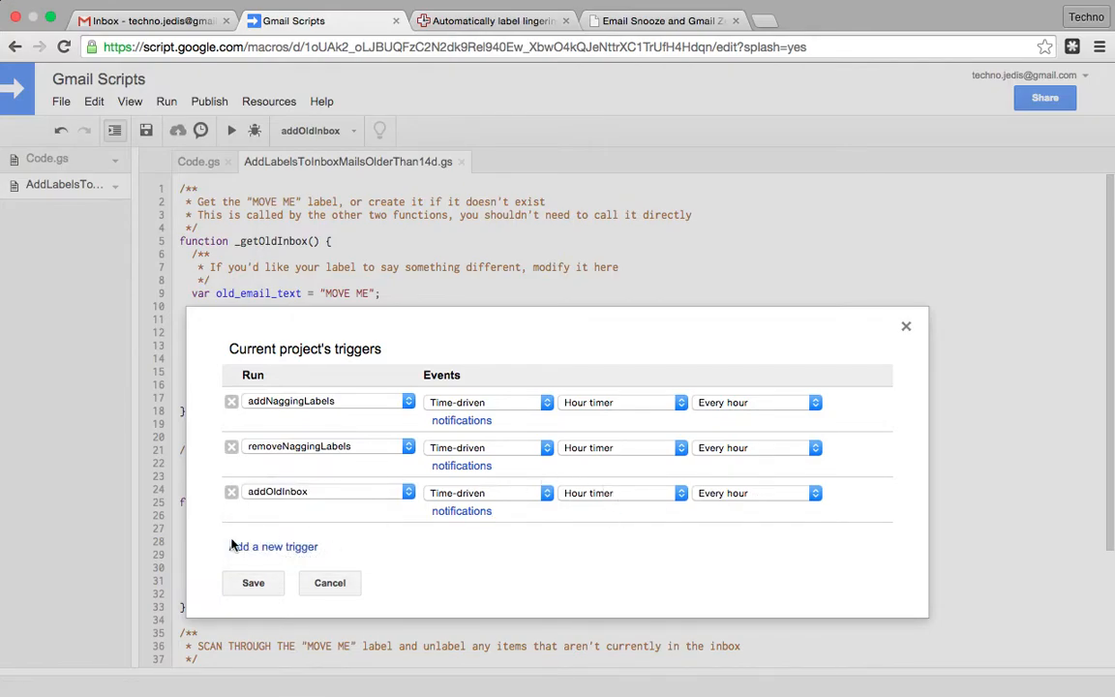
- Add a fourth hourly trigger running removeOldInbox, save all four triggers, and switch to Gmail
left_click(273, 545)
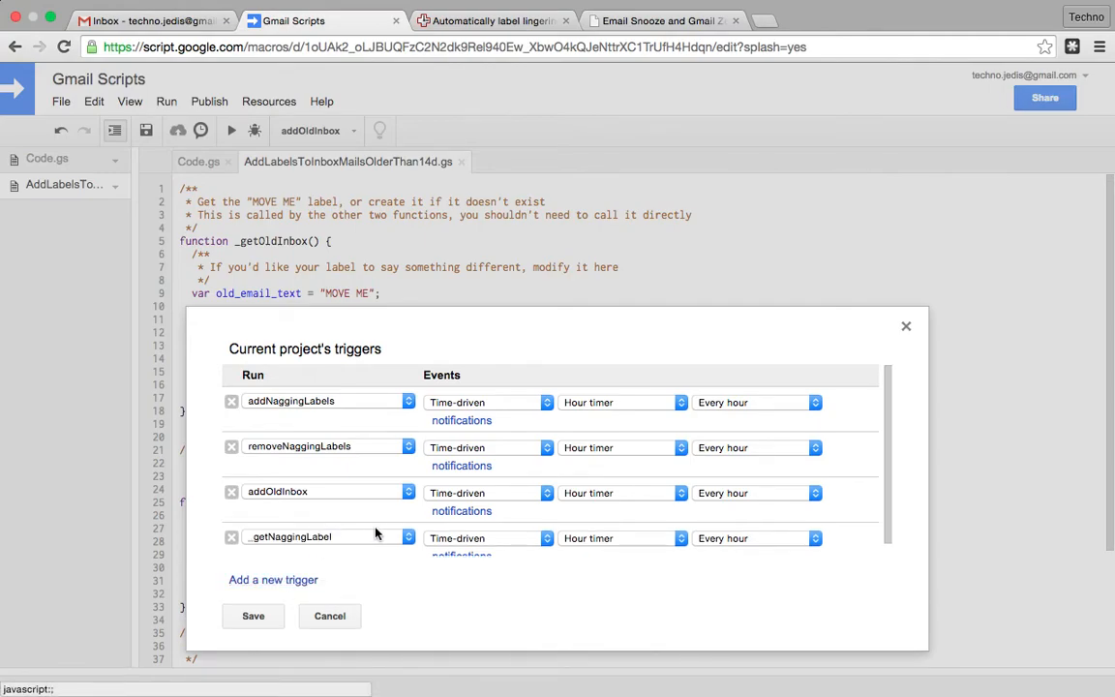
left_click(407, 538)
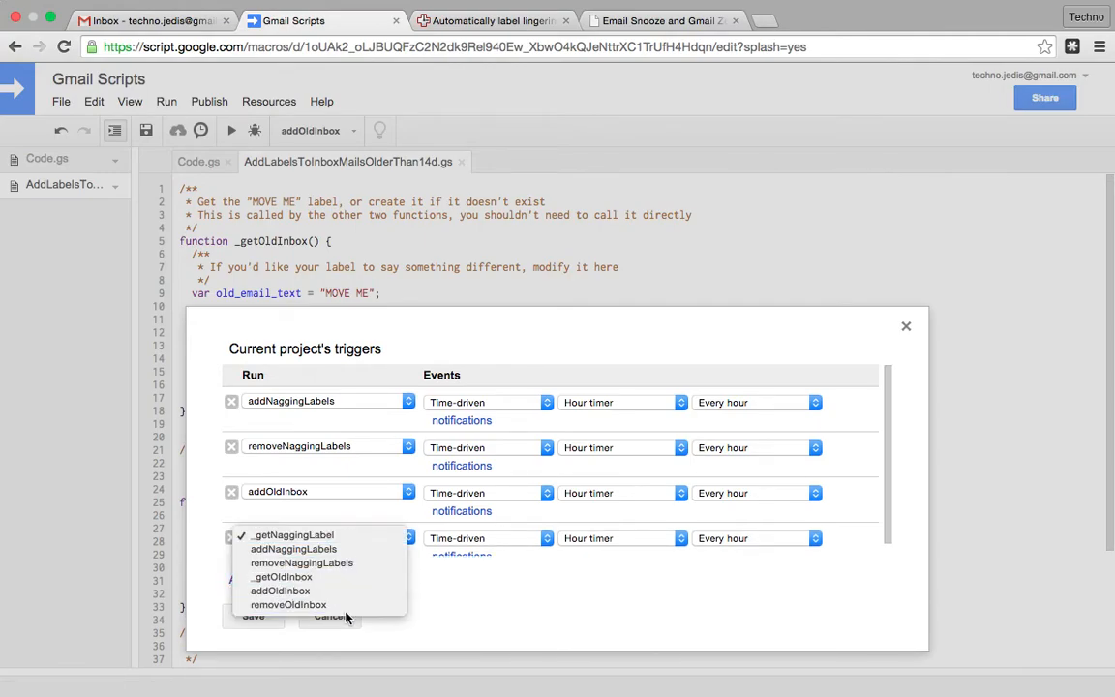
left_click(289, 604)
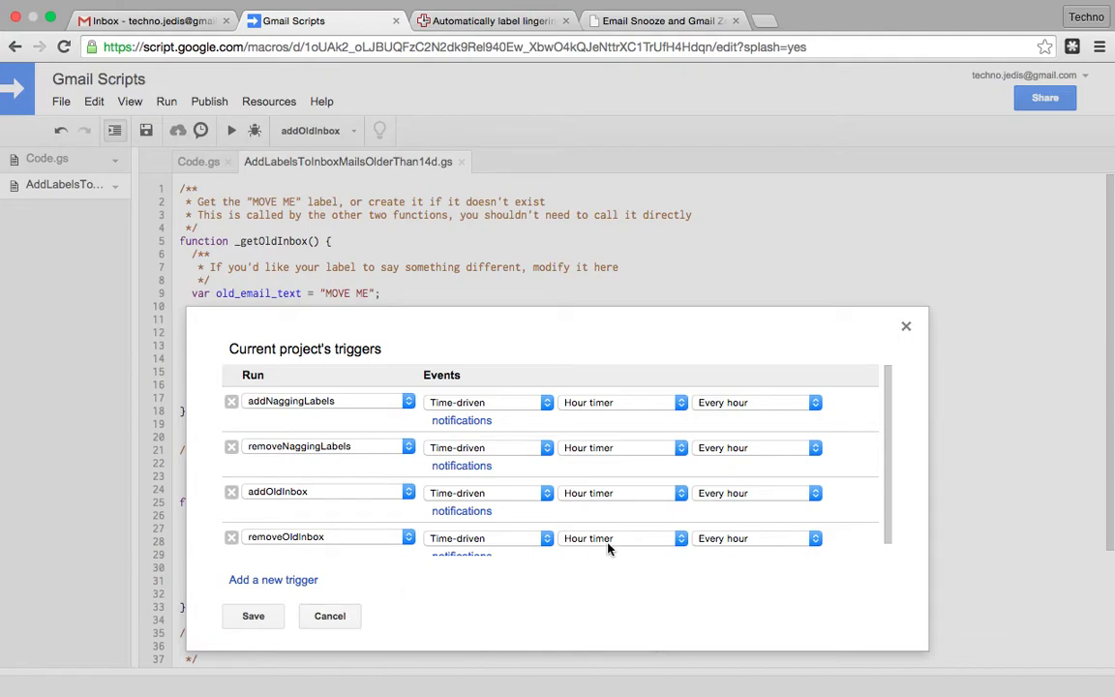
scroll("down", 3)
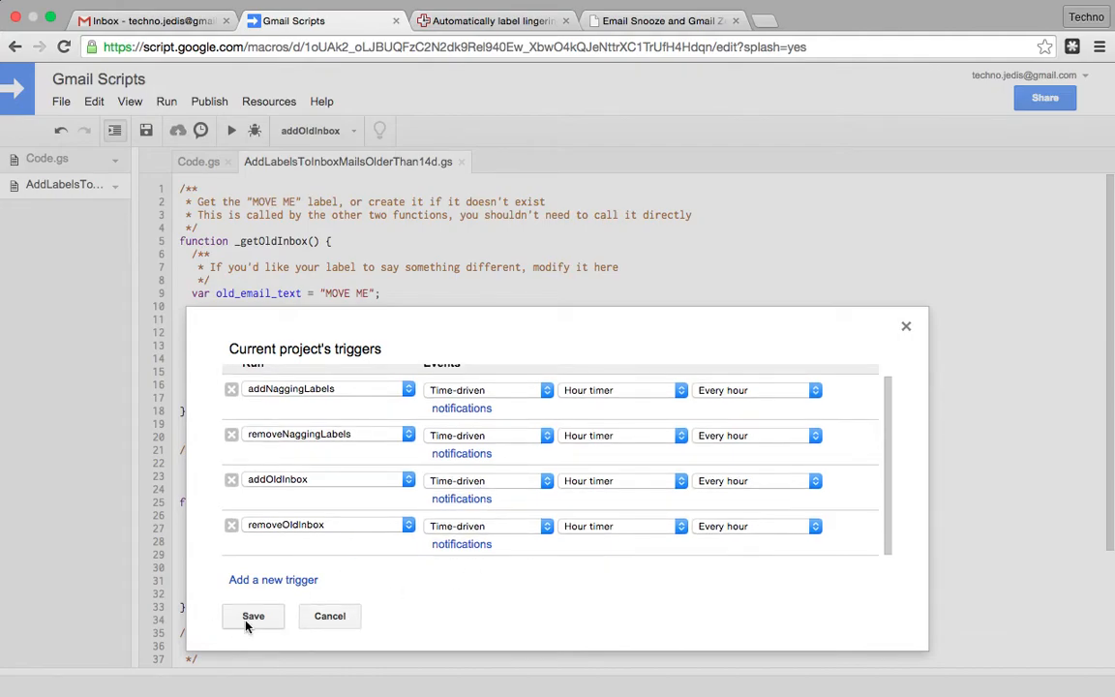
left_click(251, 615)
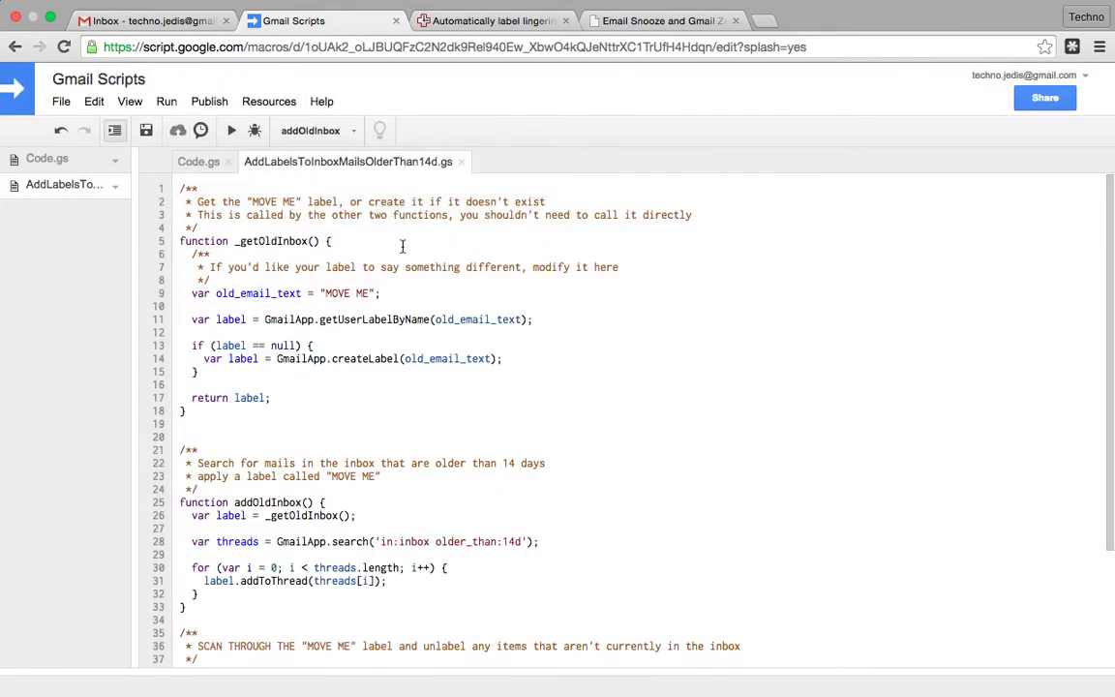
left_click(145, 20)
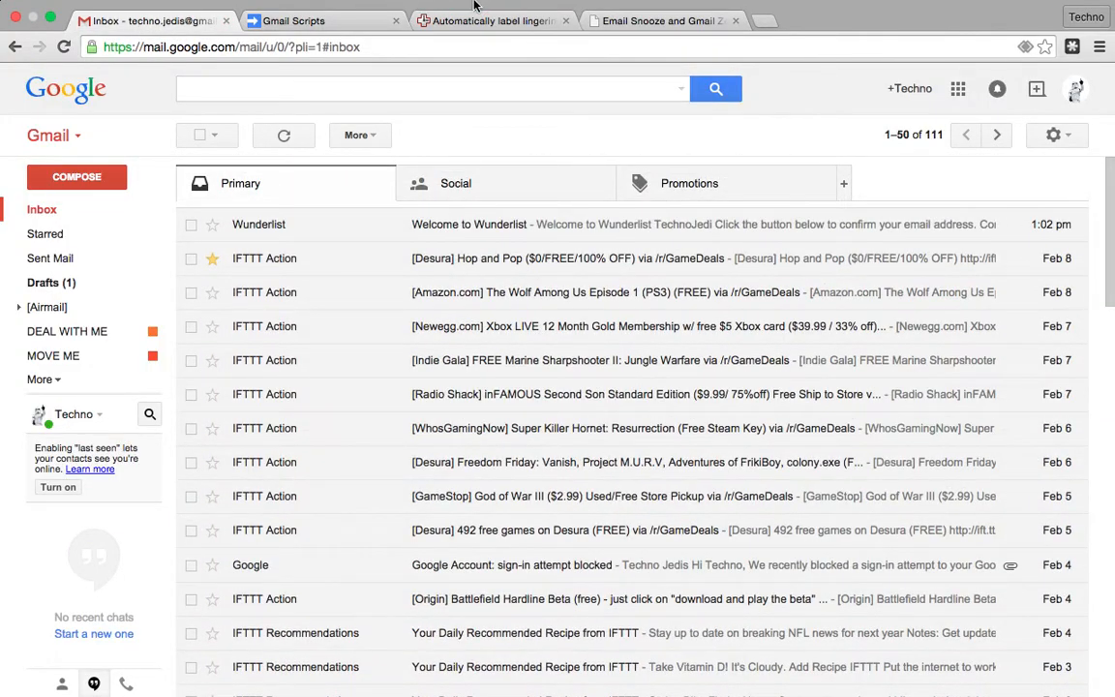
- Skim through the Messy Matters Email Snooze and Gmail Zero post, then return to the Gmail Scripts editor
left_click(662, 20)
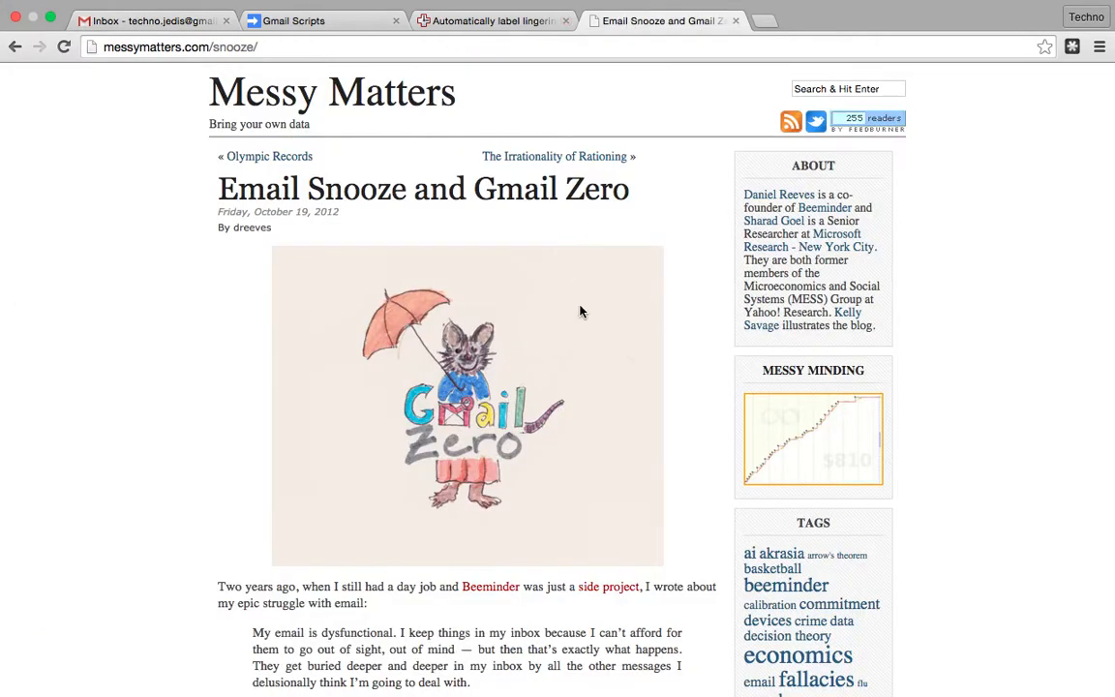
mouse_move(275, 252)
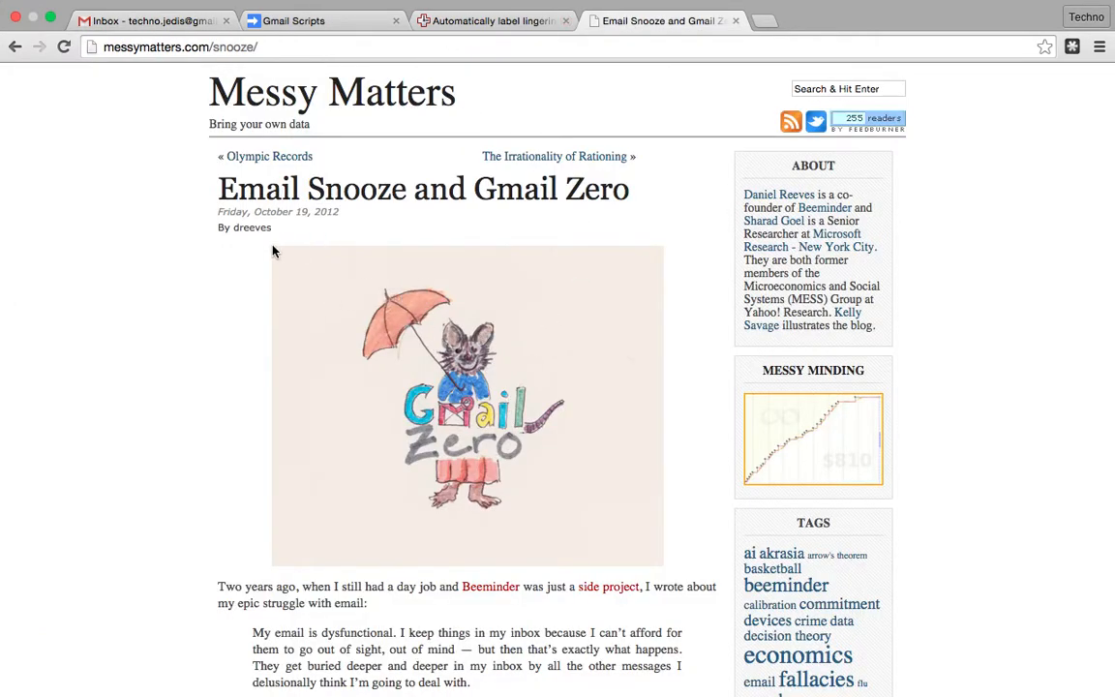
scroll("down", 3)
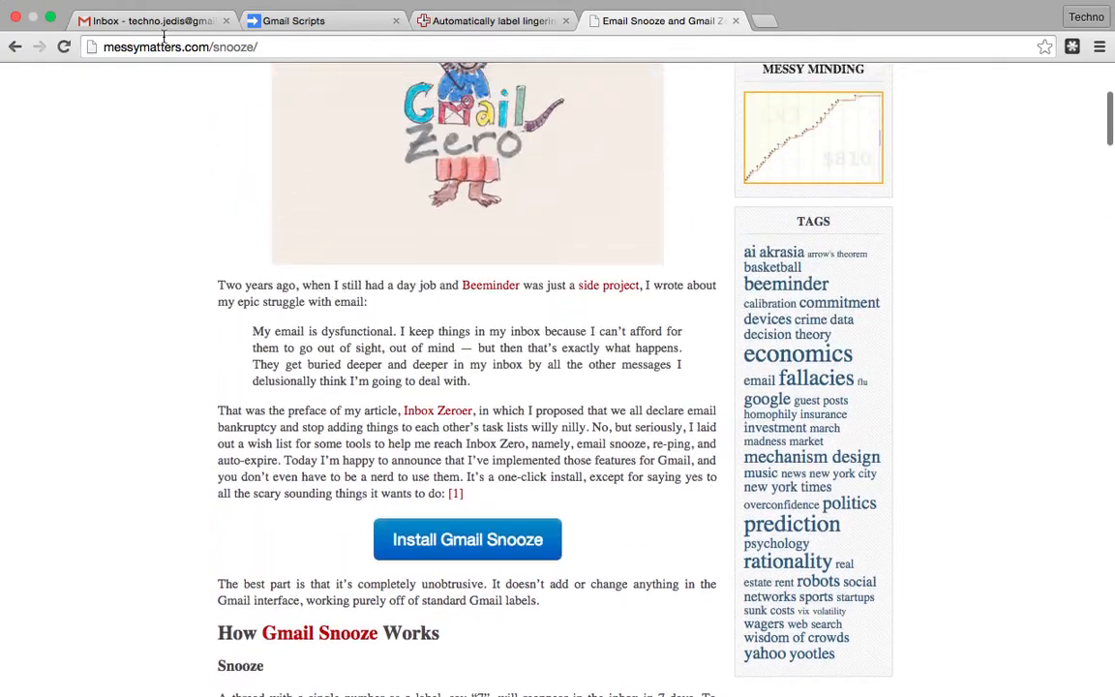
scroll("down", 3)
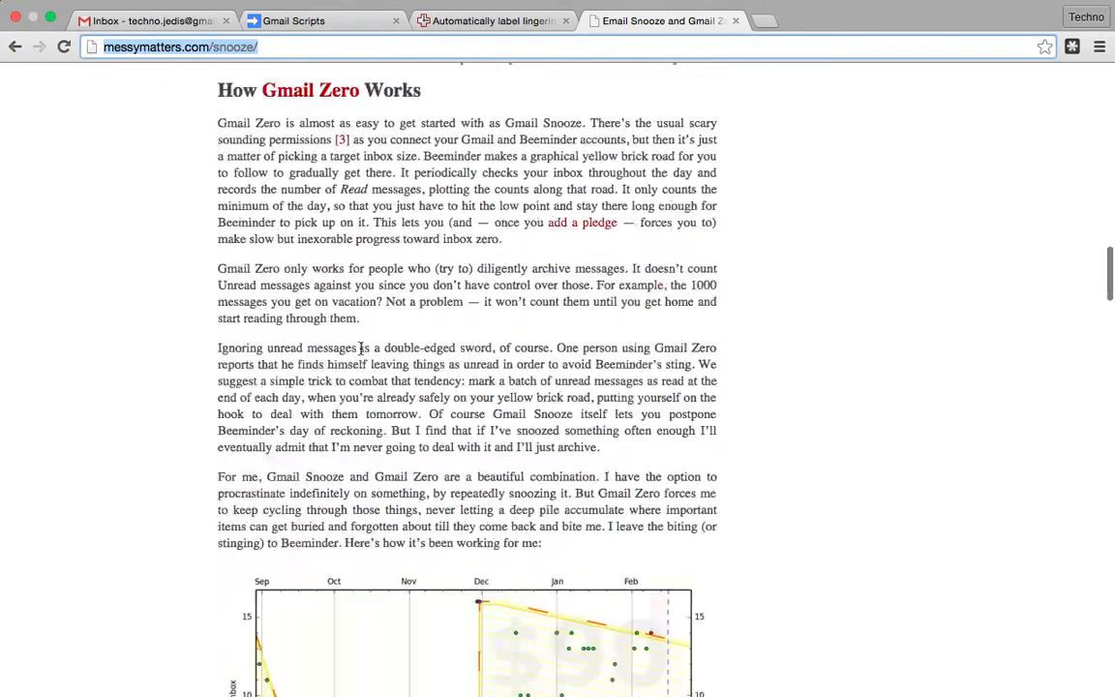
scroll("down", 3)
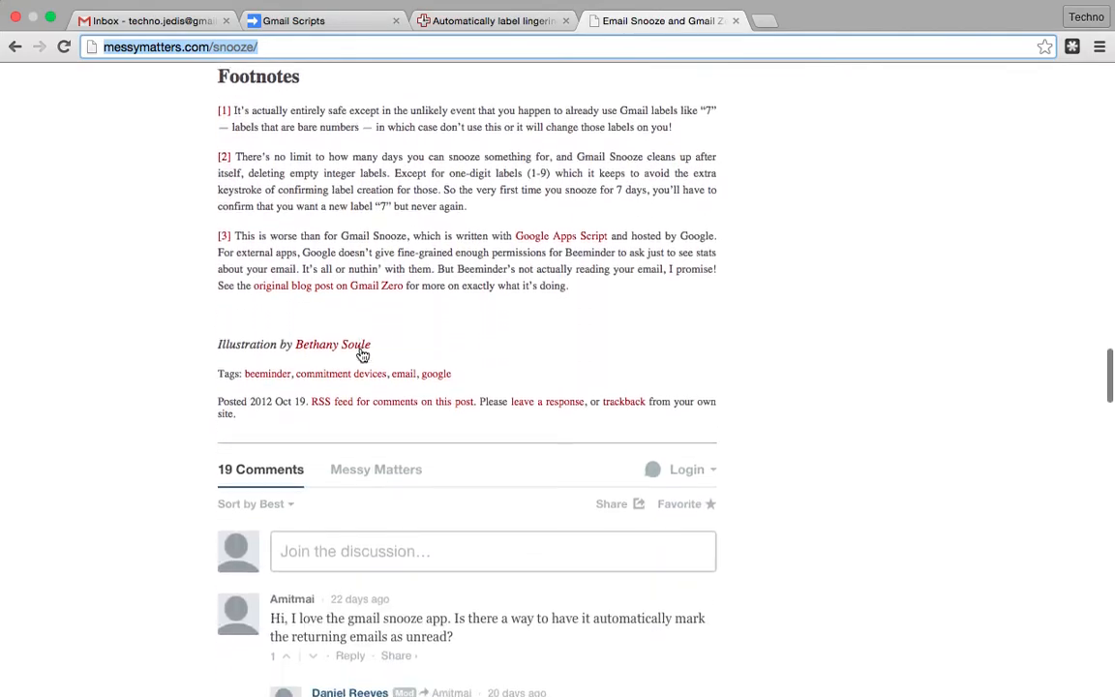
scroll("up", 3)
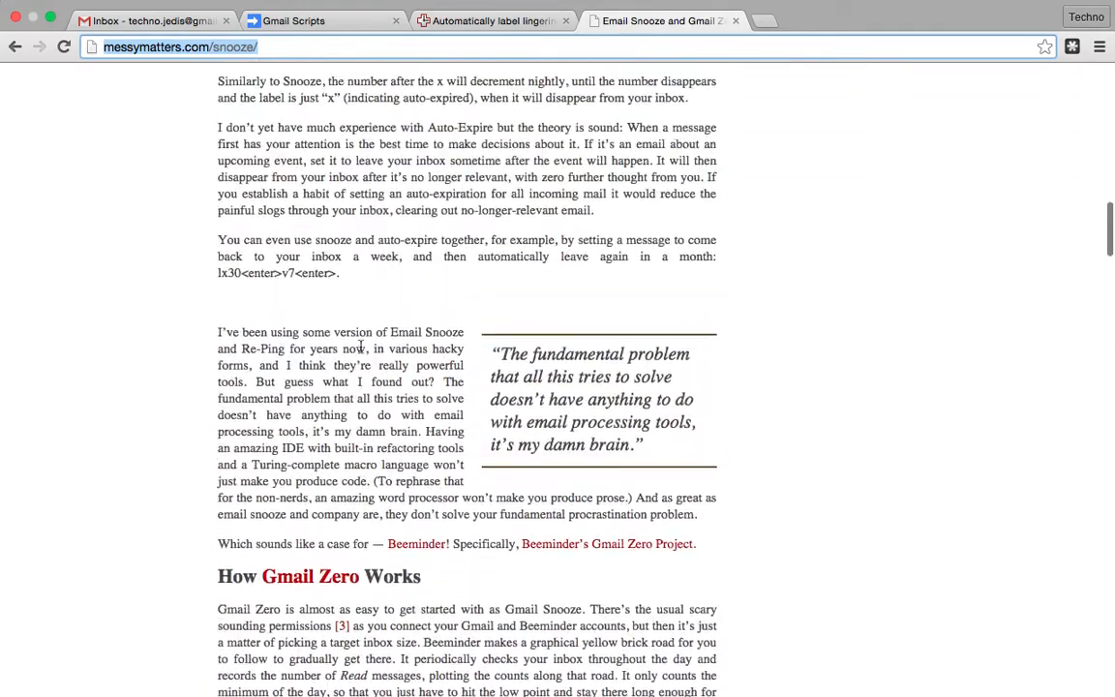
scroll("up", 3)
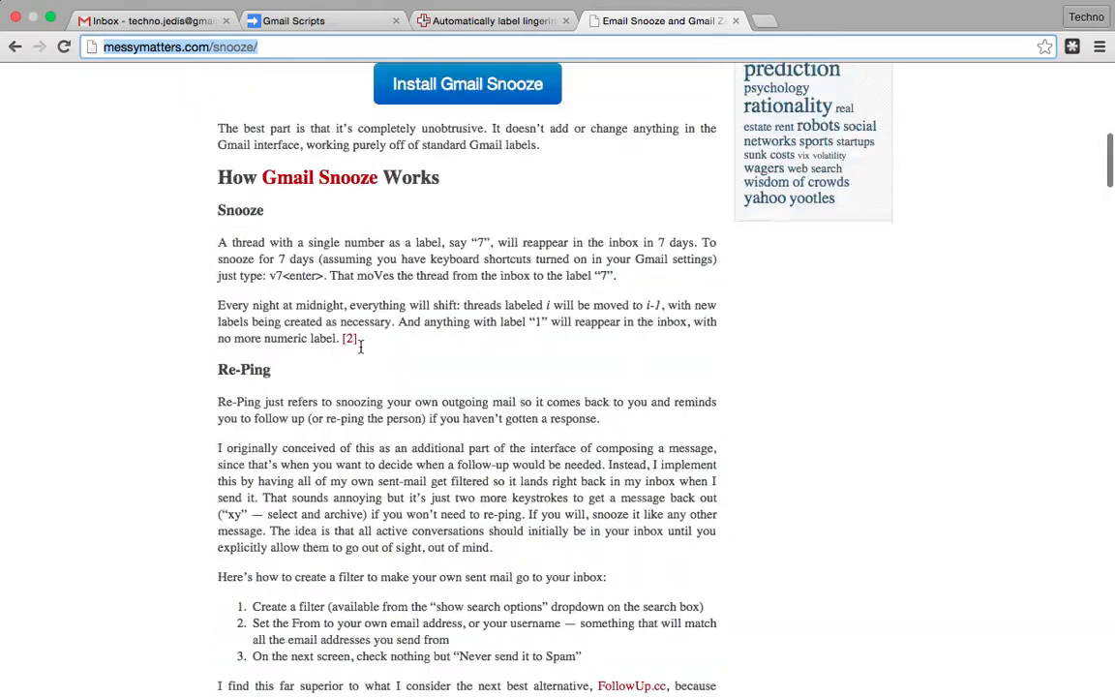
scroll("up", 3)
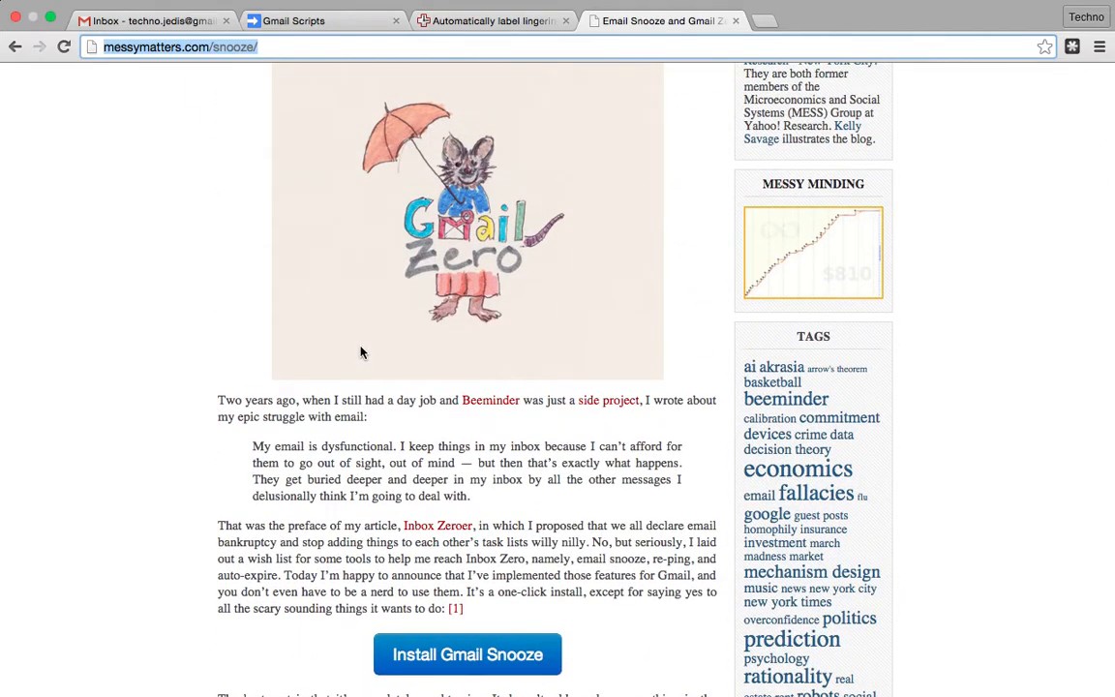
mouse_move(364, 352)
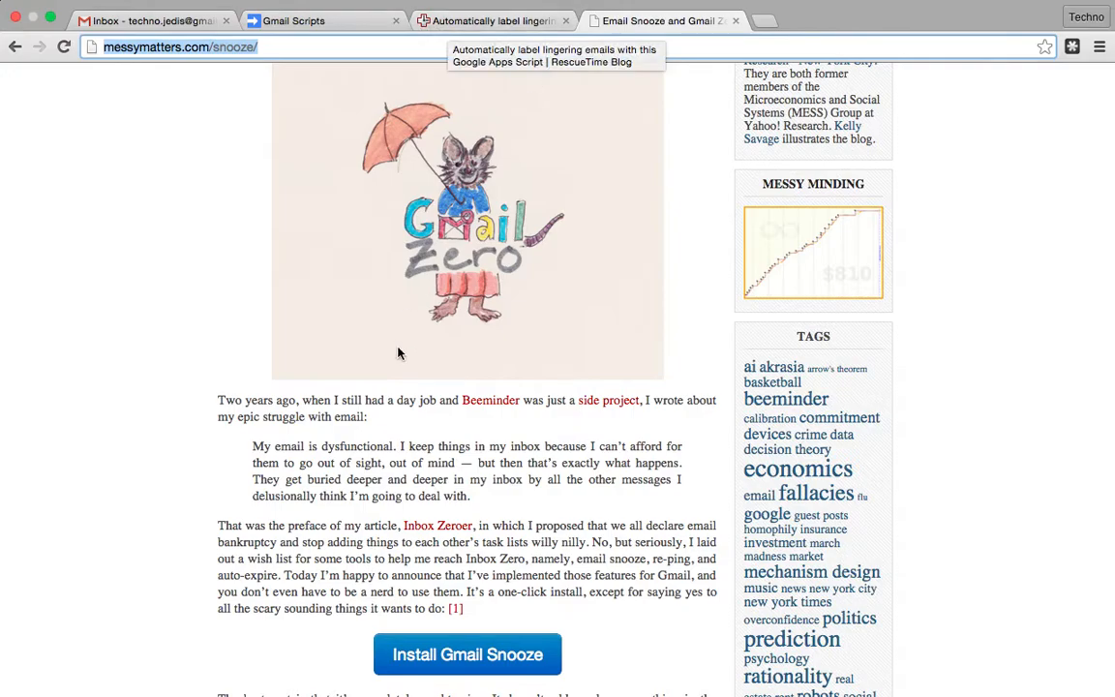
scroll("down", 3)
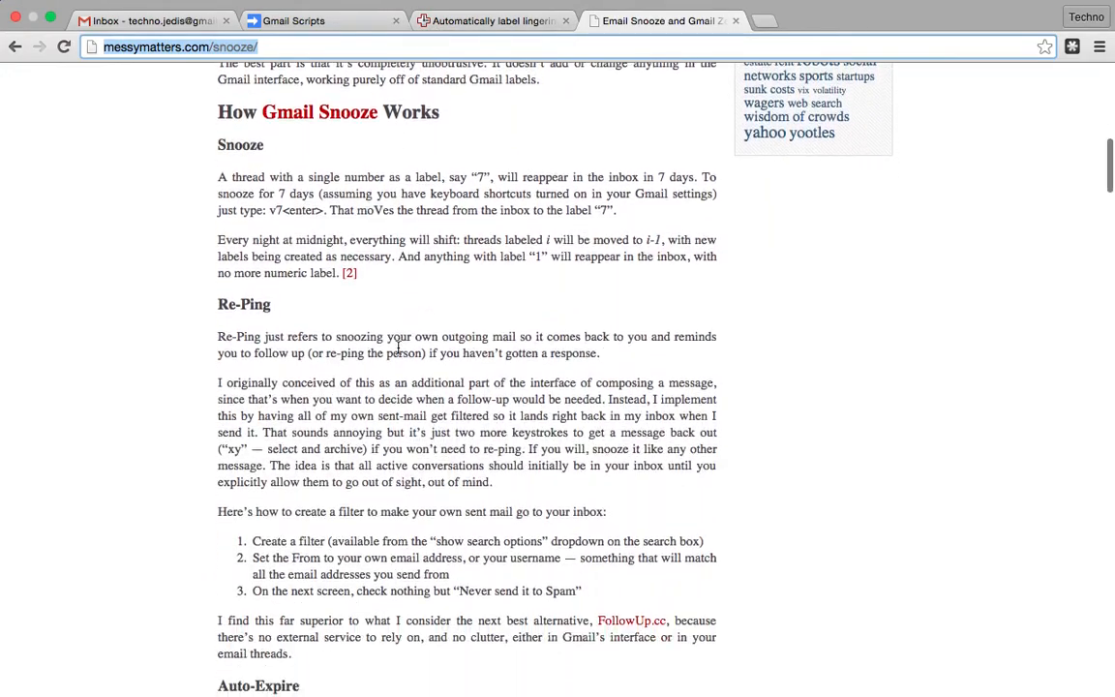
scroll("down", 3)
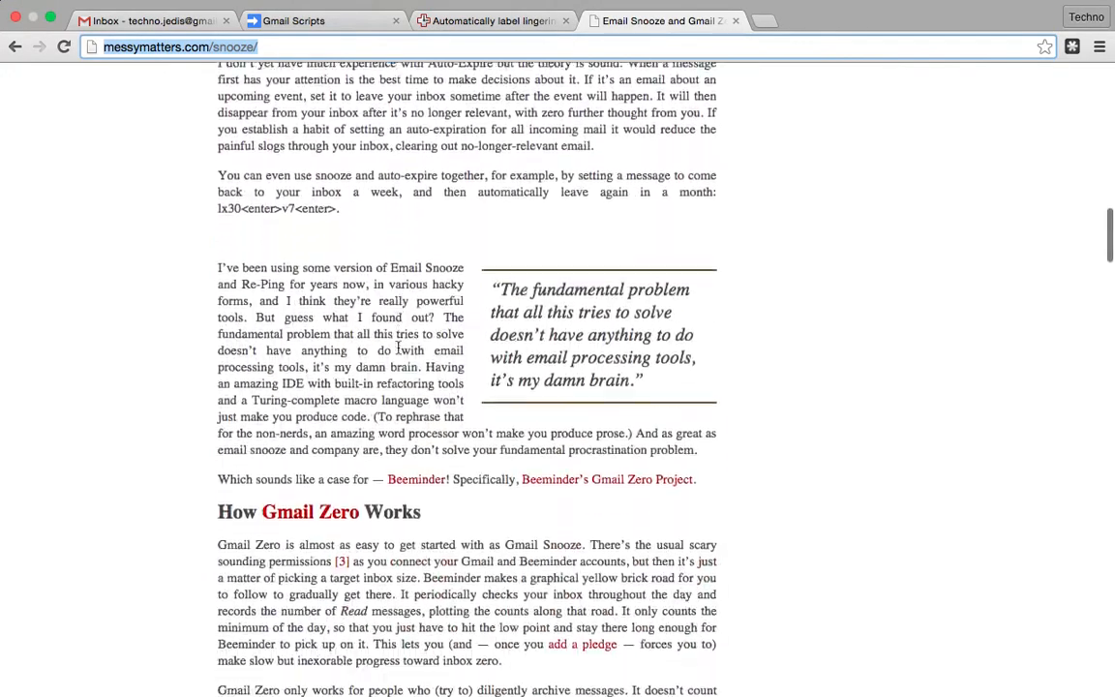
scroll("down", 3)
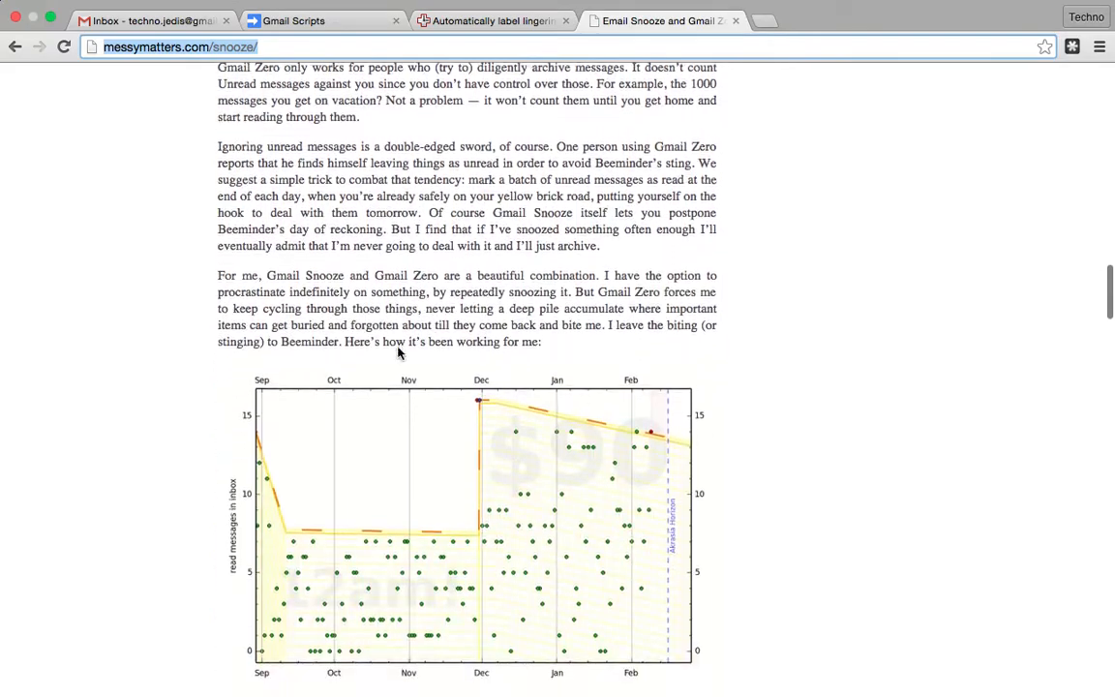
left_click(325, 20)
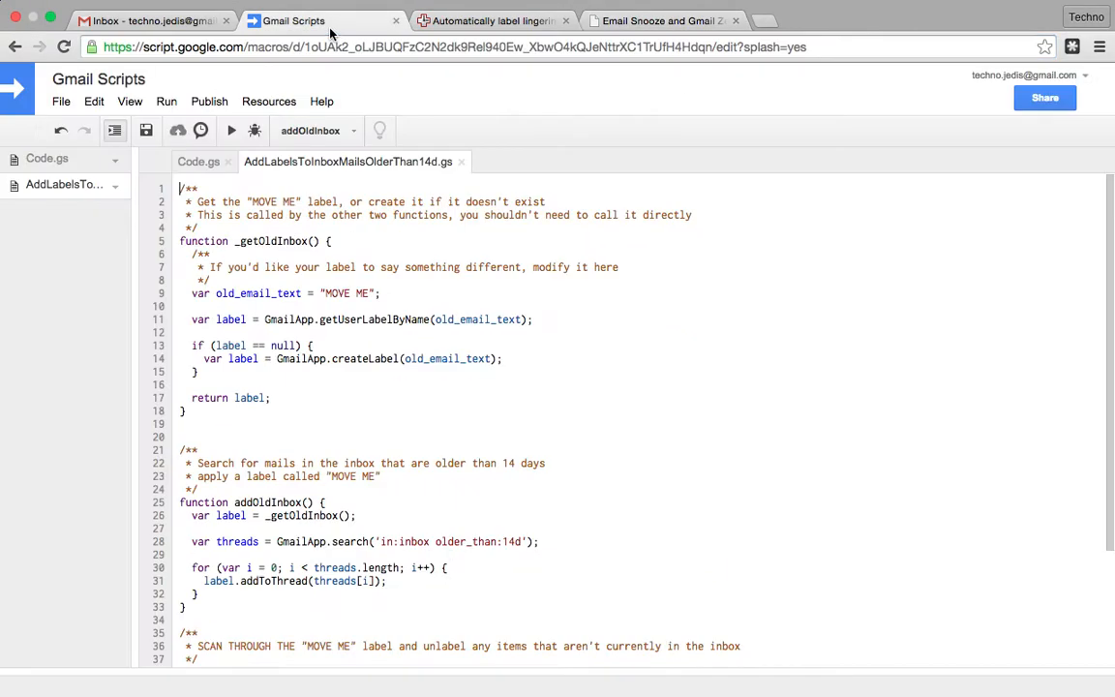
- Scroll up through the RescueTime post's sample script and setup instructions to its introduction
left_click(487, 19)
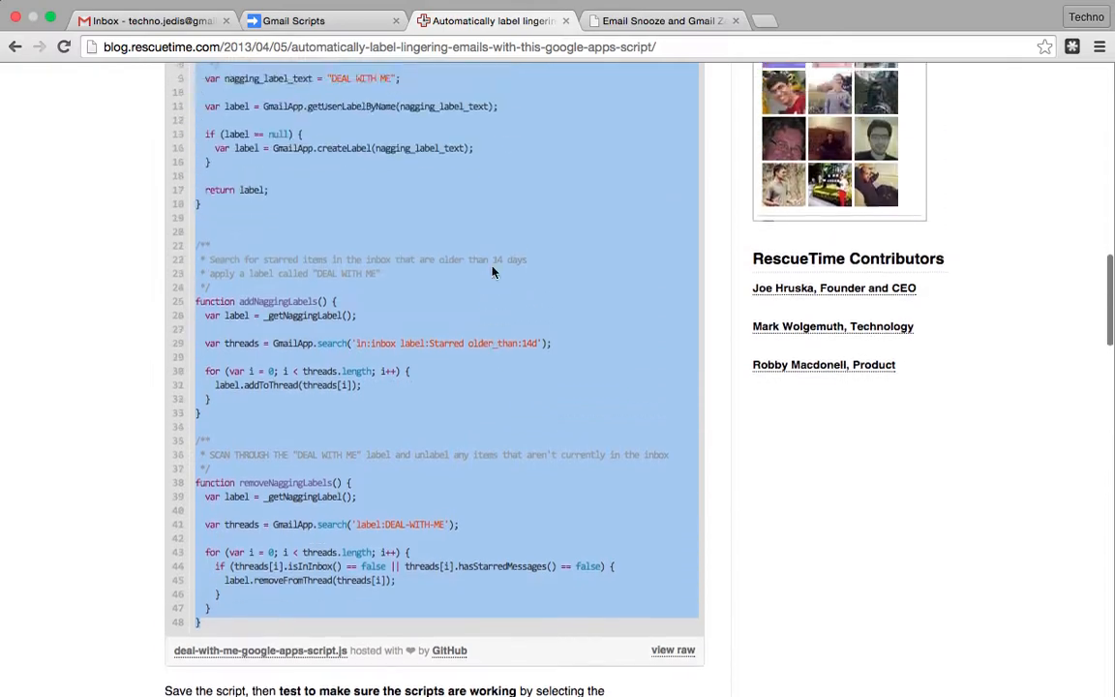
scroll("up", 3)
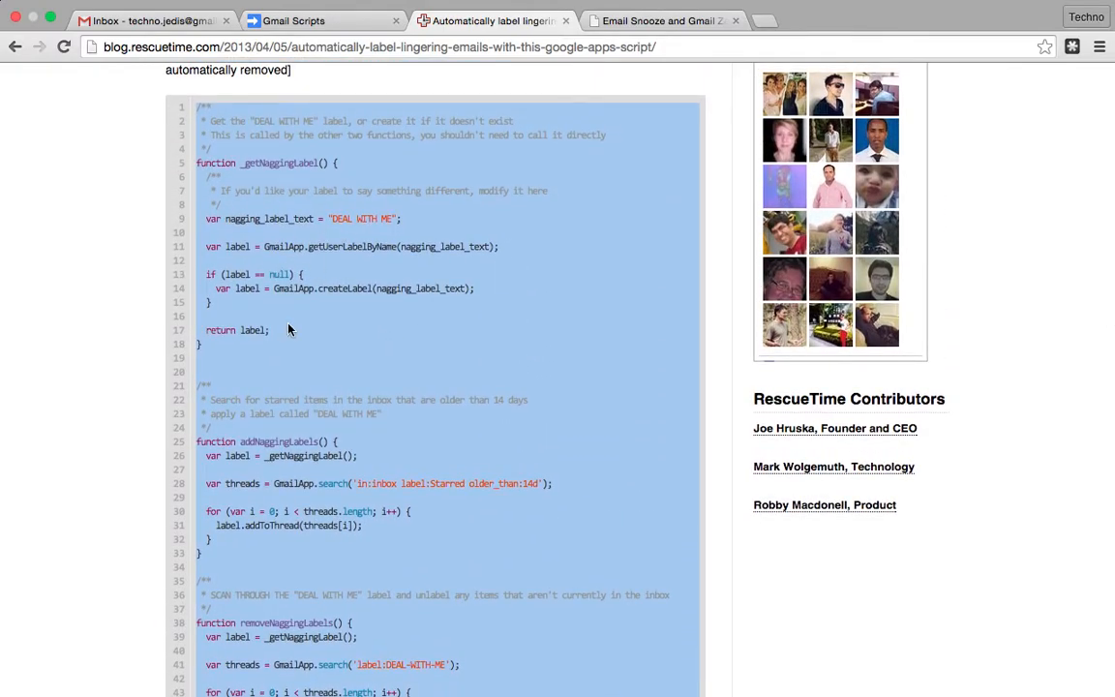
scroll("down", 3)
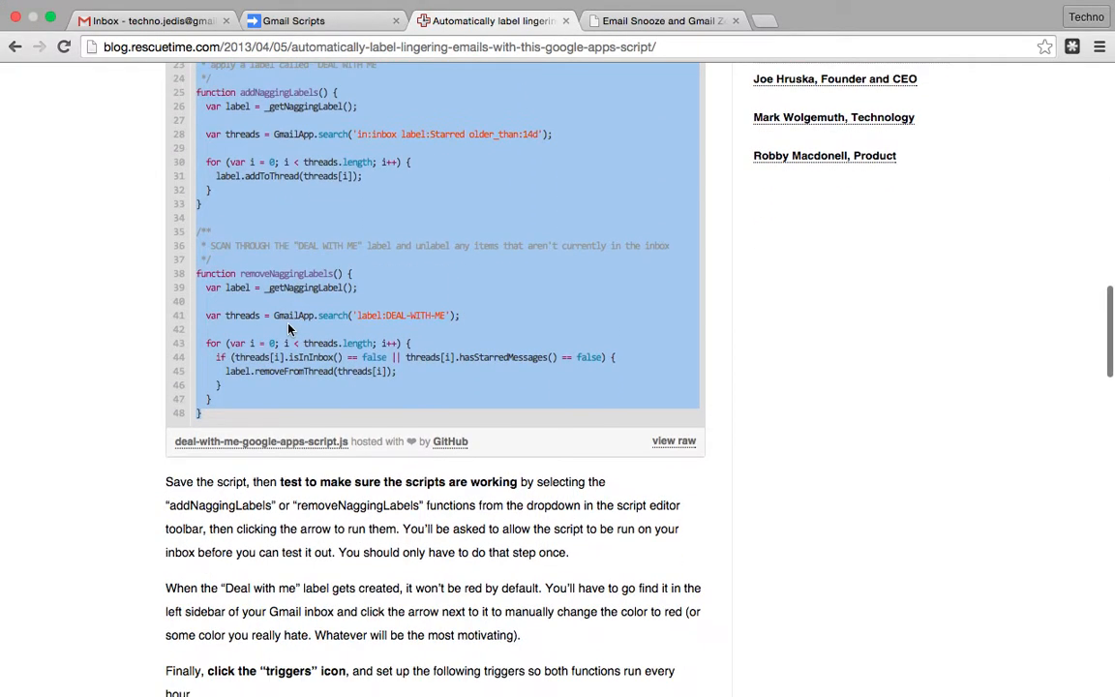
scroll("up", 3)
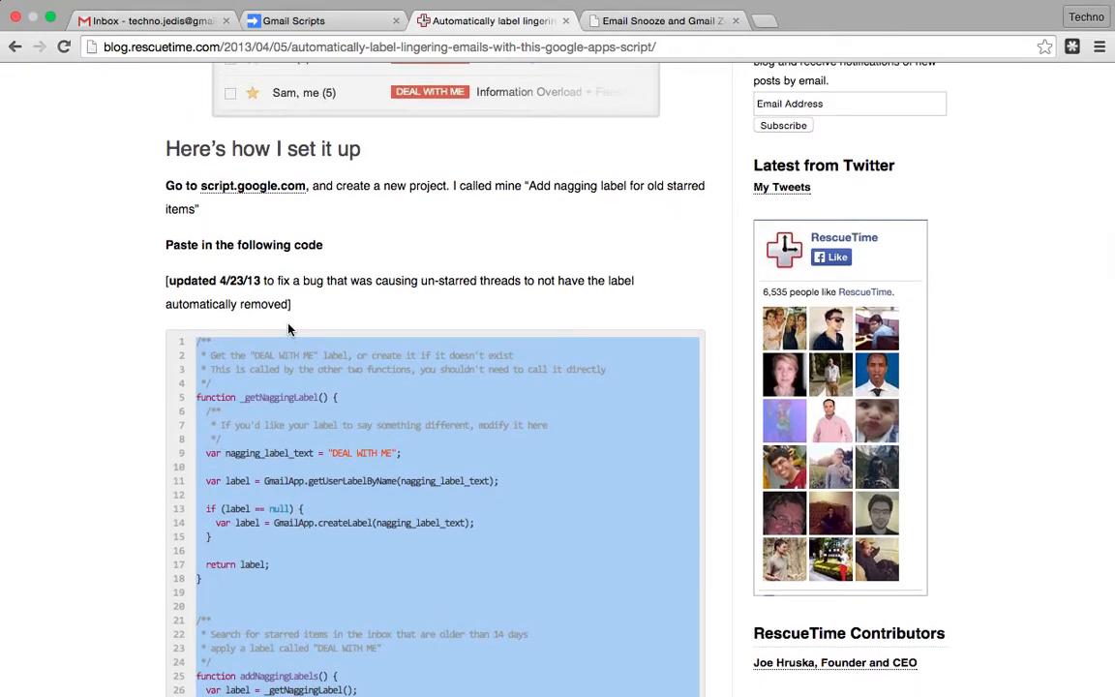
scroll("up", 3)
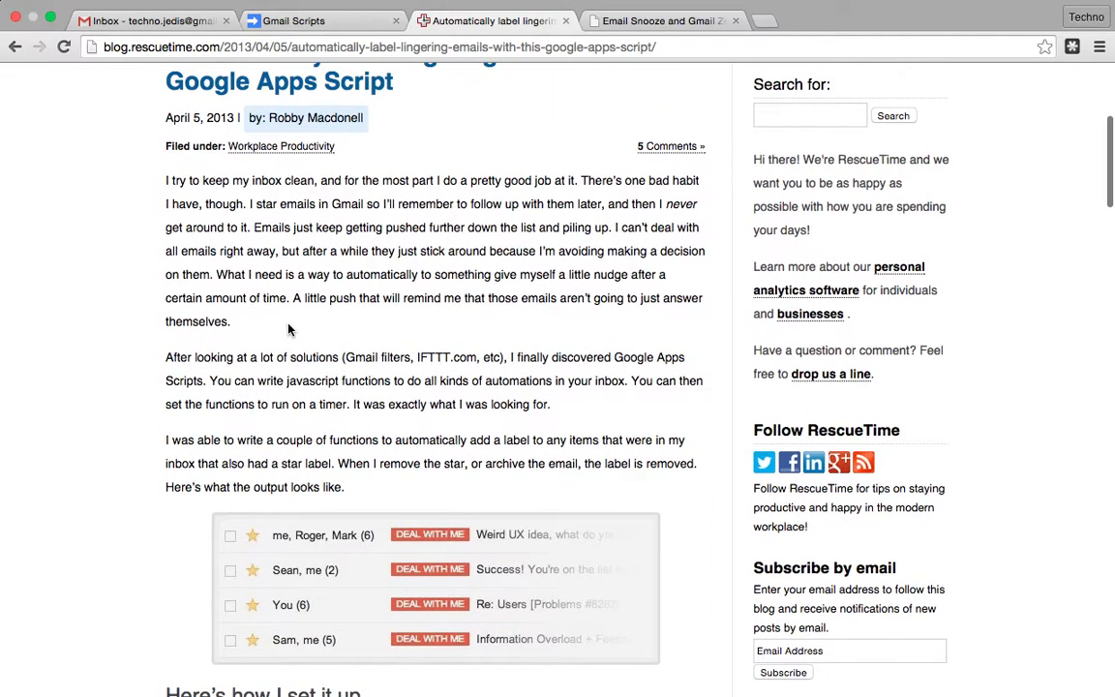
scroll("down", 3)
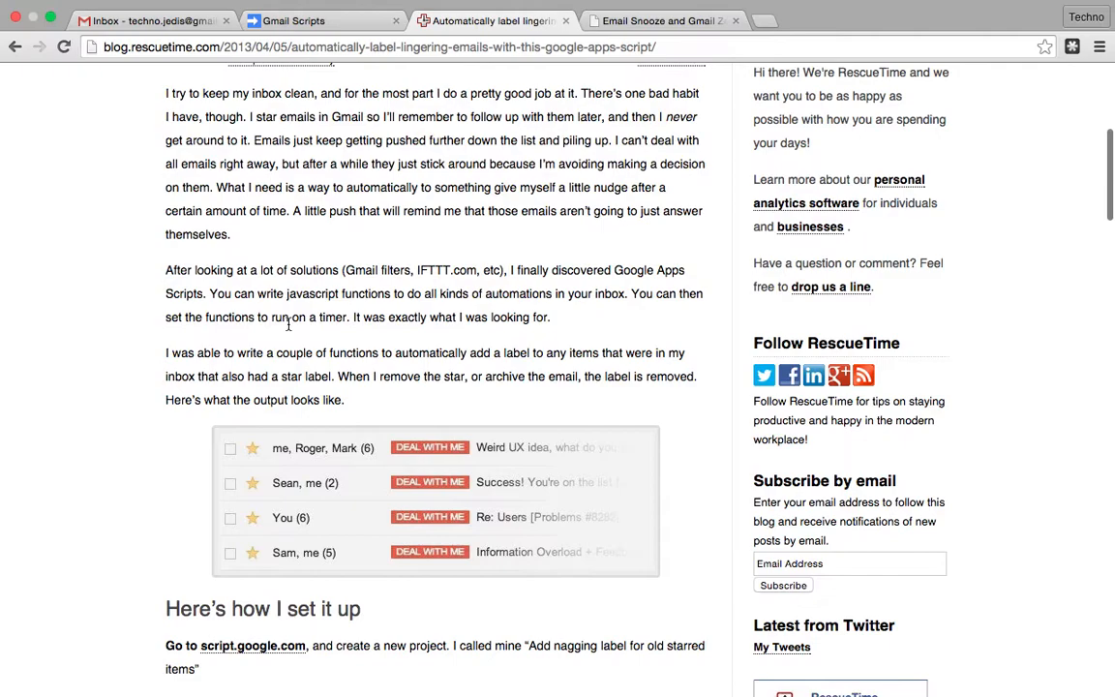